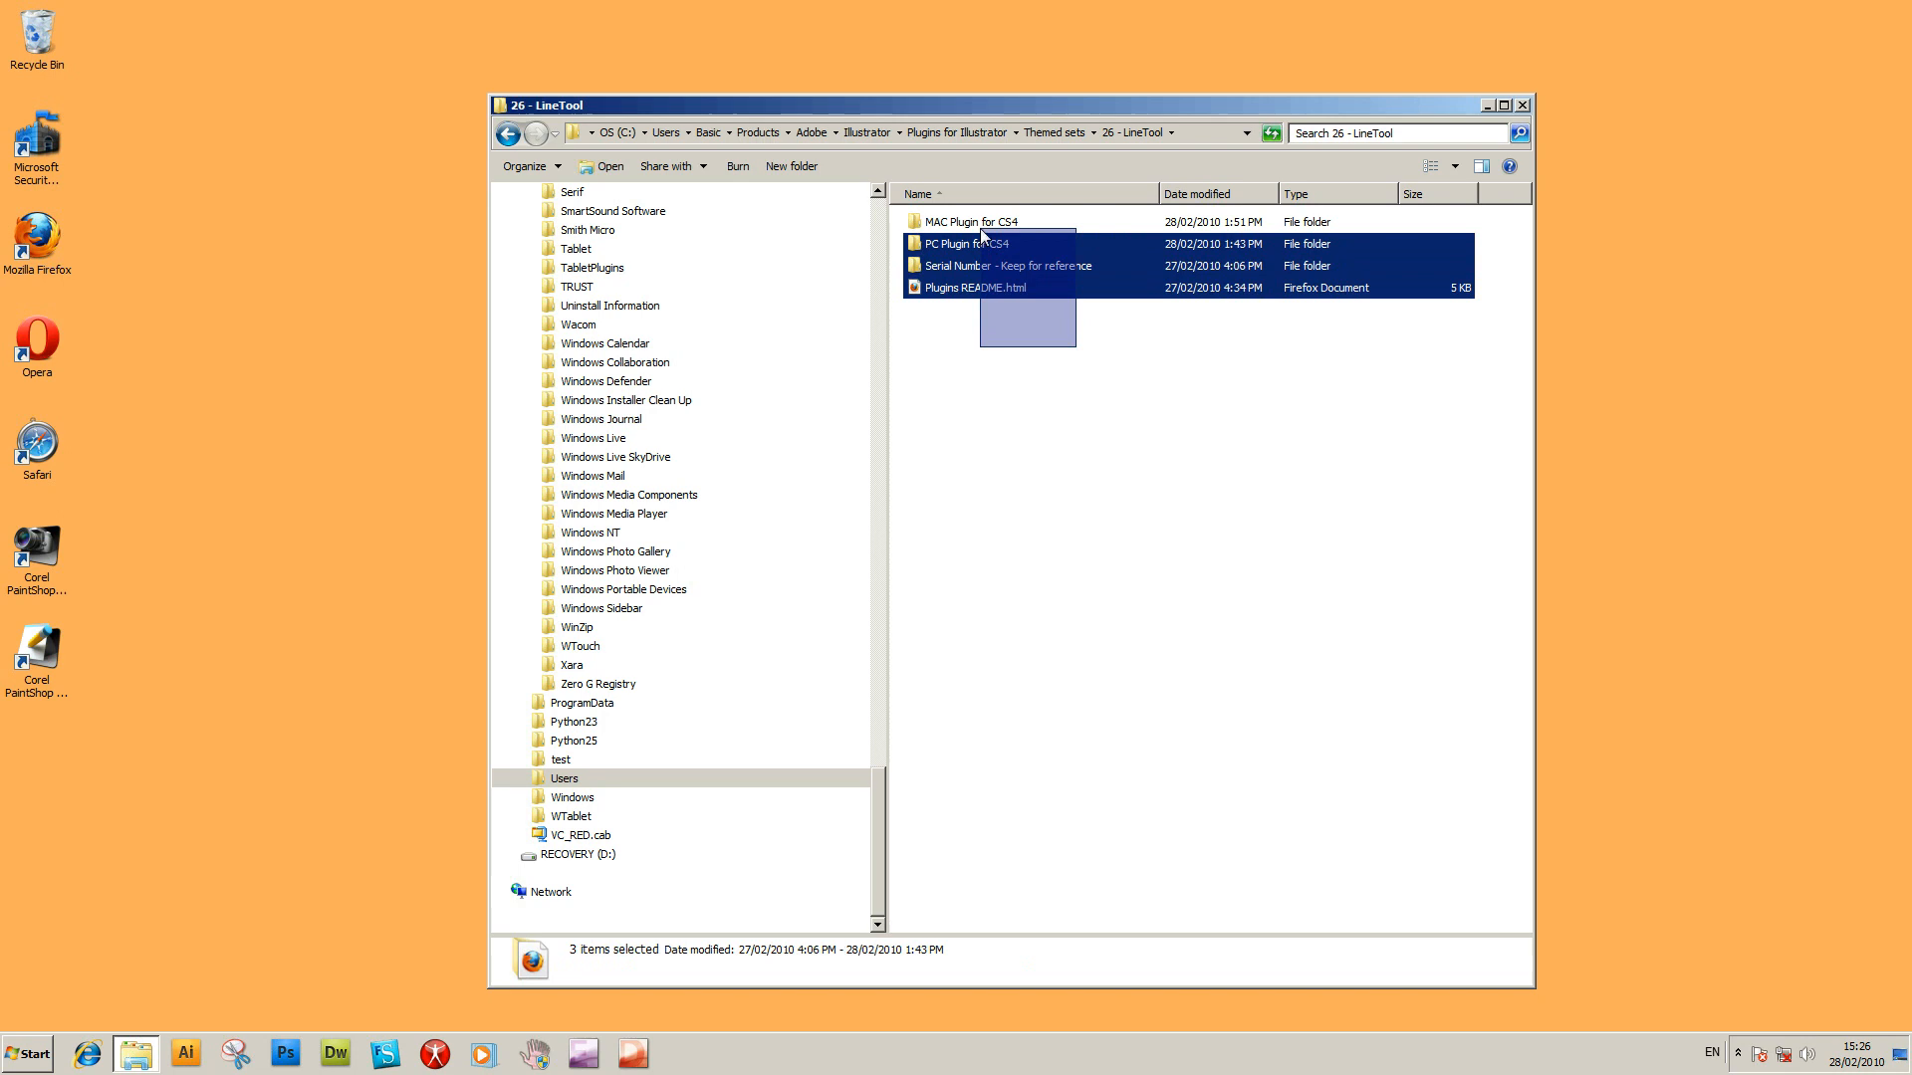
Copy GX26_LineTool.aip from PC Plugin for CS4 into Illustrator CS4's Plug-ins > graphicxtras folder.
{"action": "left_click", "coordinate": [973, 221]}
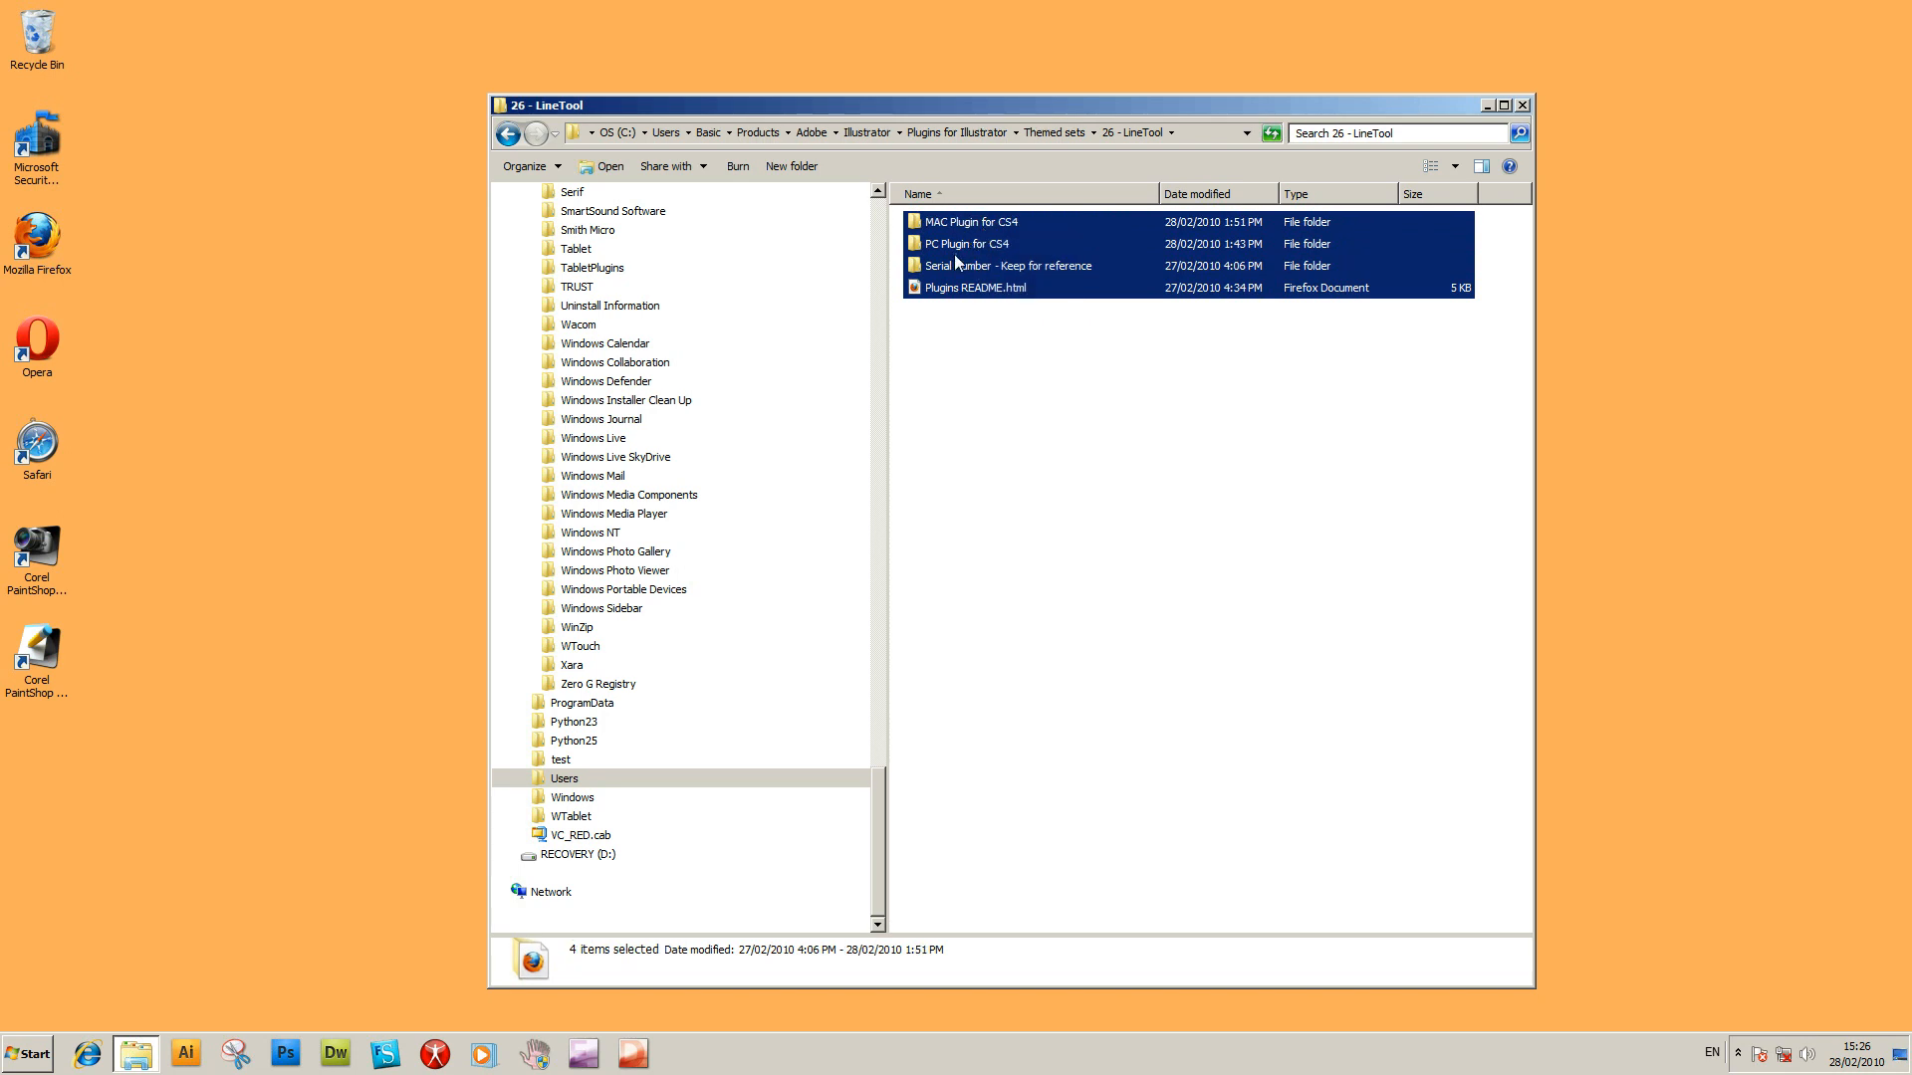
{"action": "left_click", "coordinate": [1183, 488]}
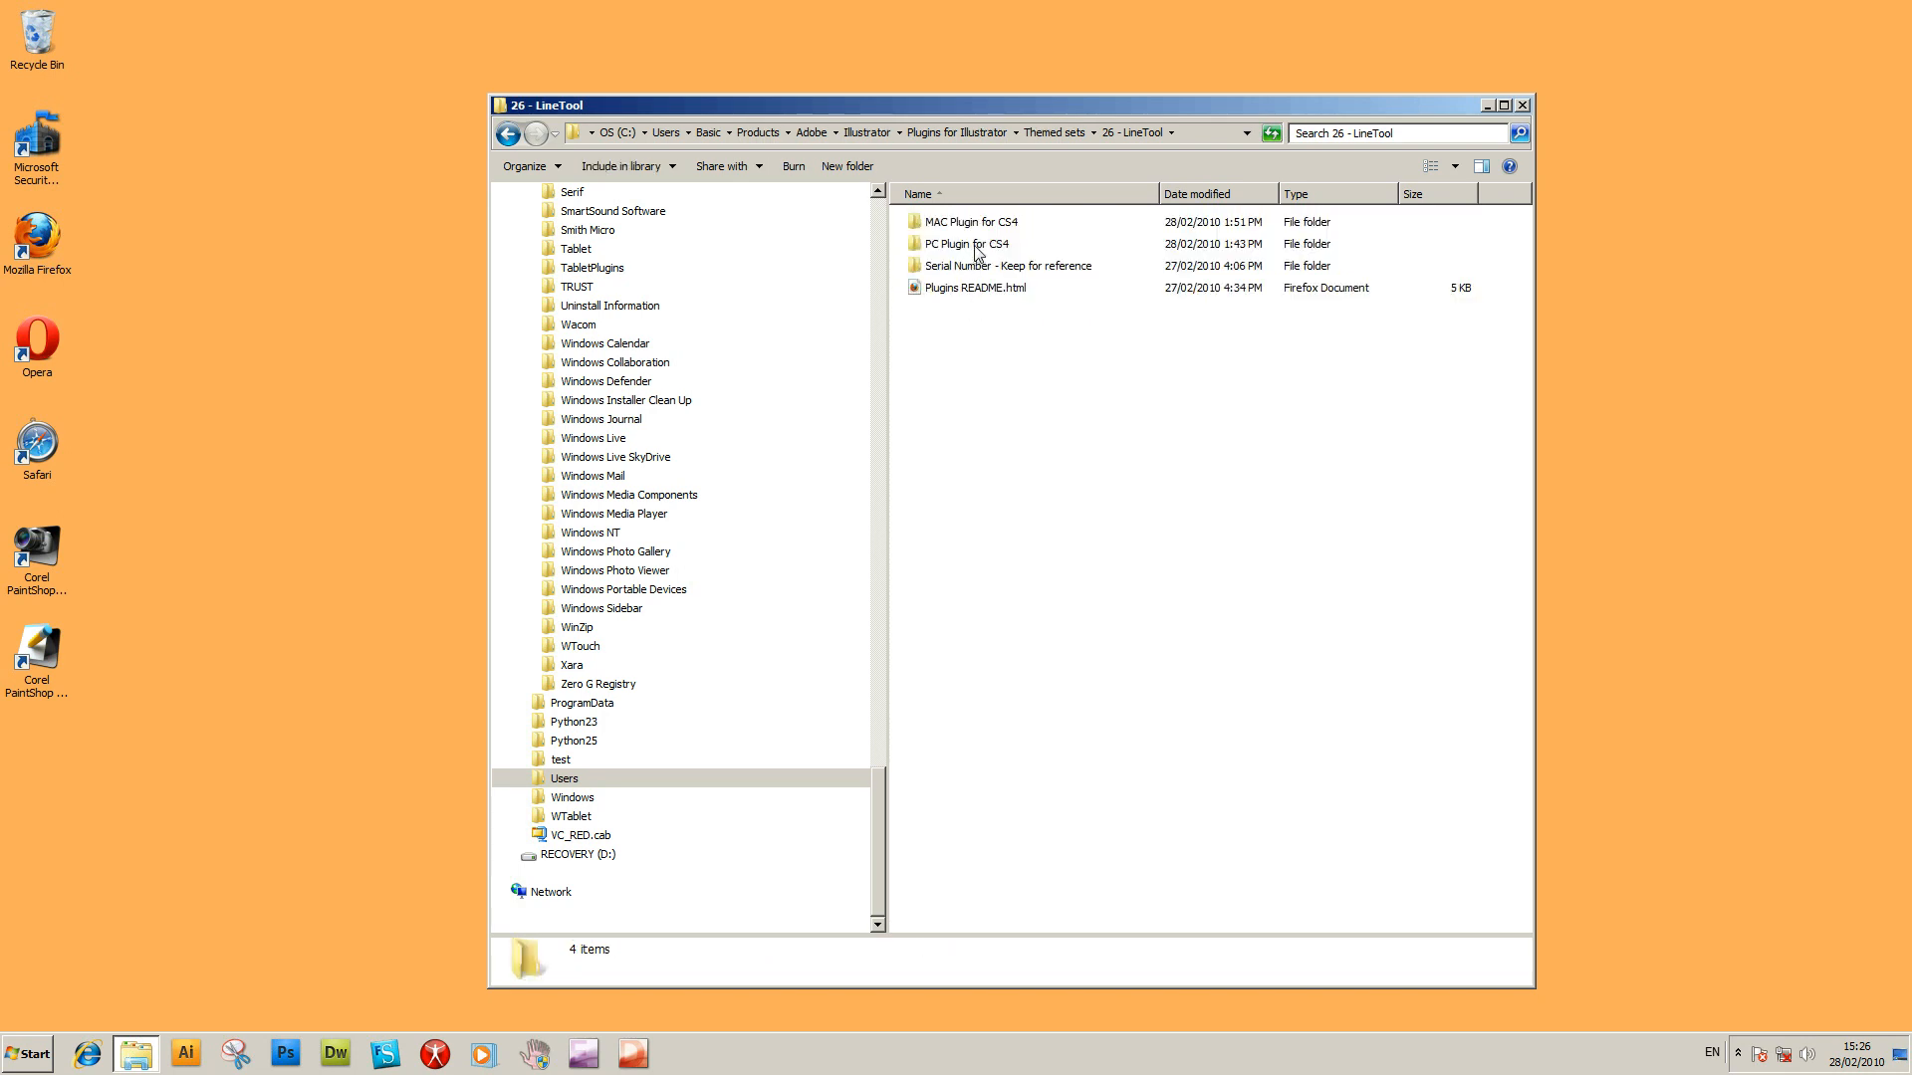
{"action": "double_click", "coordinate": [965, 244]}
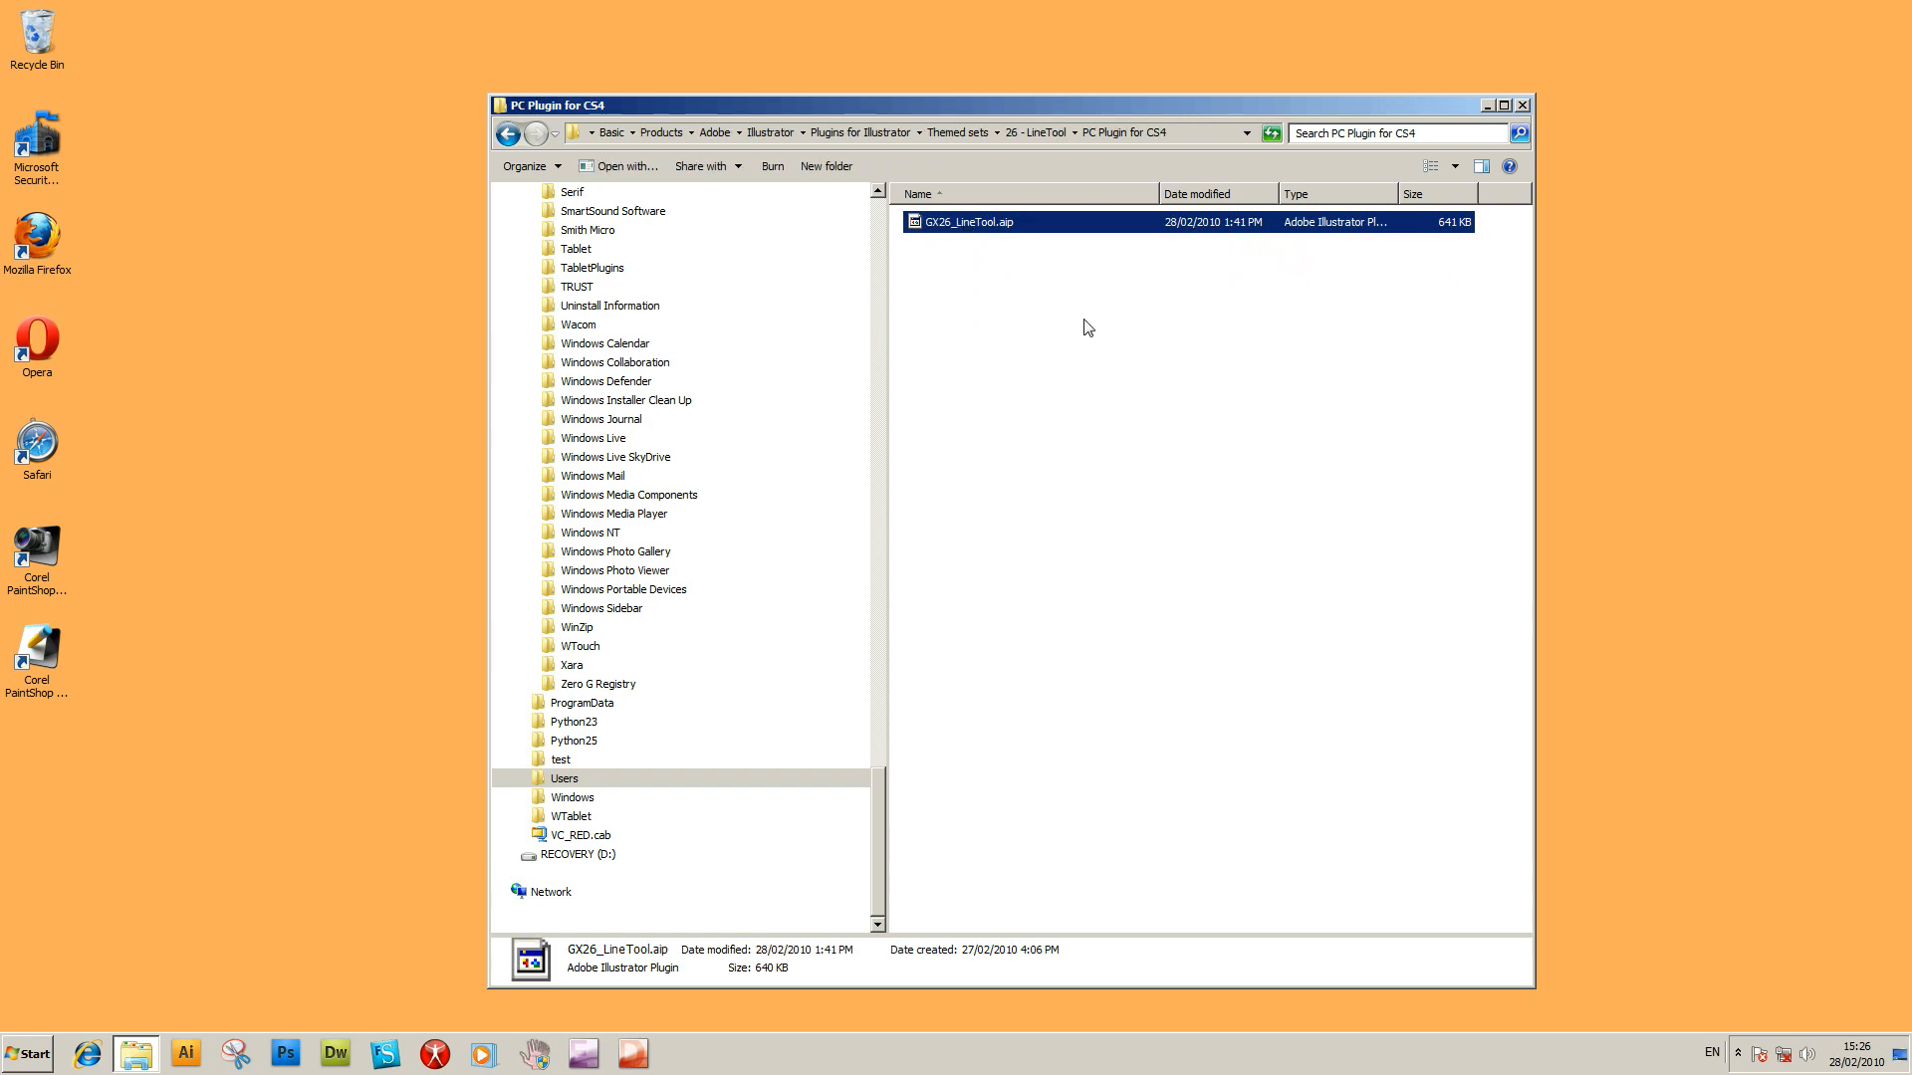
{"action": "scroll", "scroll_direction": "up", "scroll_amount": 3}
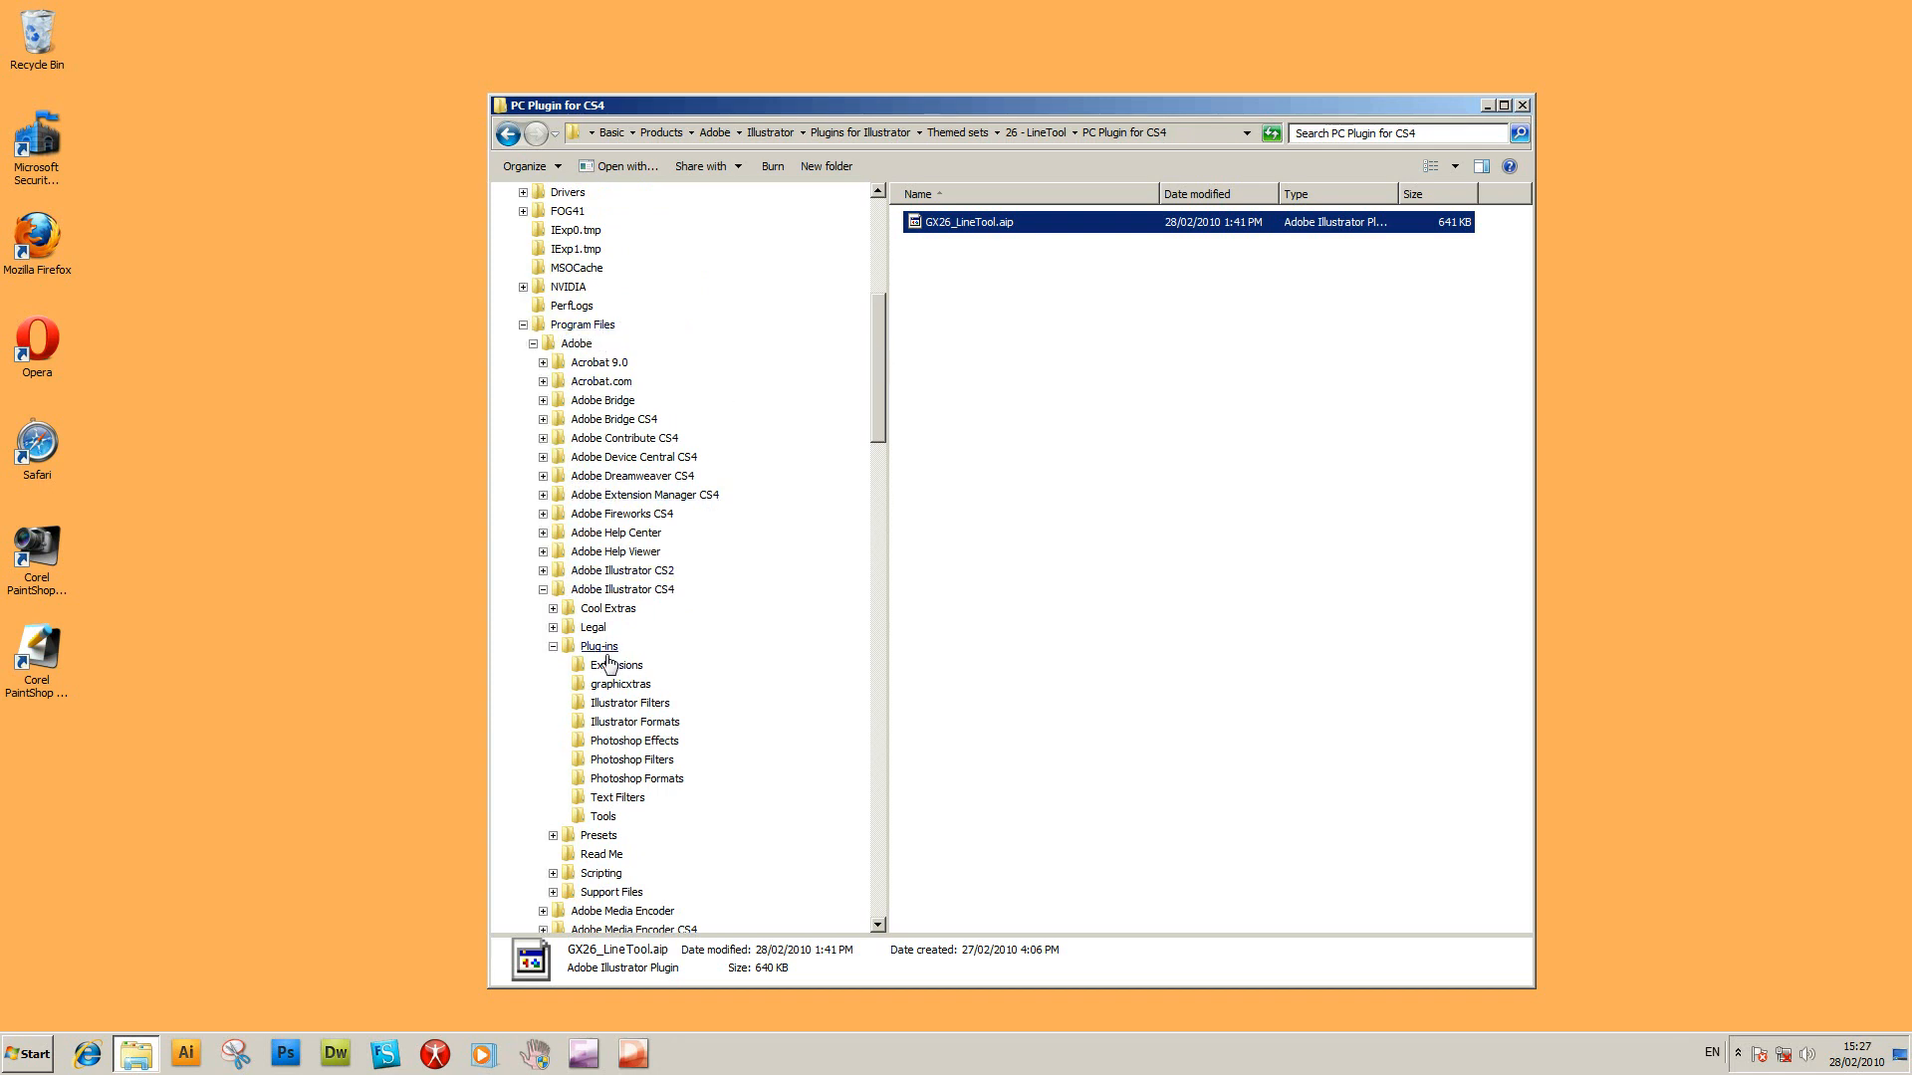
{"action": "mouse_move", "coordinate": [621, 589]}
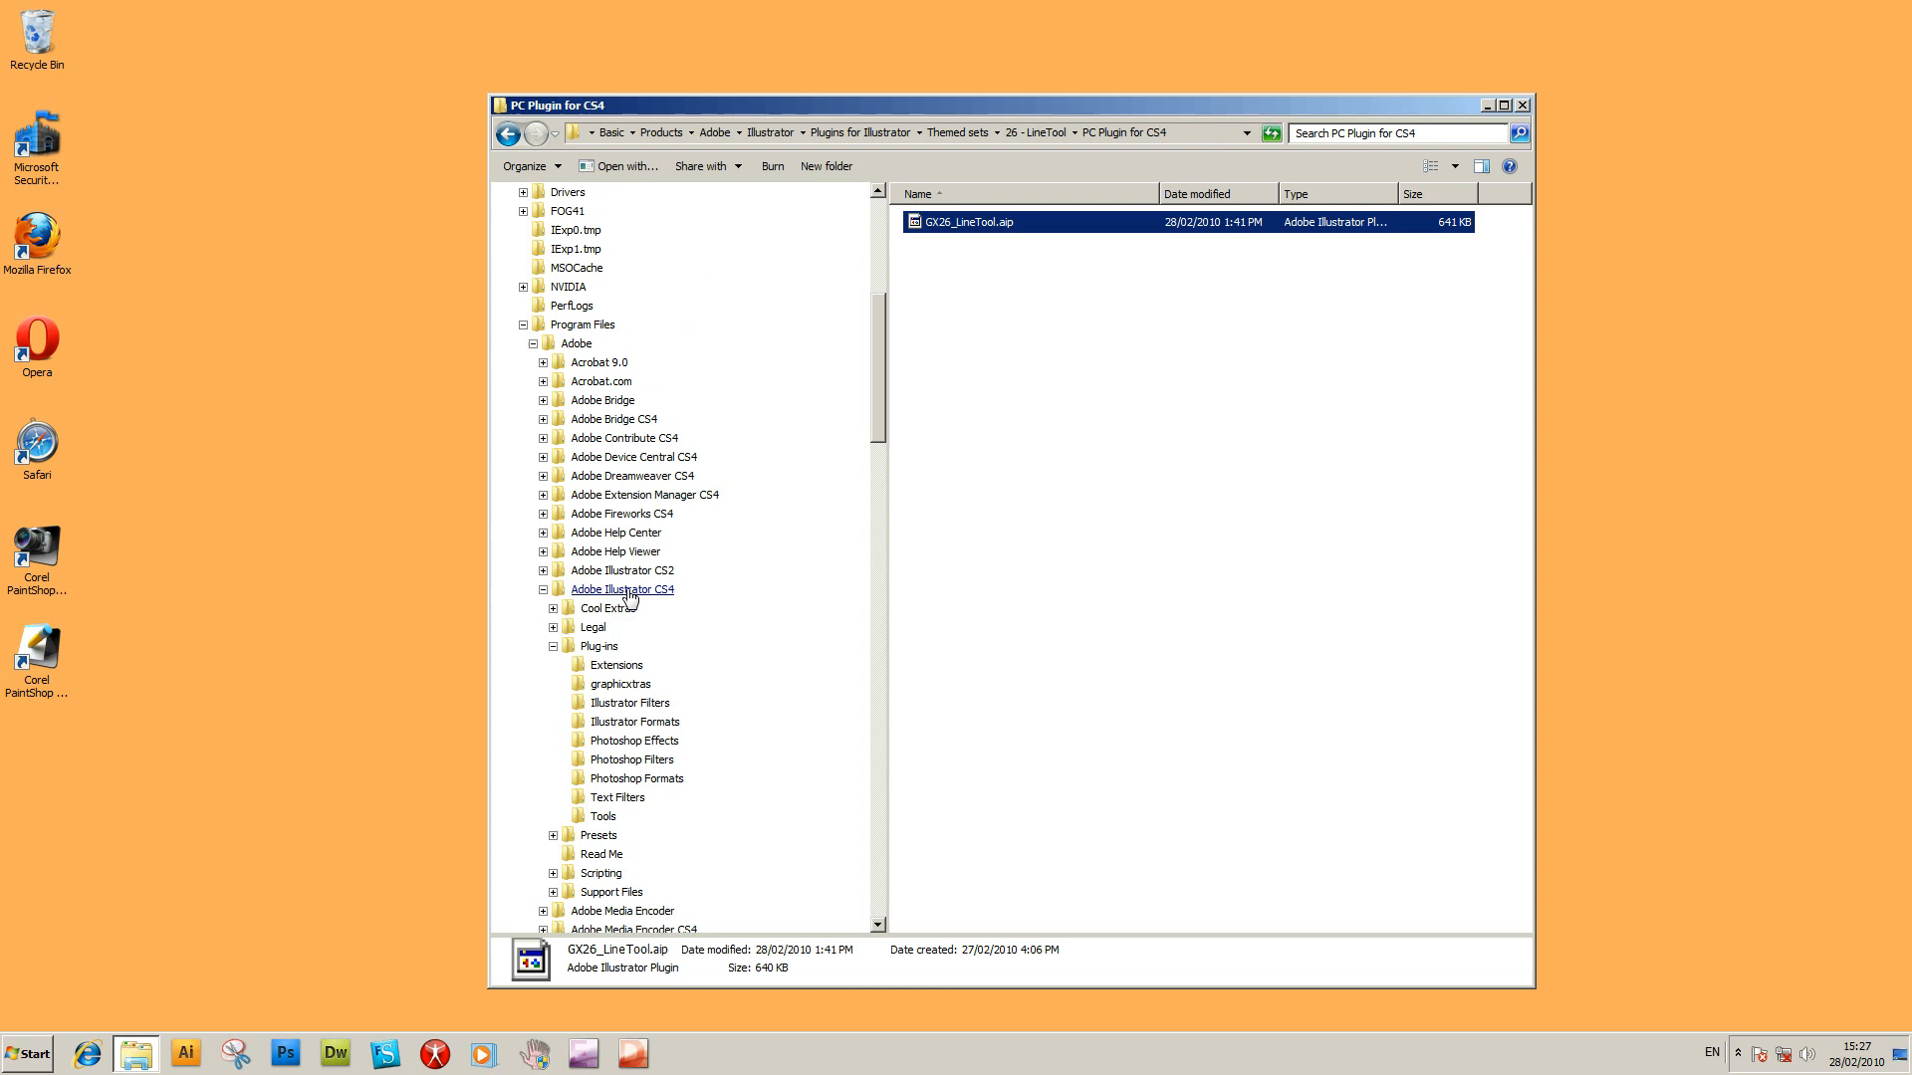
{"action": "mouse_move", "coordinate": [635, 778]}
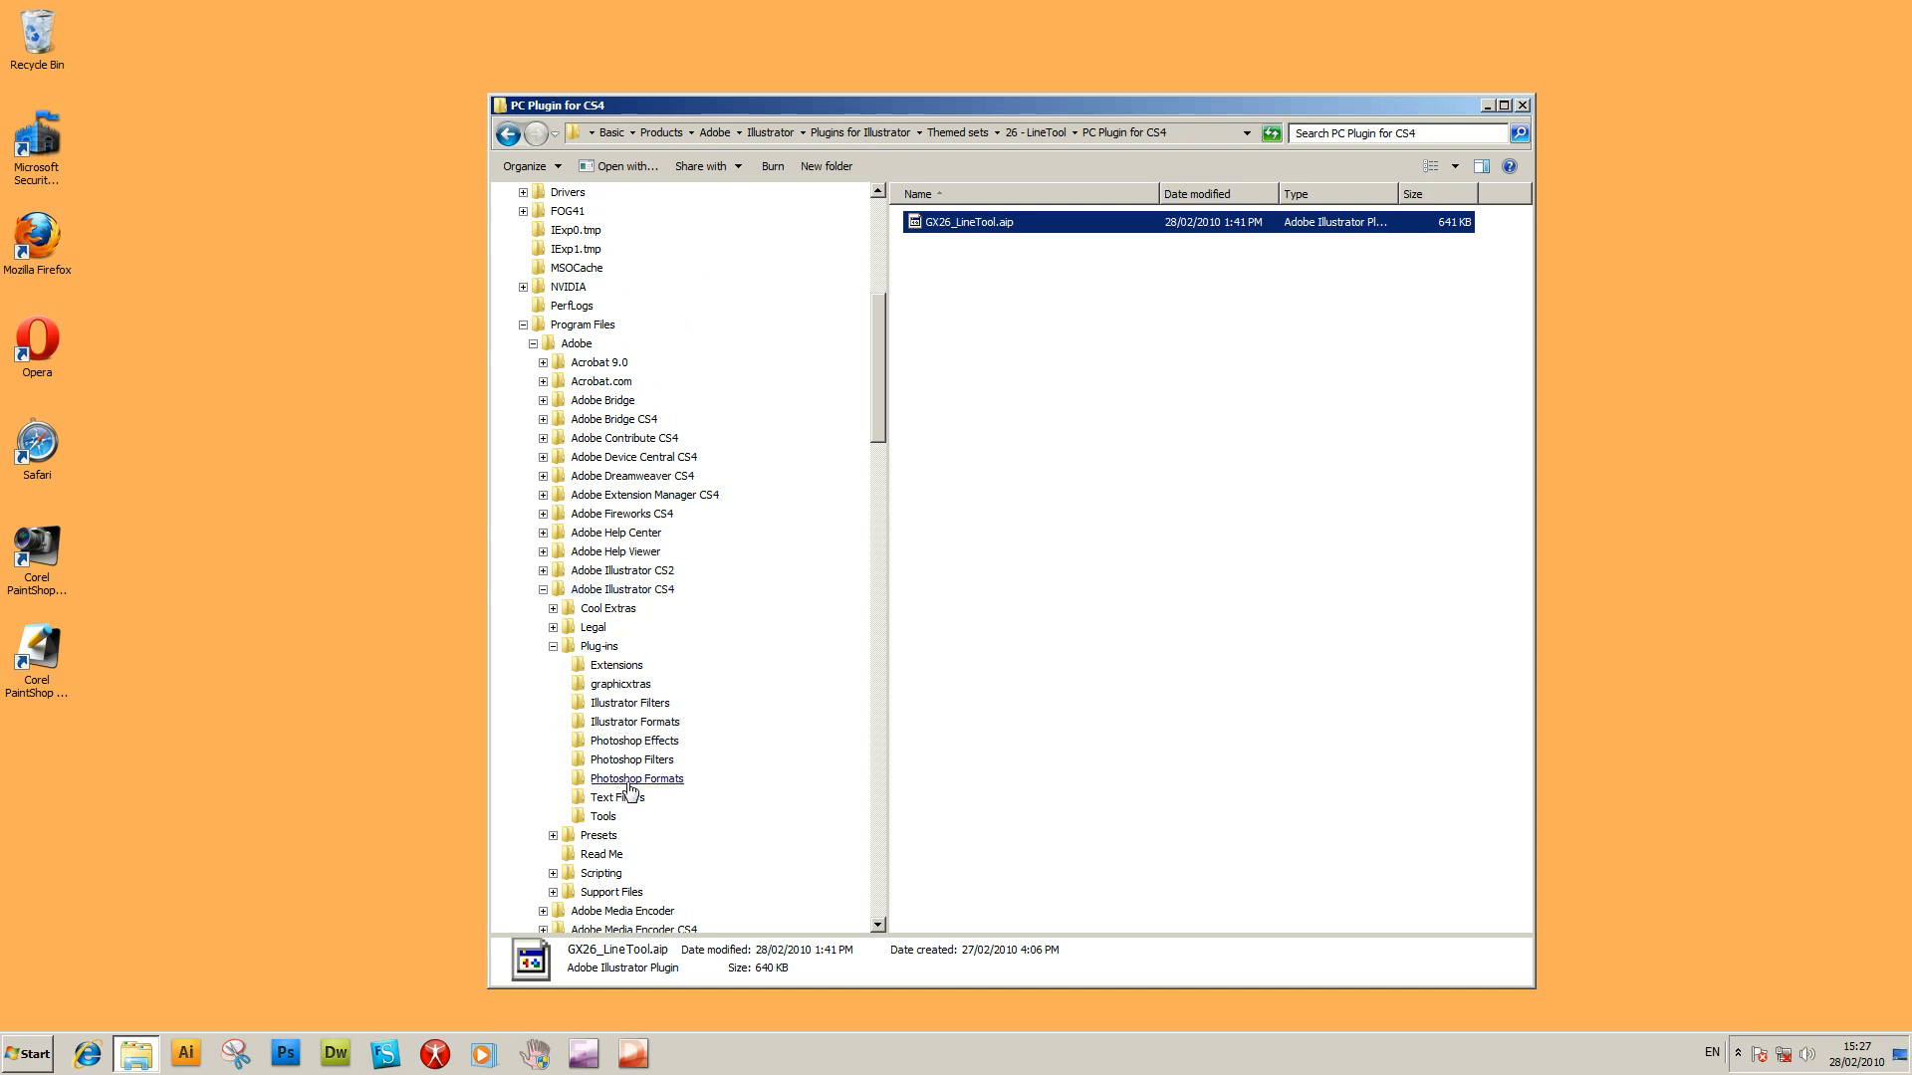
{"action": "left_click", "coordinate": [619, 683]}
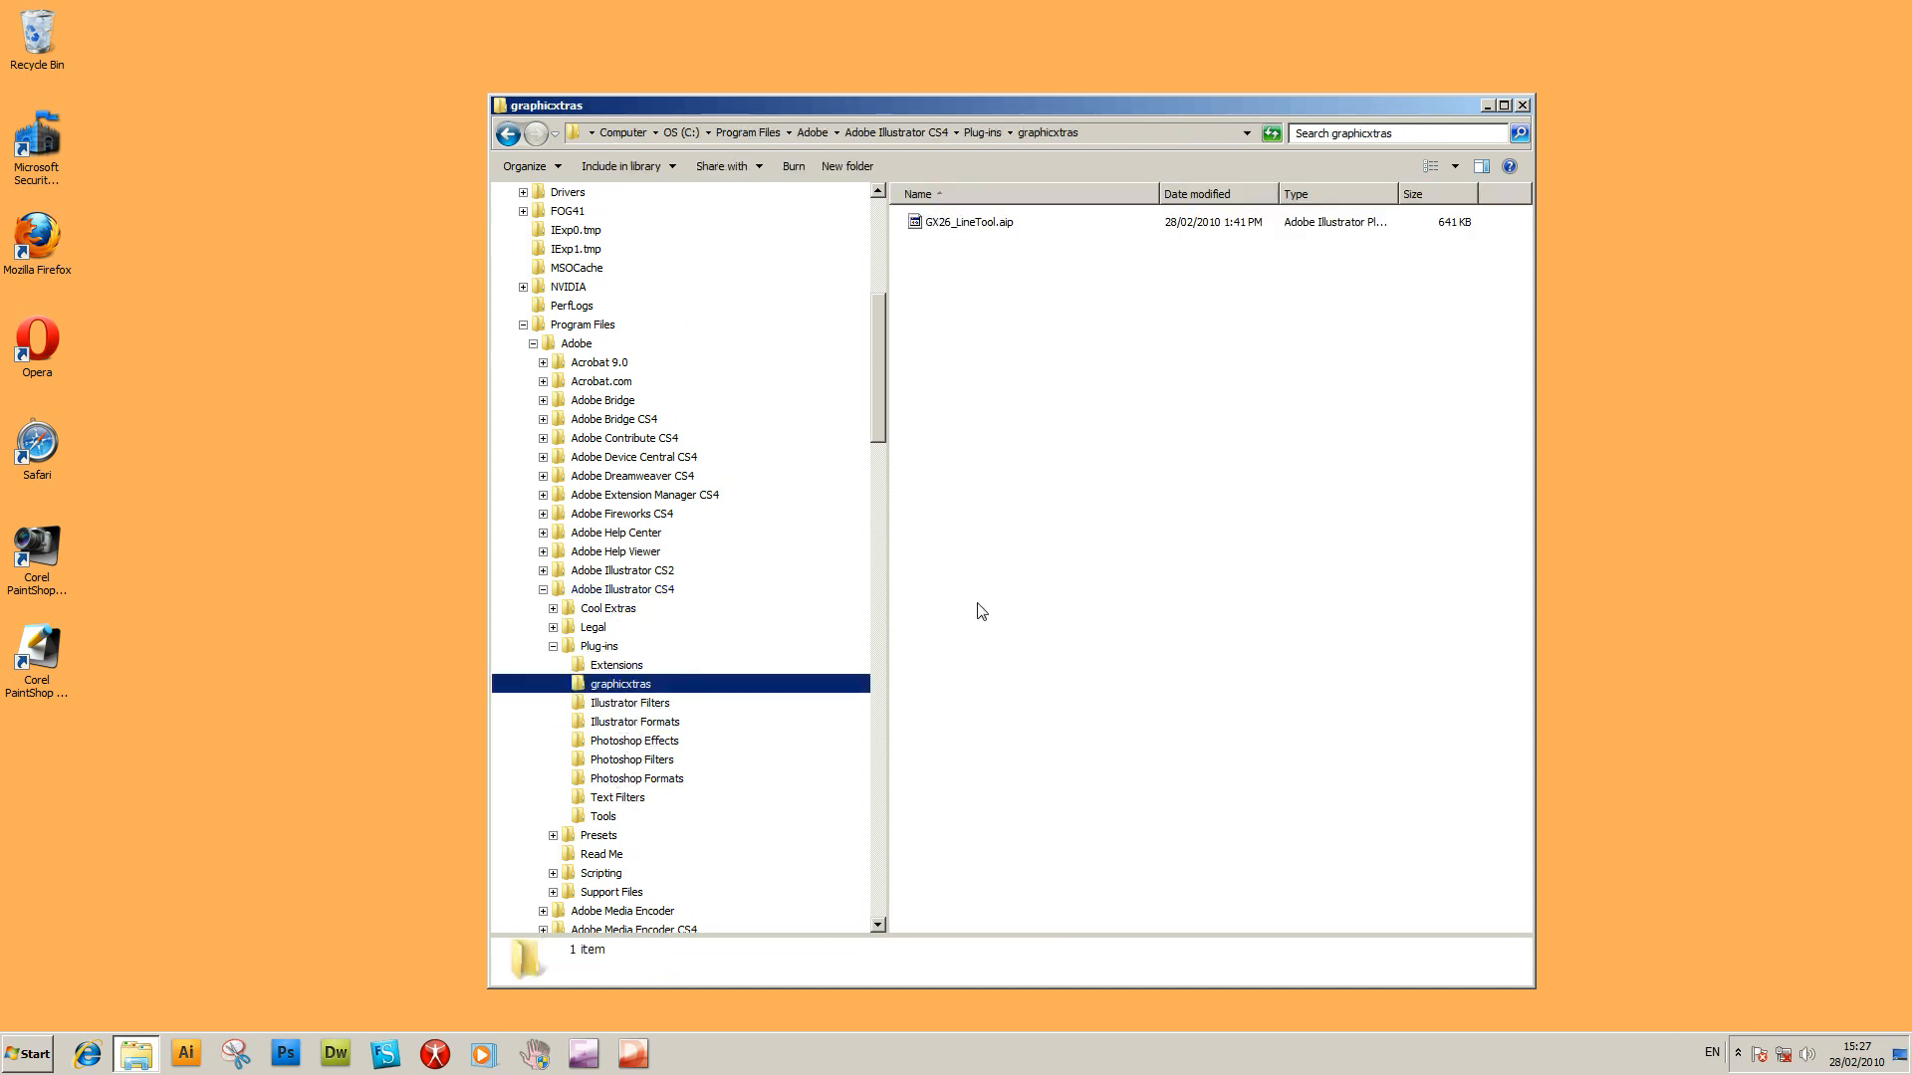
{"action": "mouse_move", "coordinate": [1021, 275]}
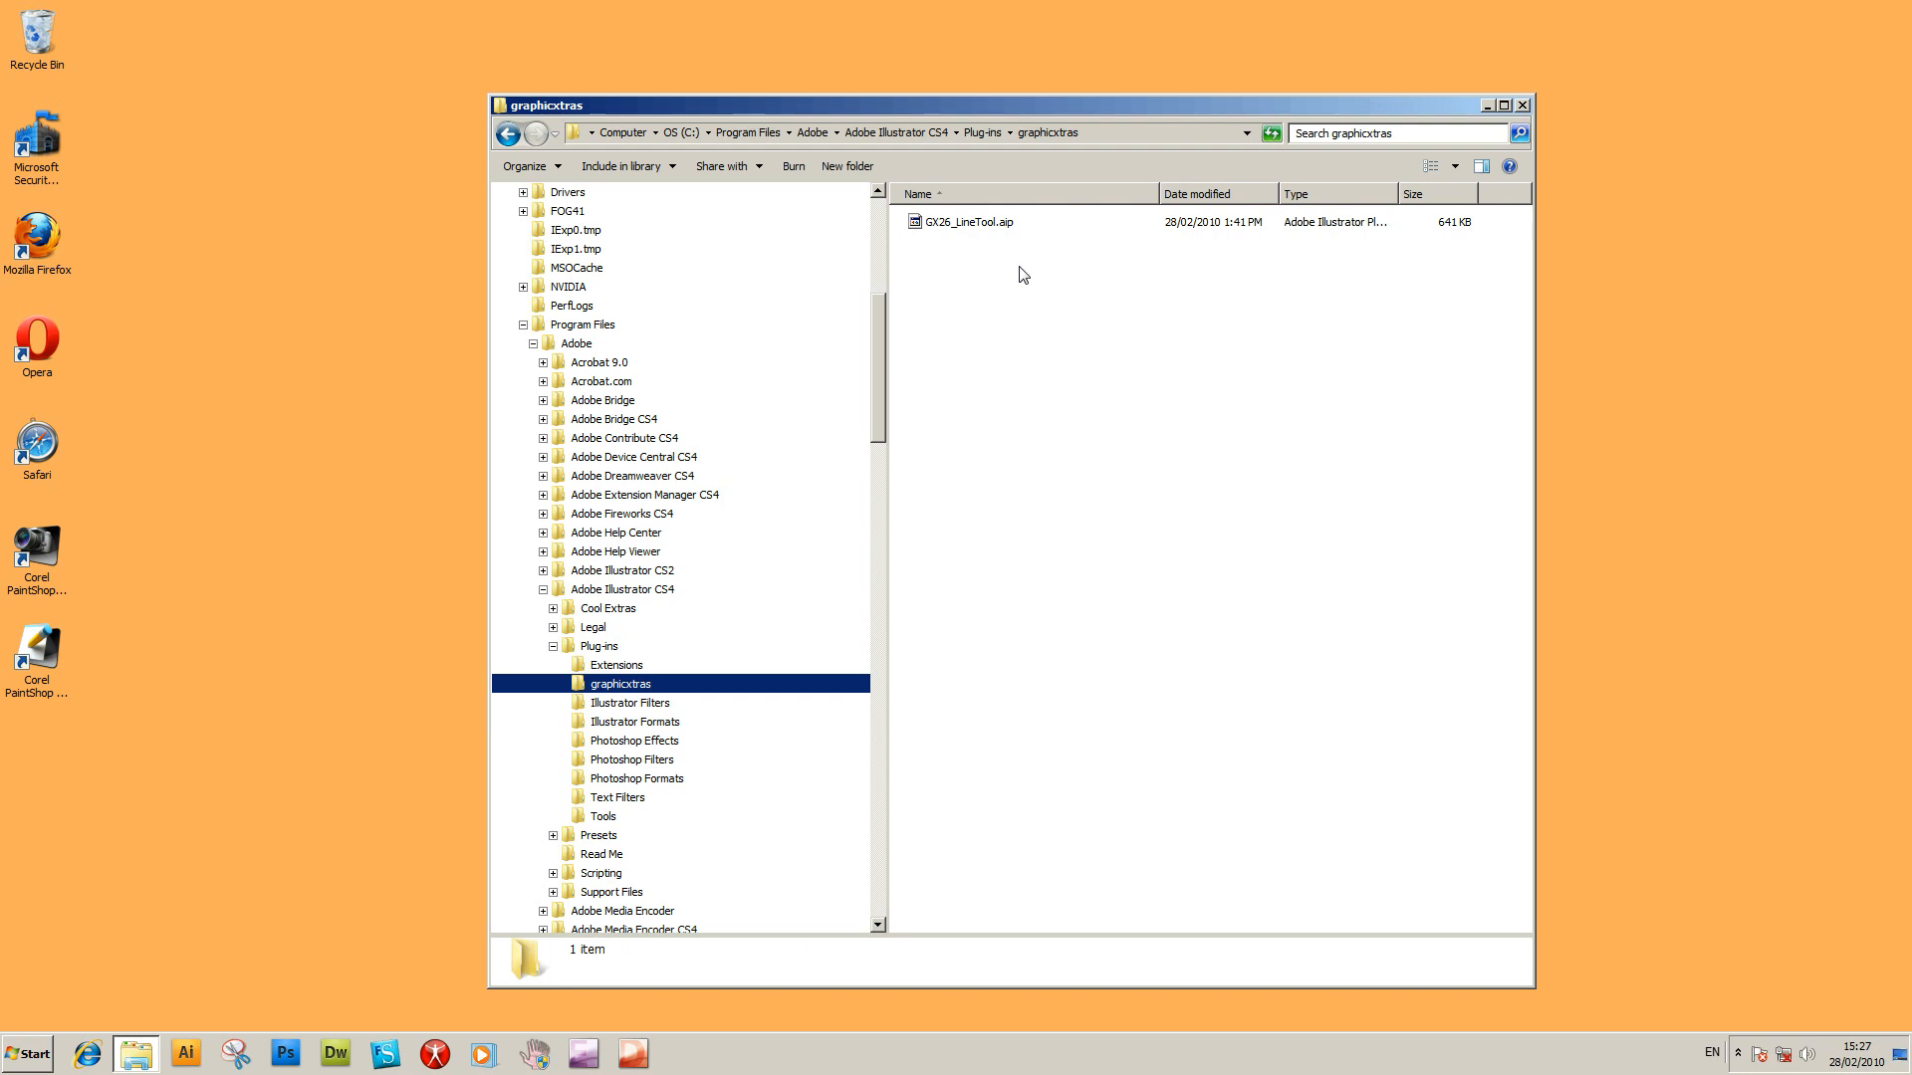
{"action": "mouse_move", "coordinate": [1011, 237]}
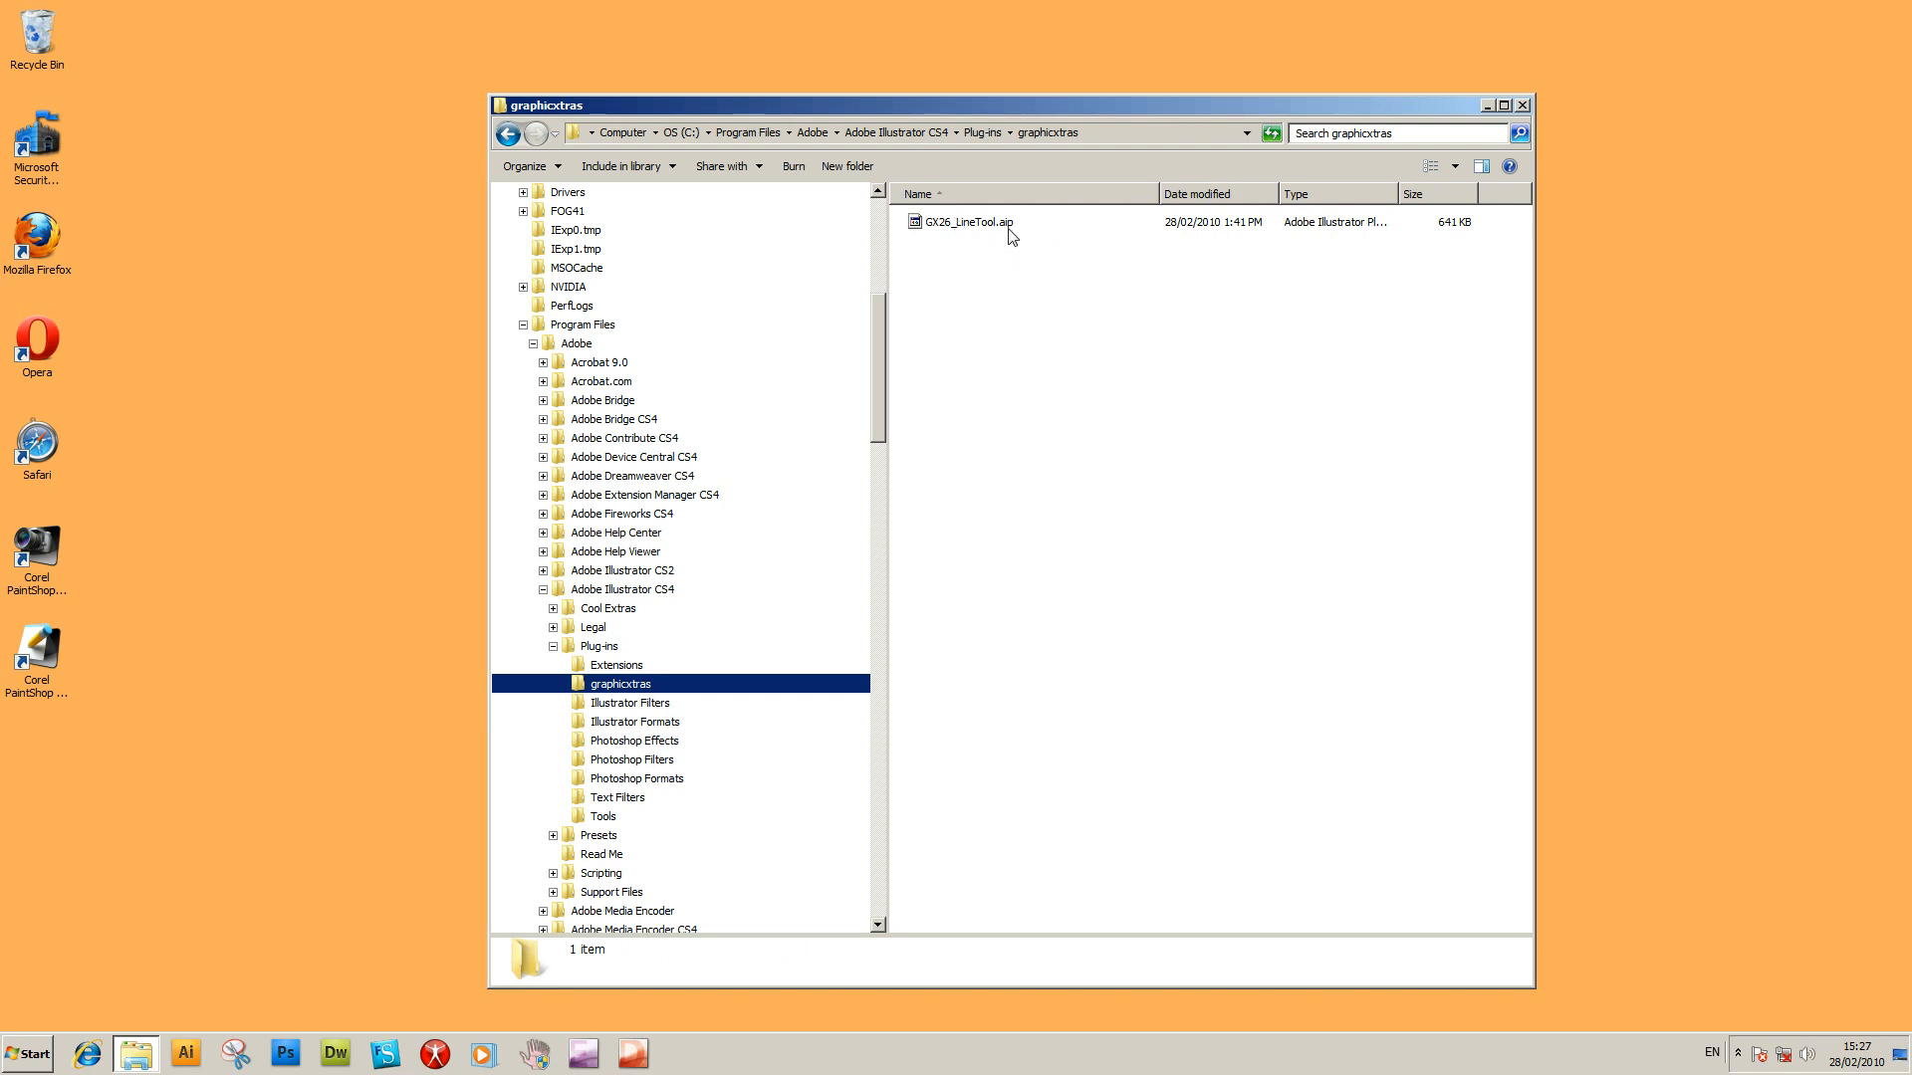
{"action": "mouse_move", "coordinate": [983, 165]}
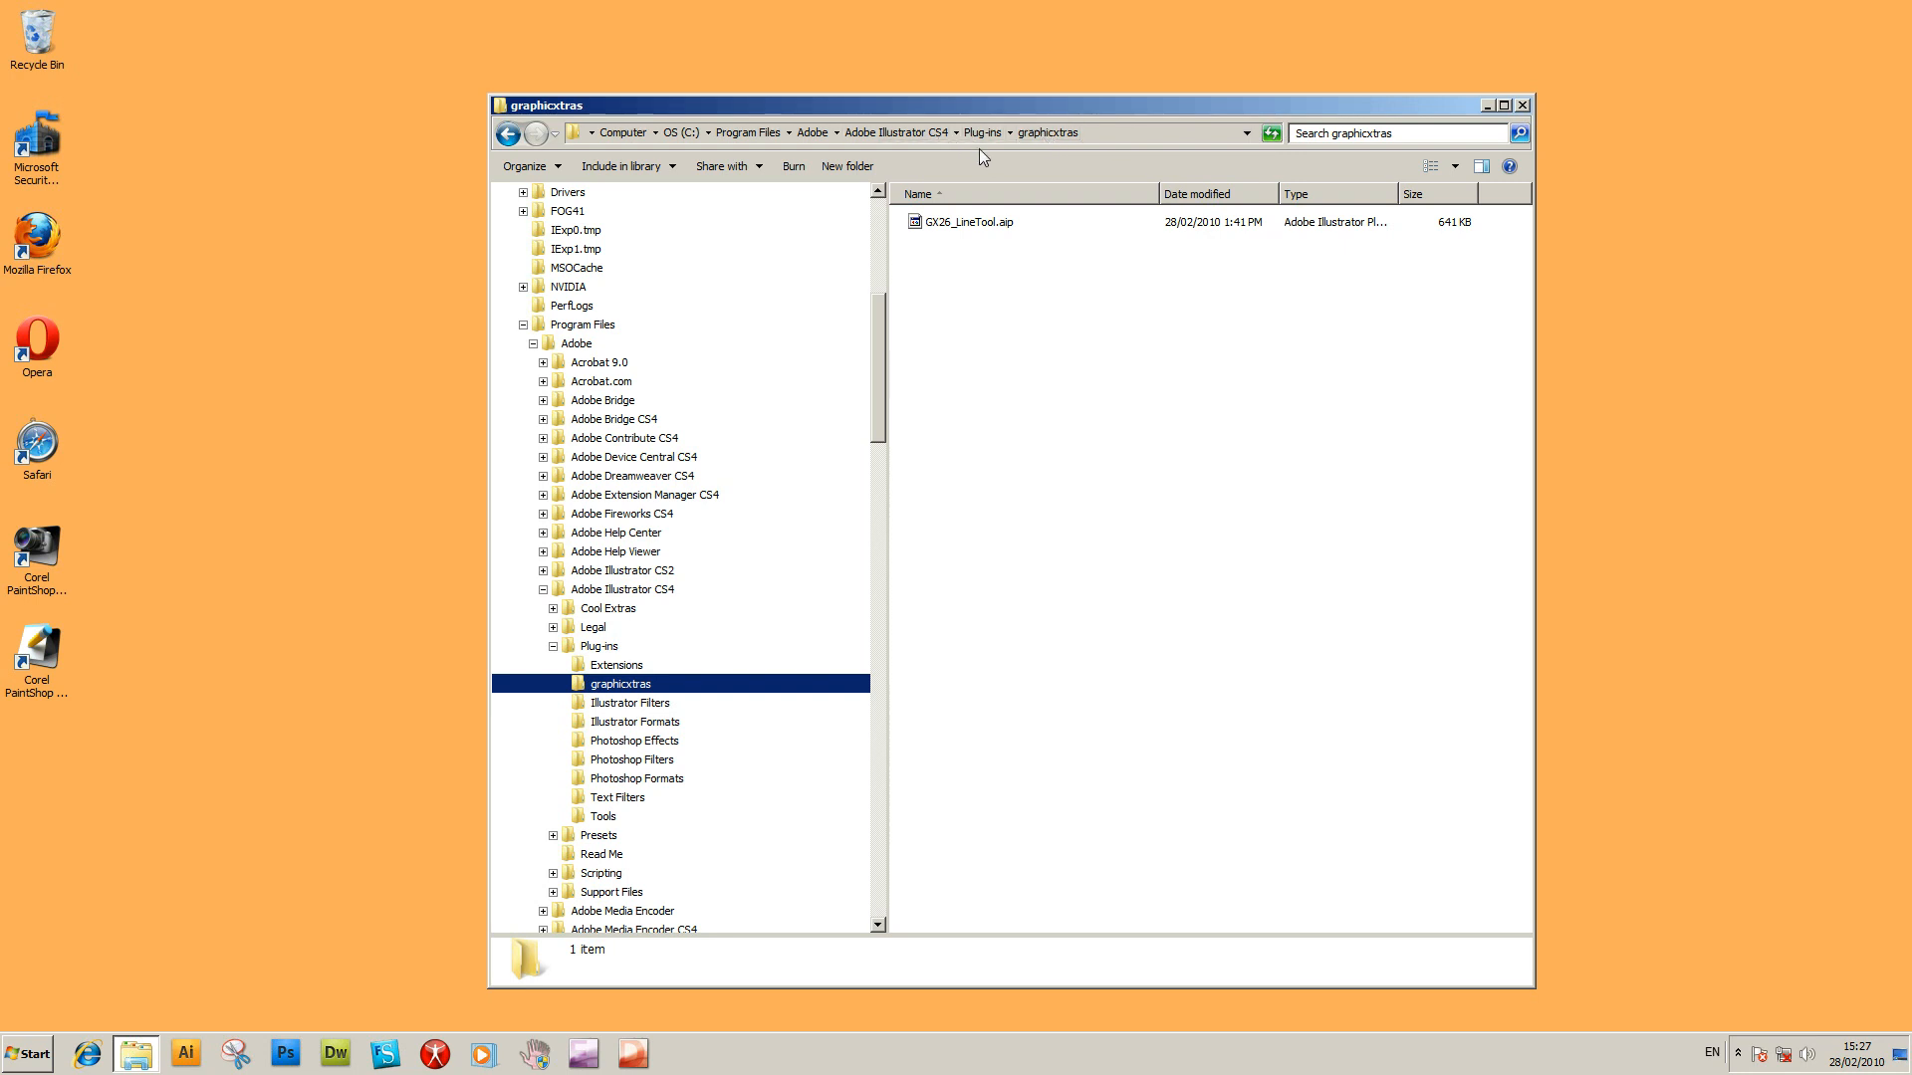
{"action": "mouse_move", "coordinate": [205, 1056]}
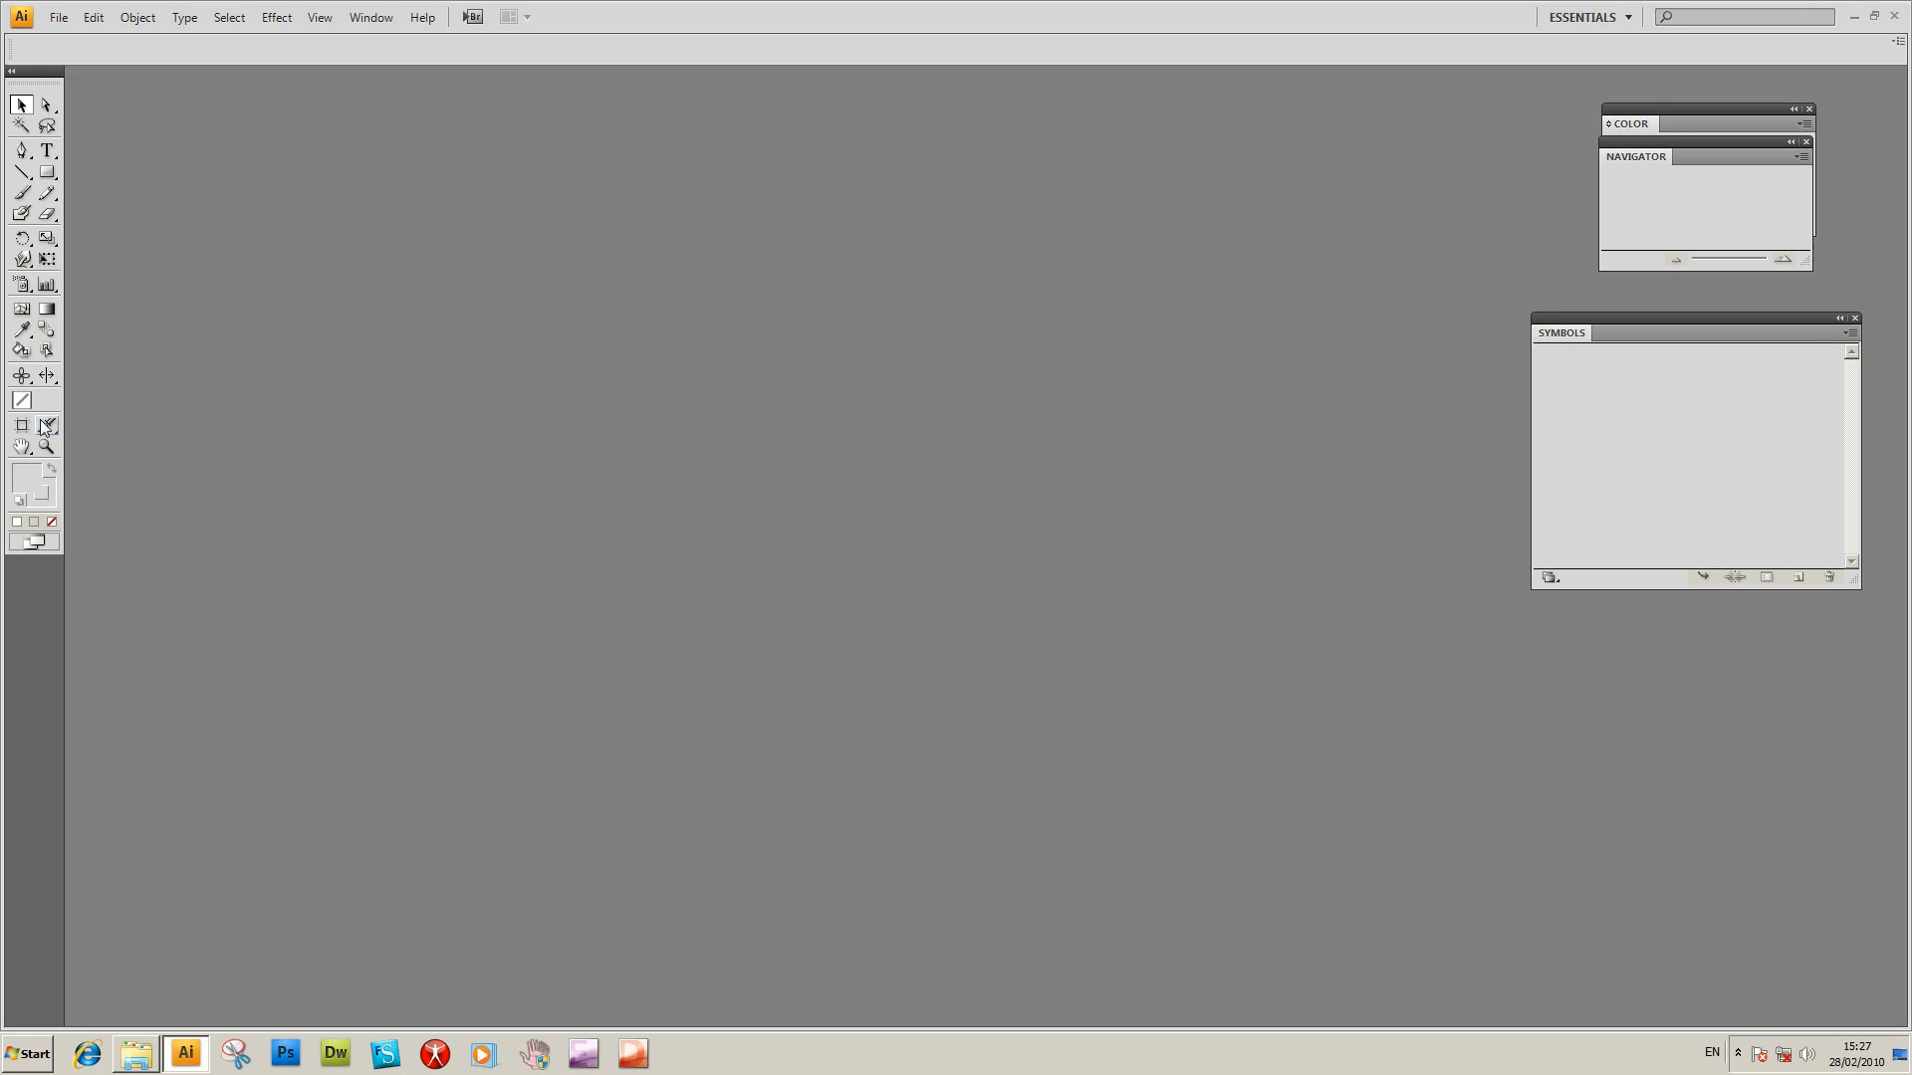
Create a new blank document via File > New and select the LineTool tool.
{"action": "left_click", "coordinate": [58, 16]}
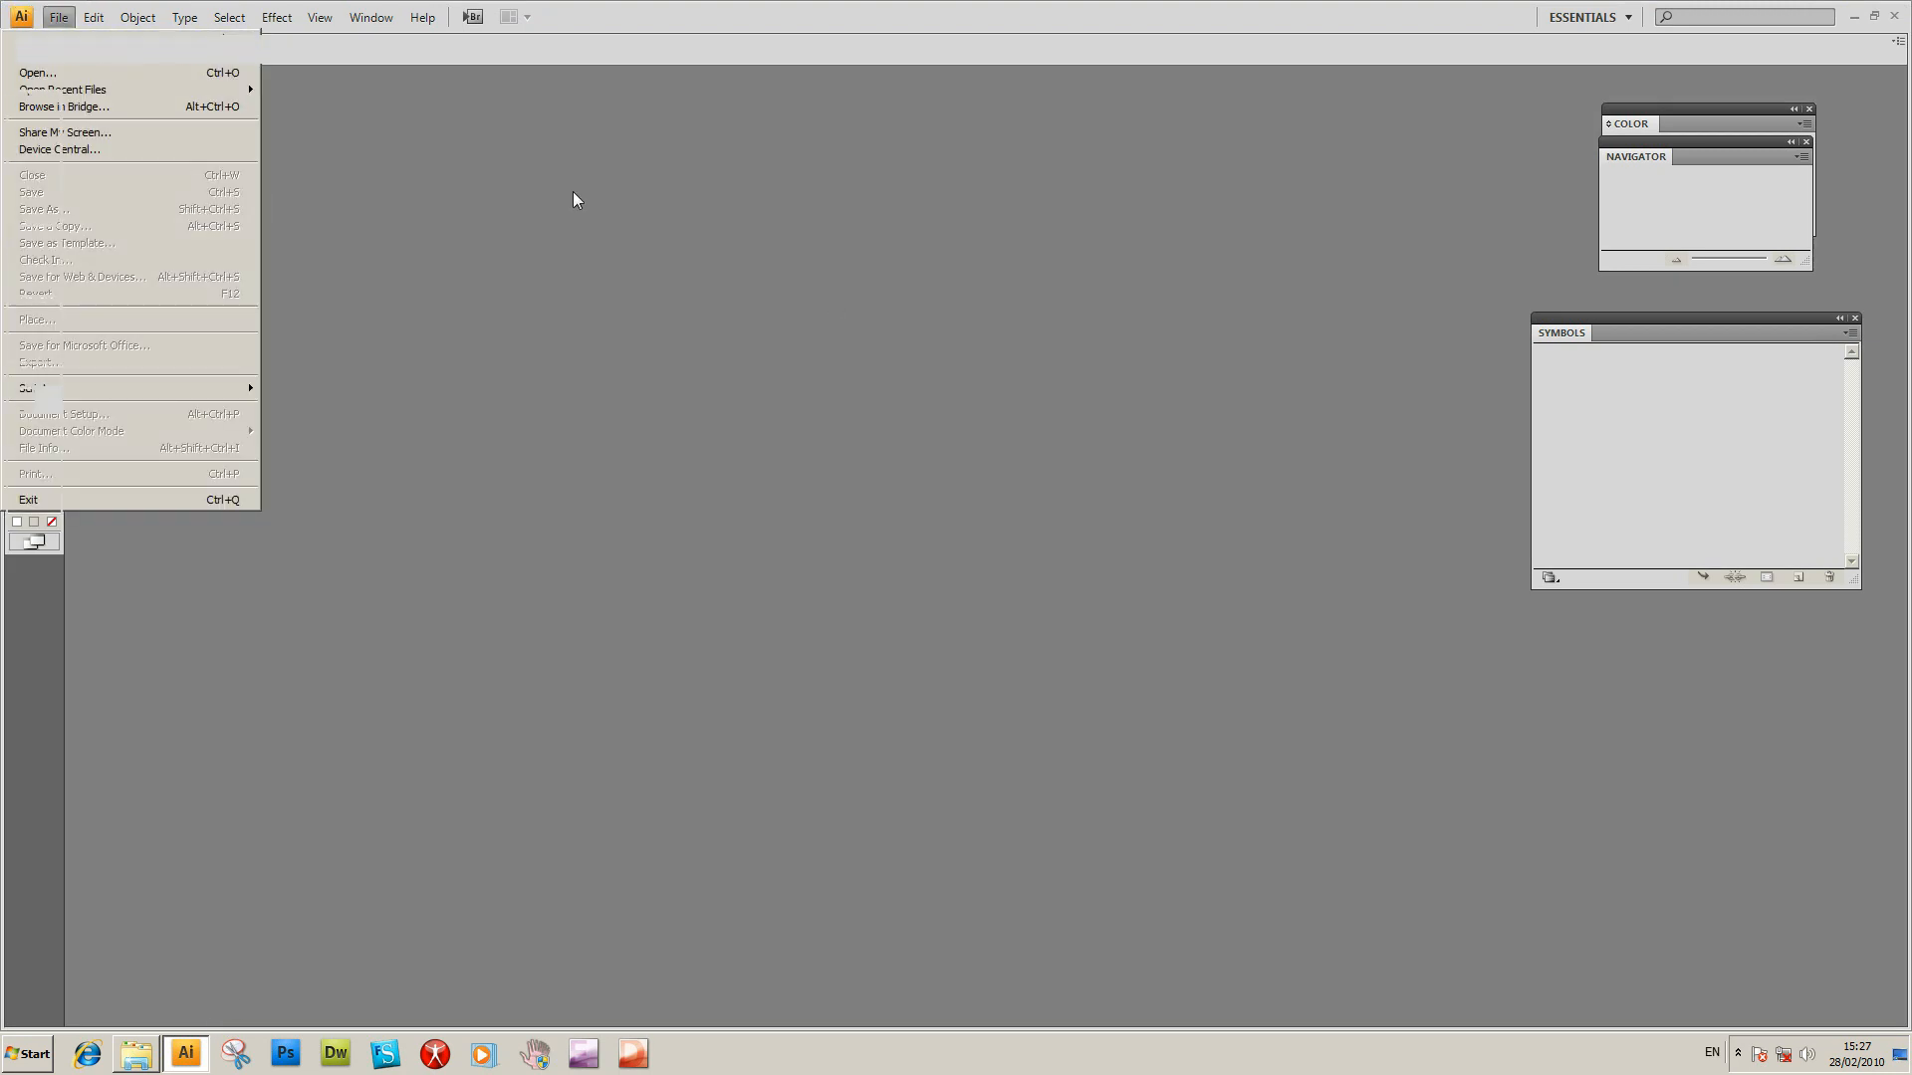
{"action": "left_click", "coordinate": [37, 48]}
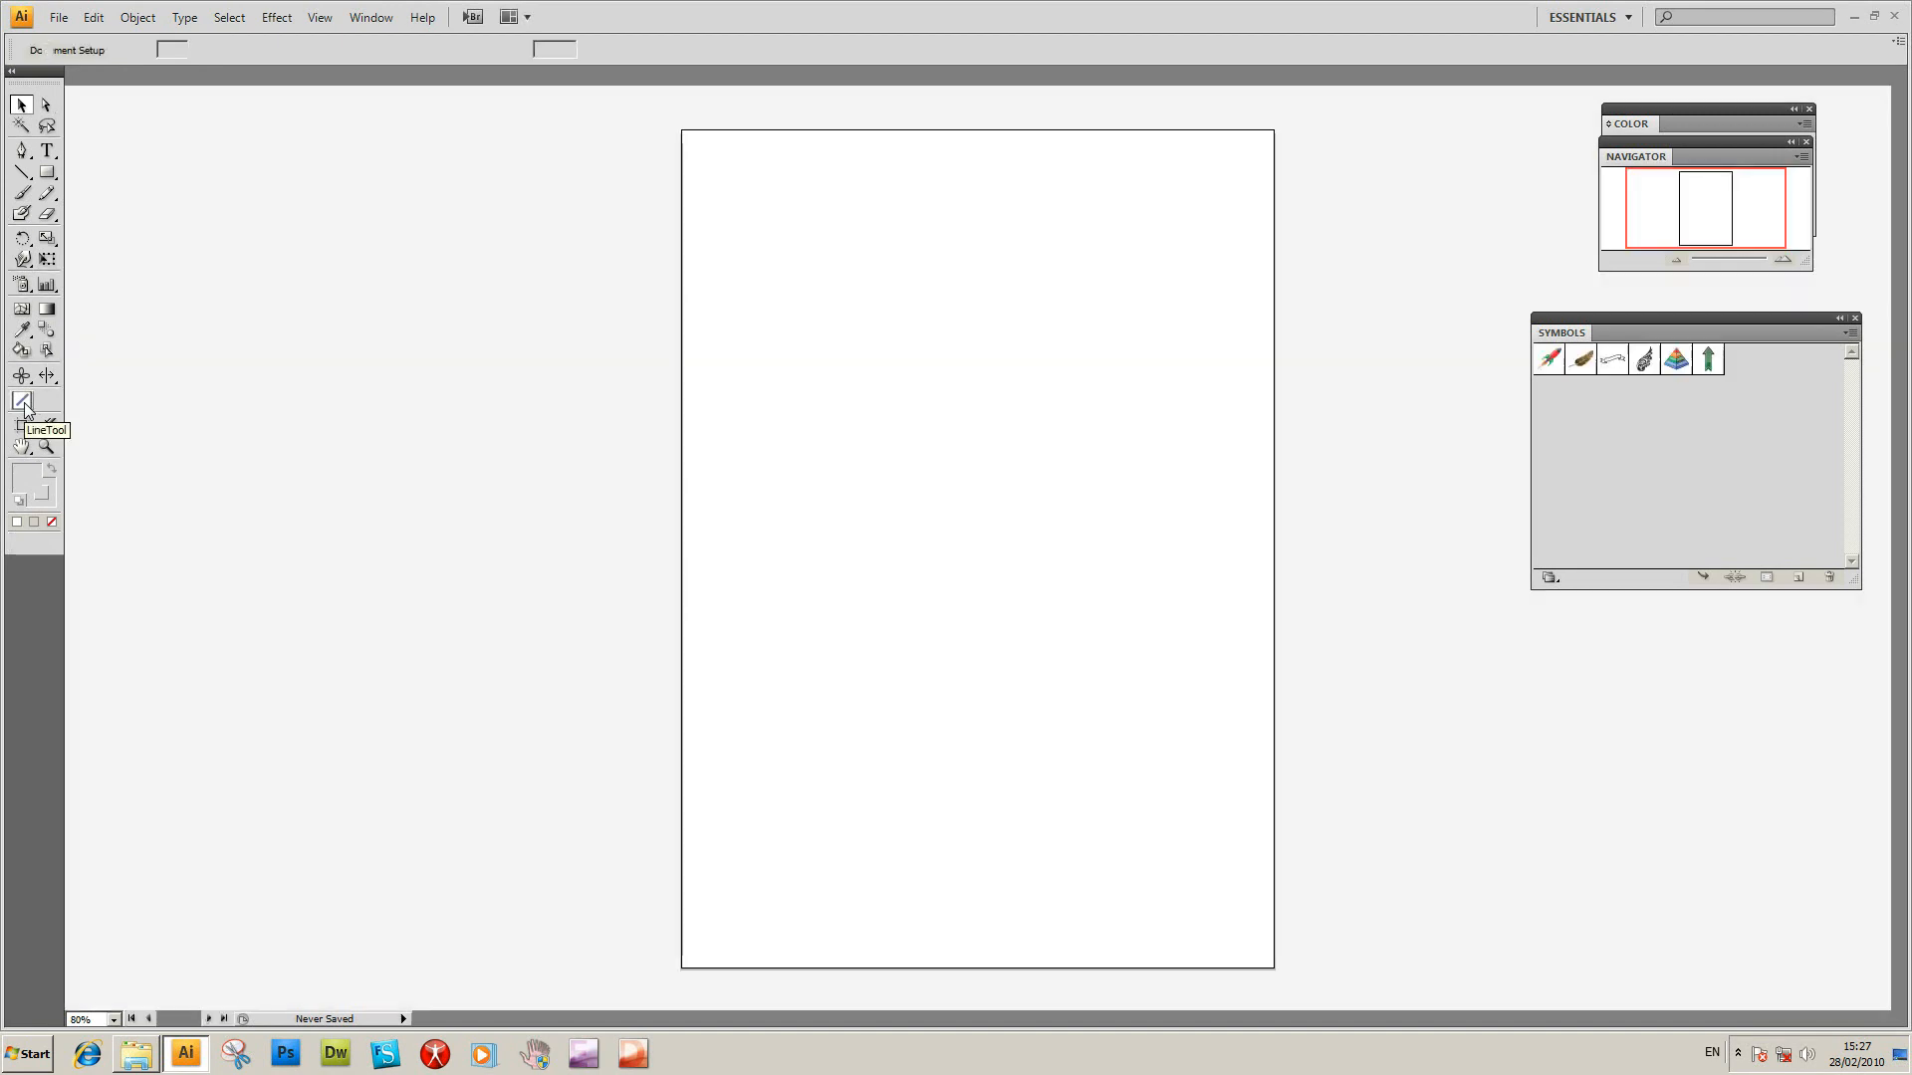
{"action": "left_click", "coordinate": [21, 400]}
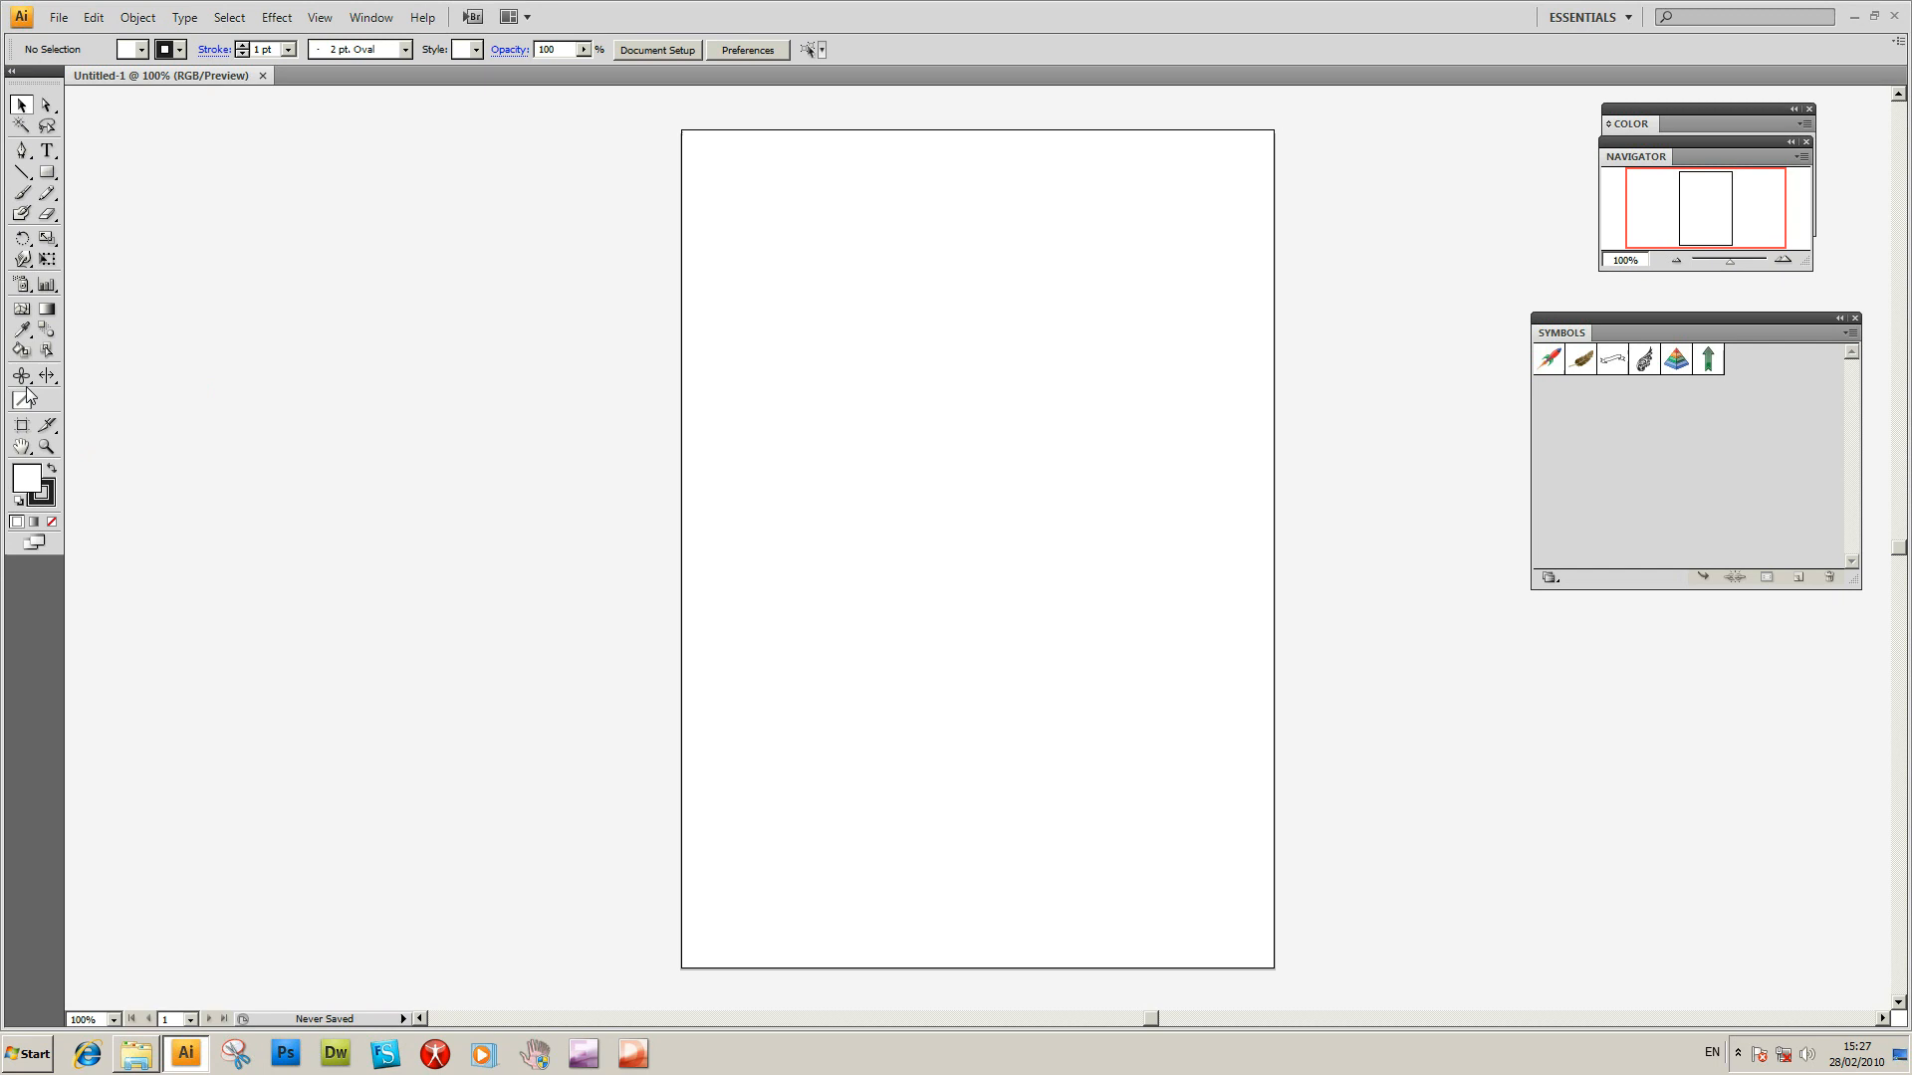
Open the LineTool panel and set no fill with a red 4 pt stroke.
{"action": "left_click", "coordinate": [21, 402]}
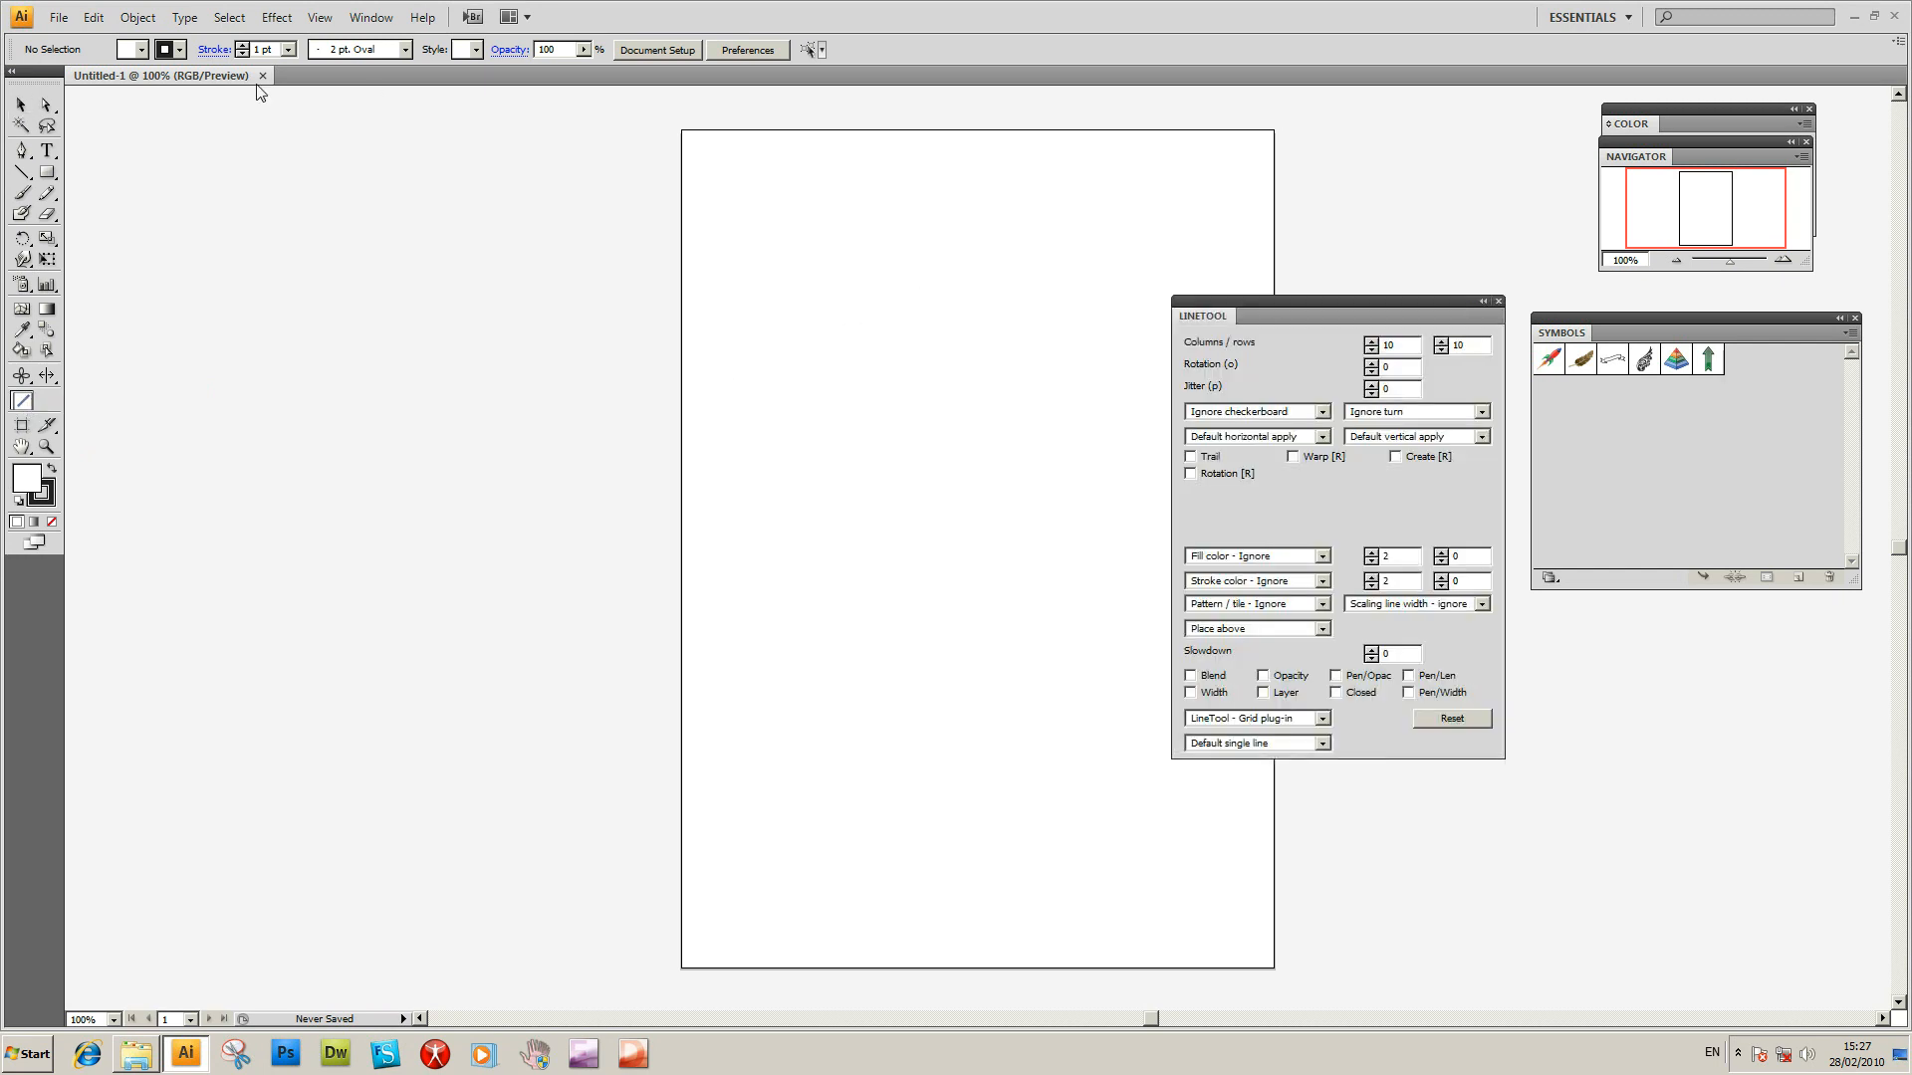
{"action": "left_click", "coordinate": [288, 50]}
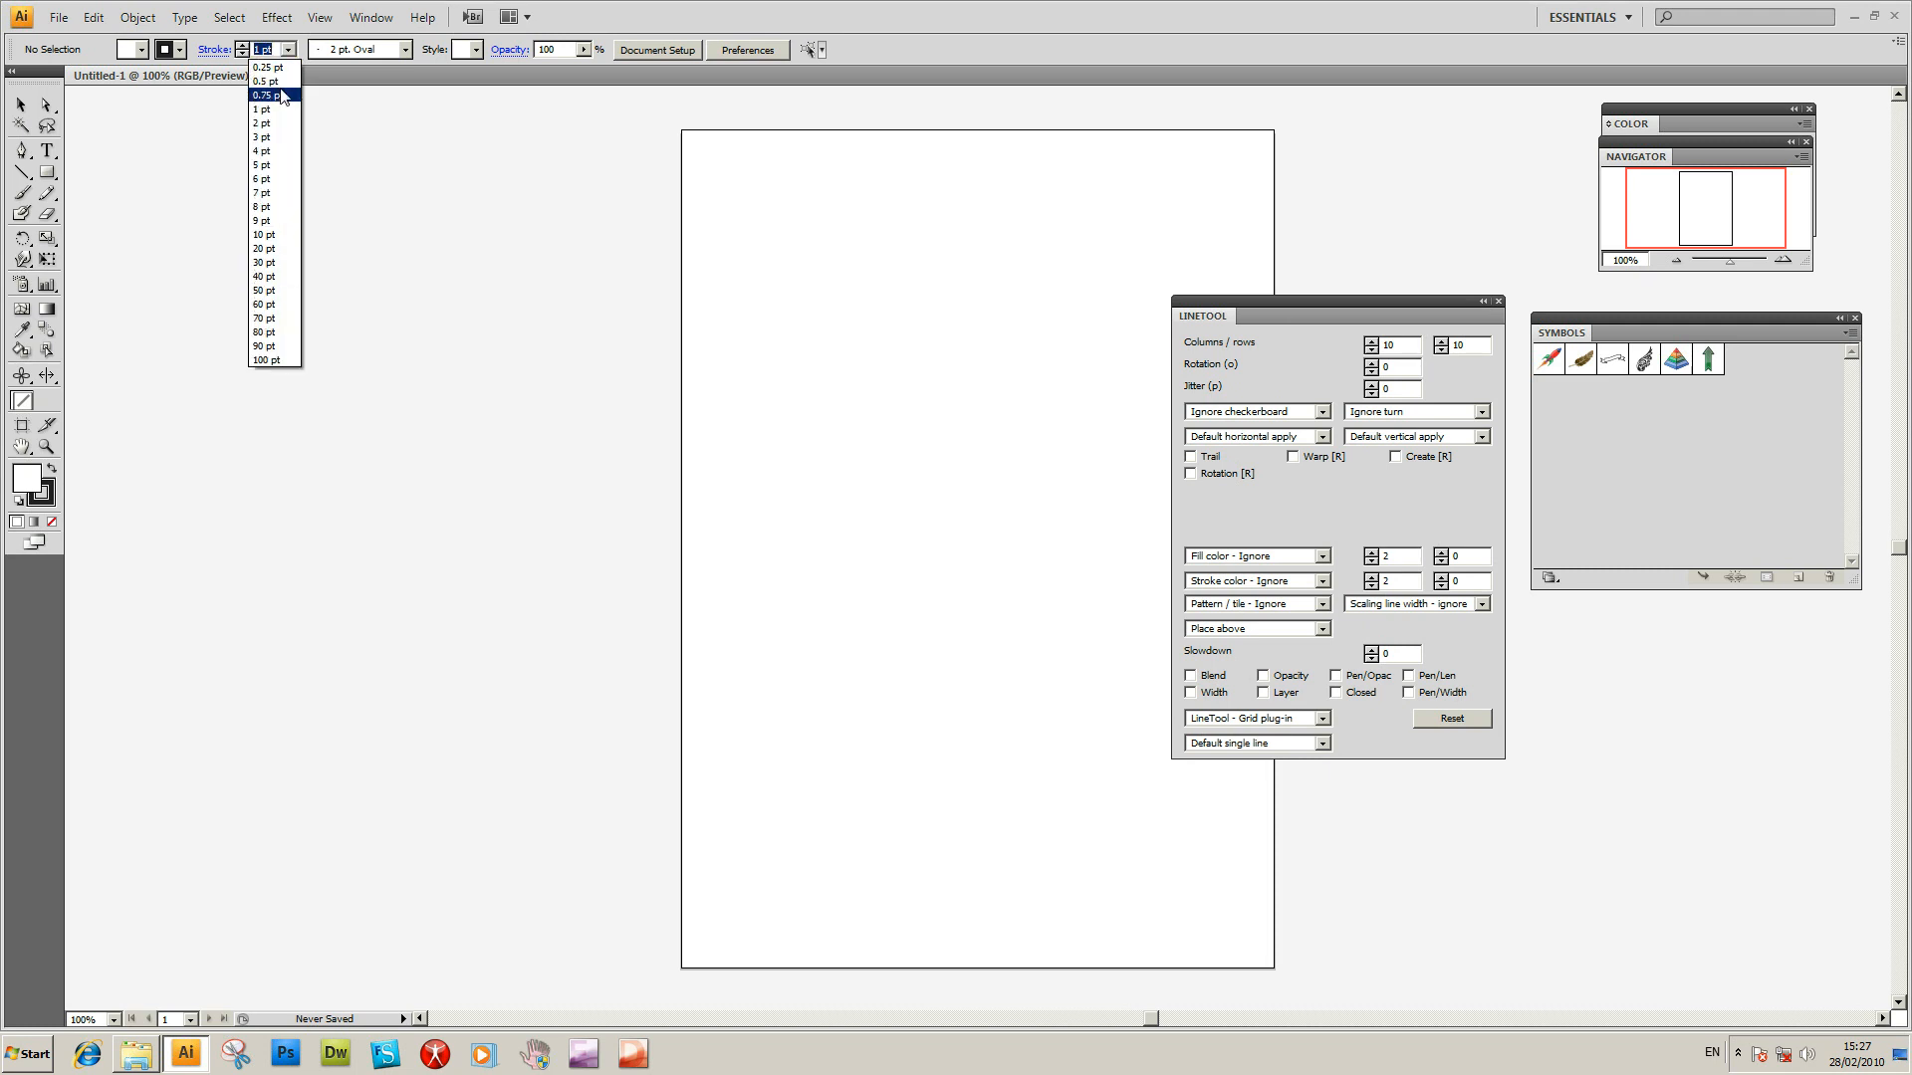
{"action": "mouse_move", "coordinate": [262, 123]}
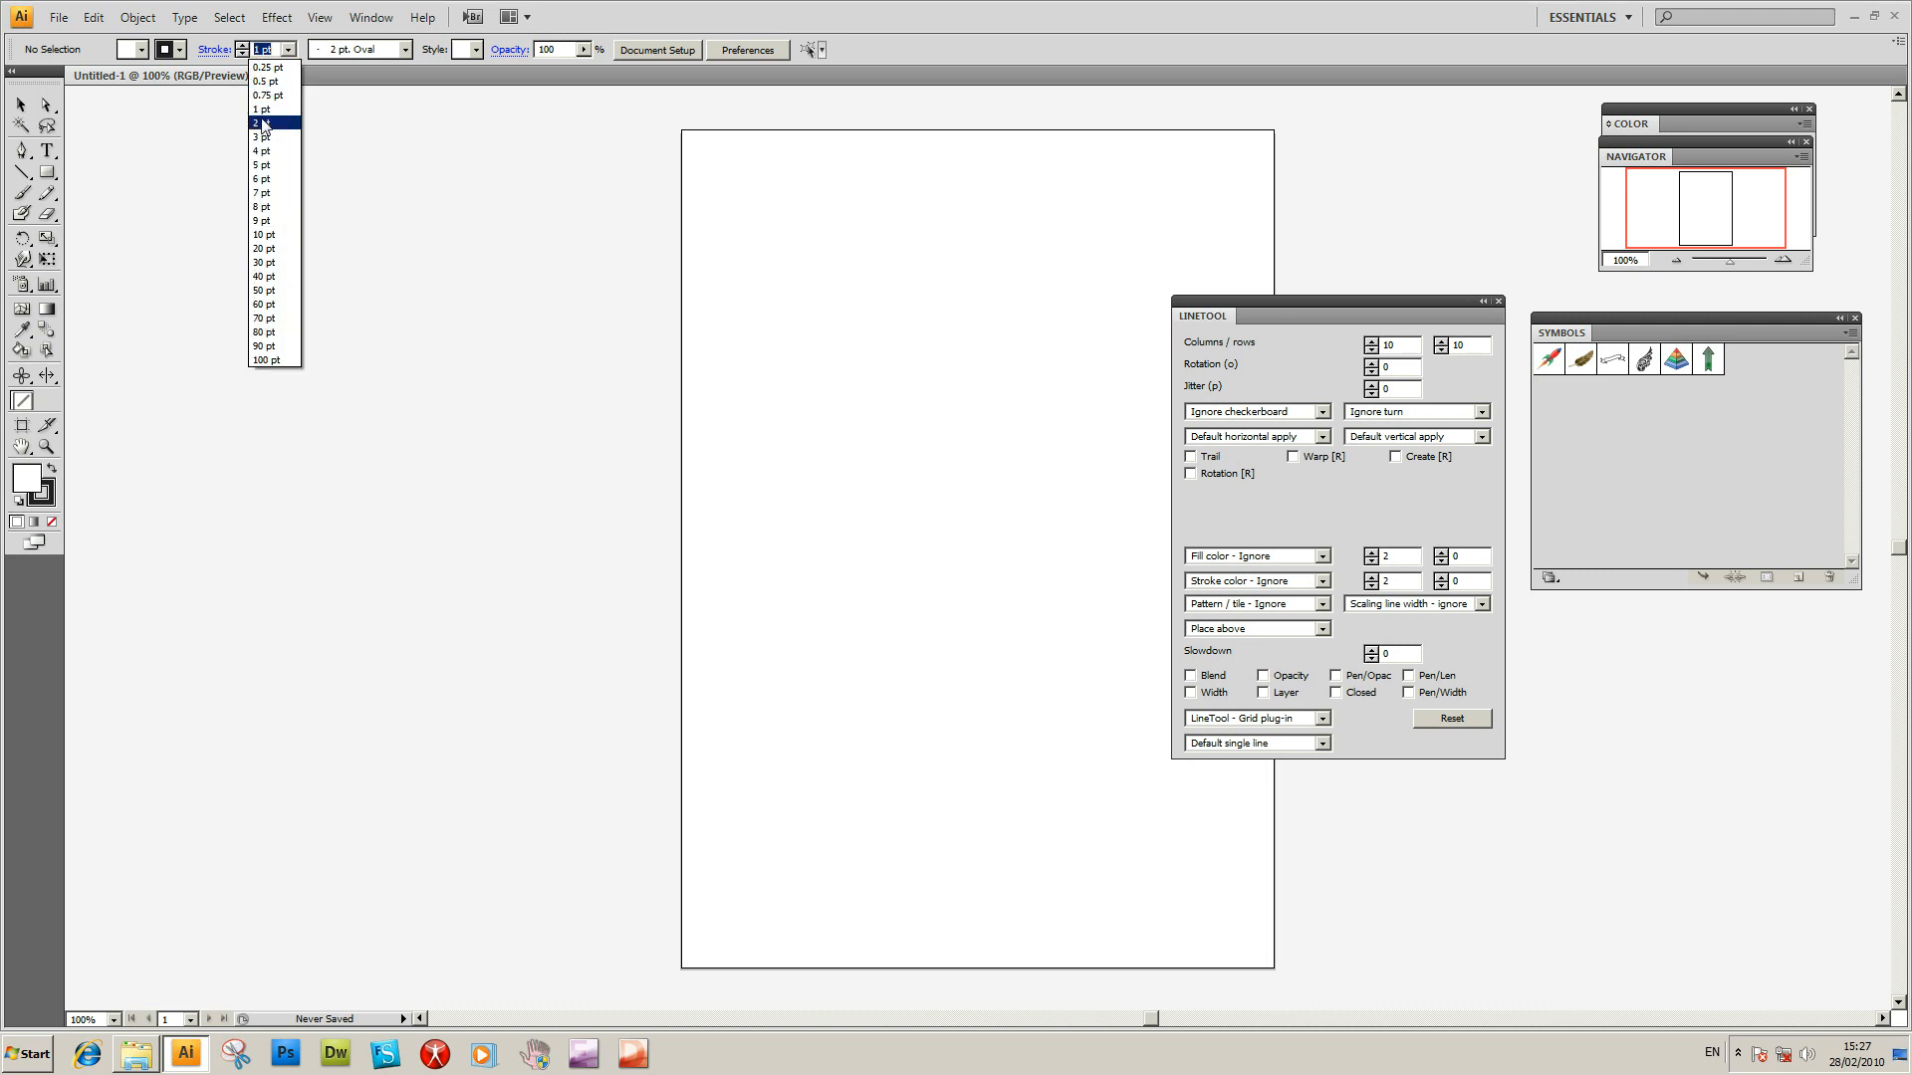
{"action": "mouse_move", "coordinate": [143, 63]}
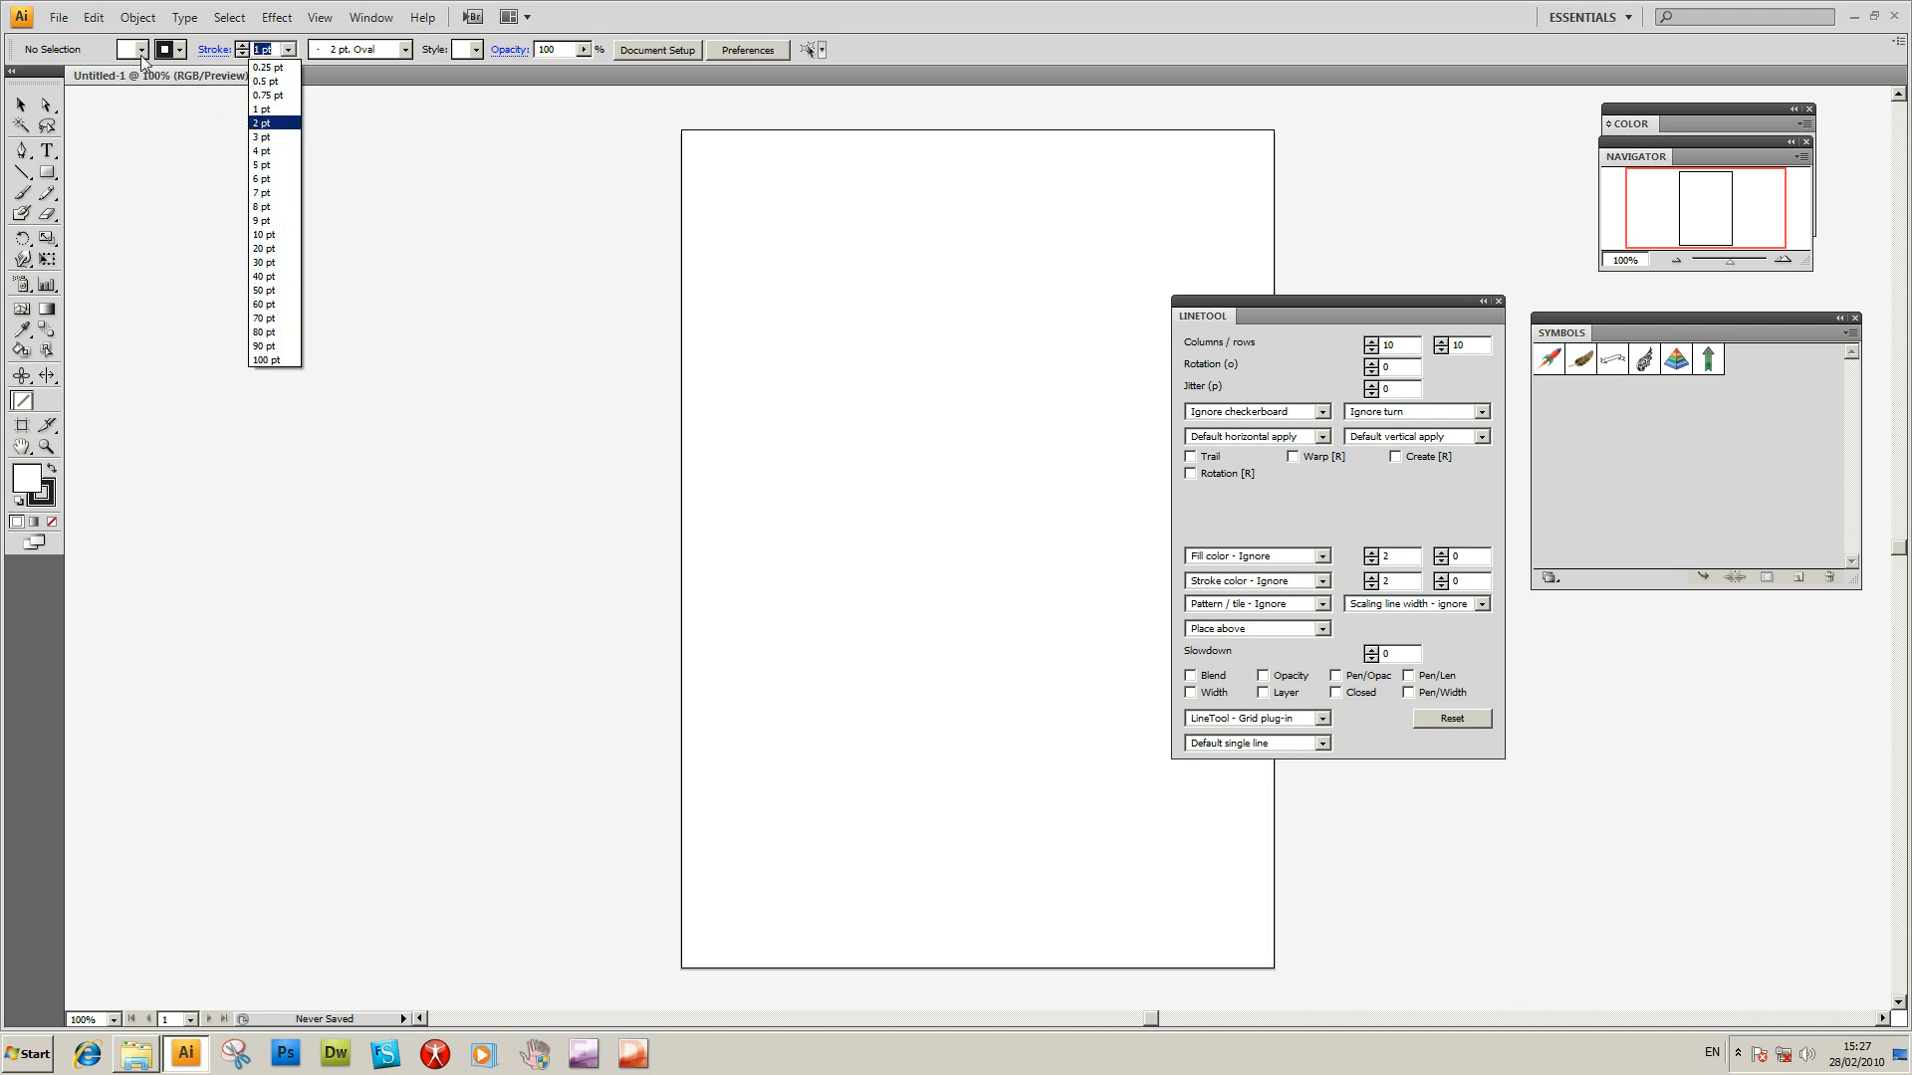
{"action": "left_click", "coordinate": [261, 109]}
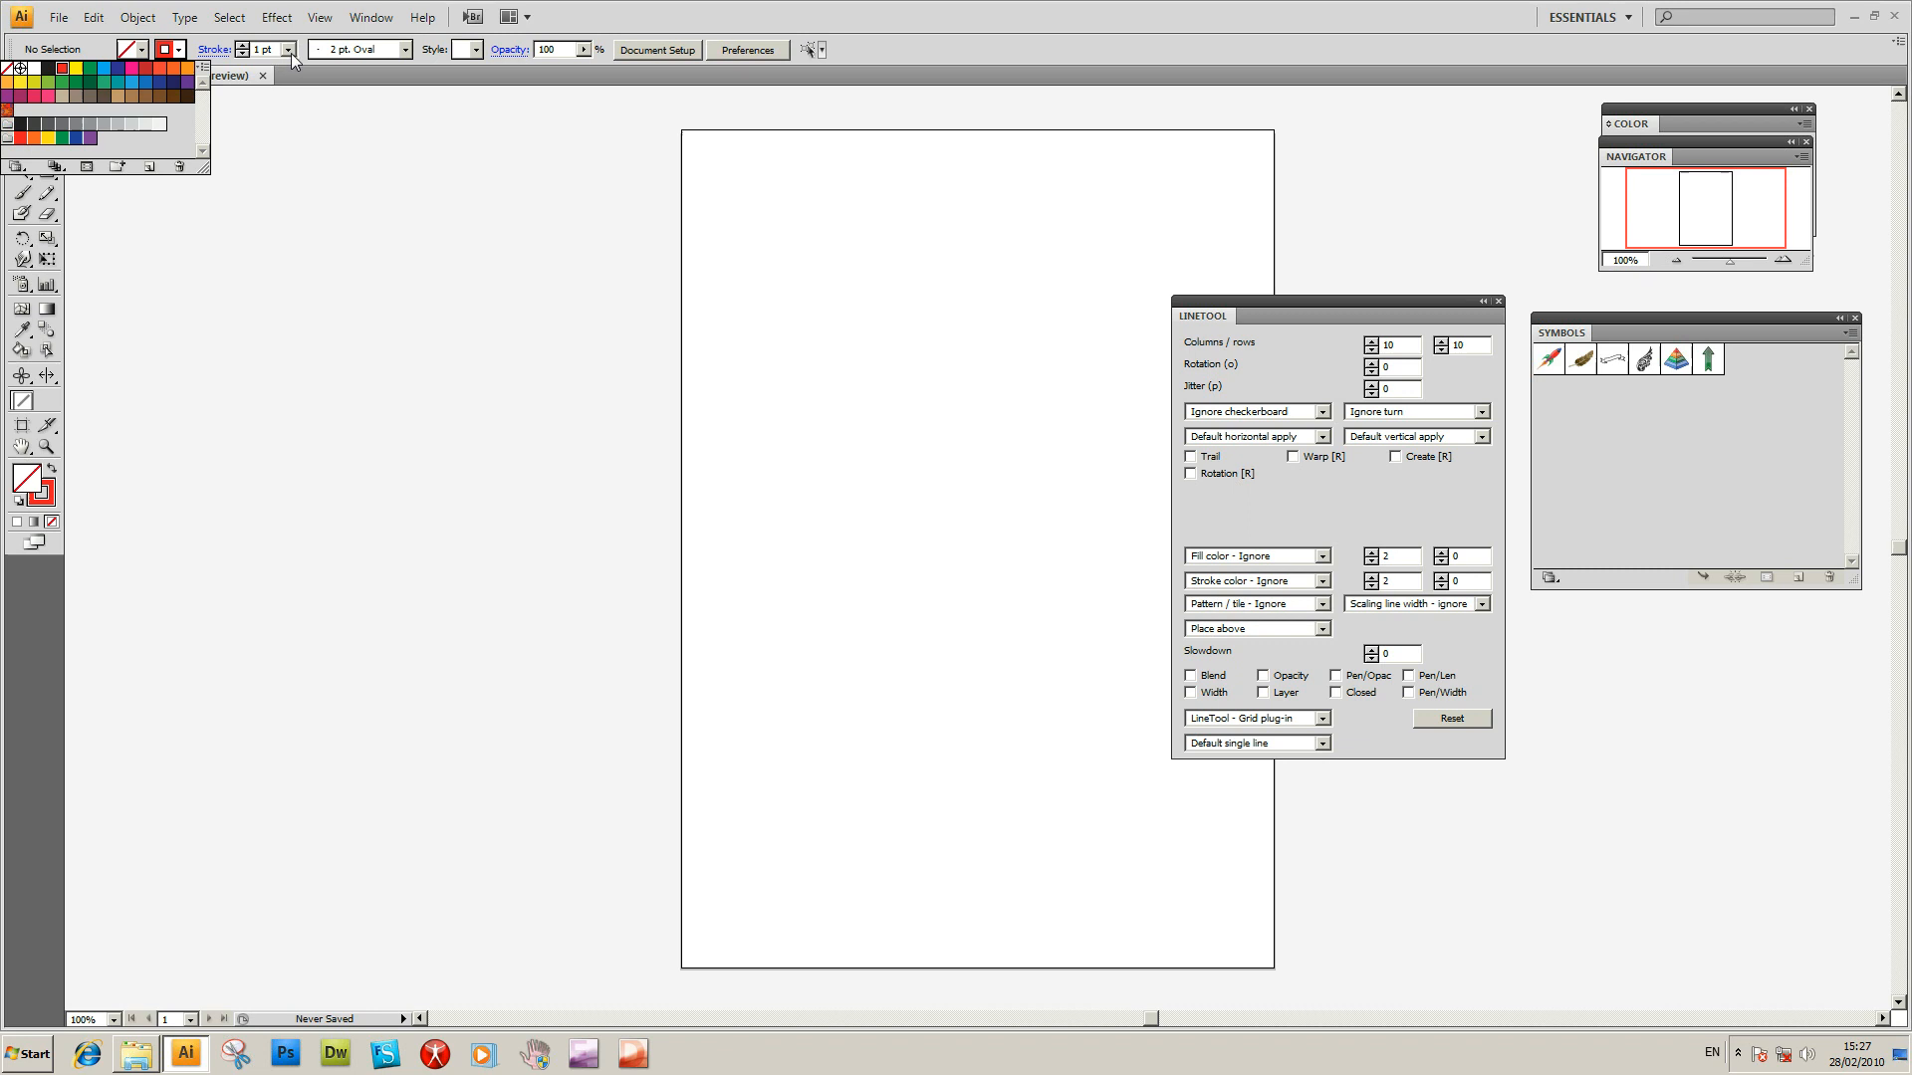
{"action": "left_click", "coordinate": [288, 50]}
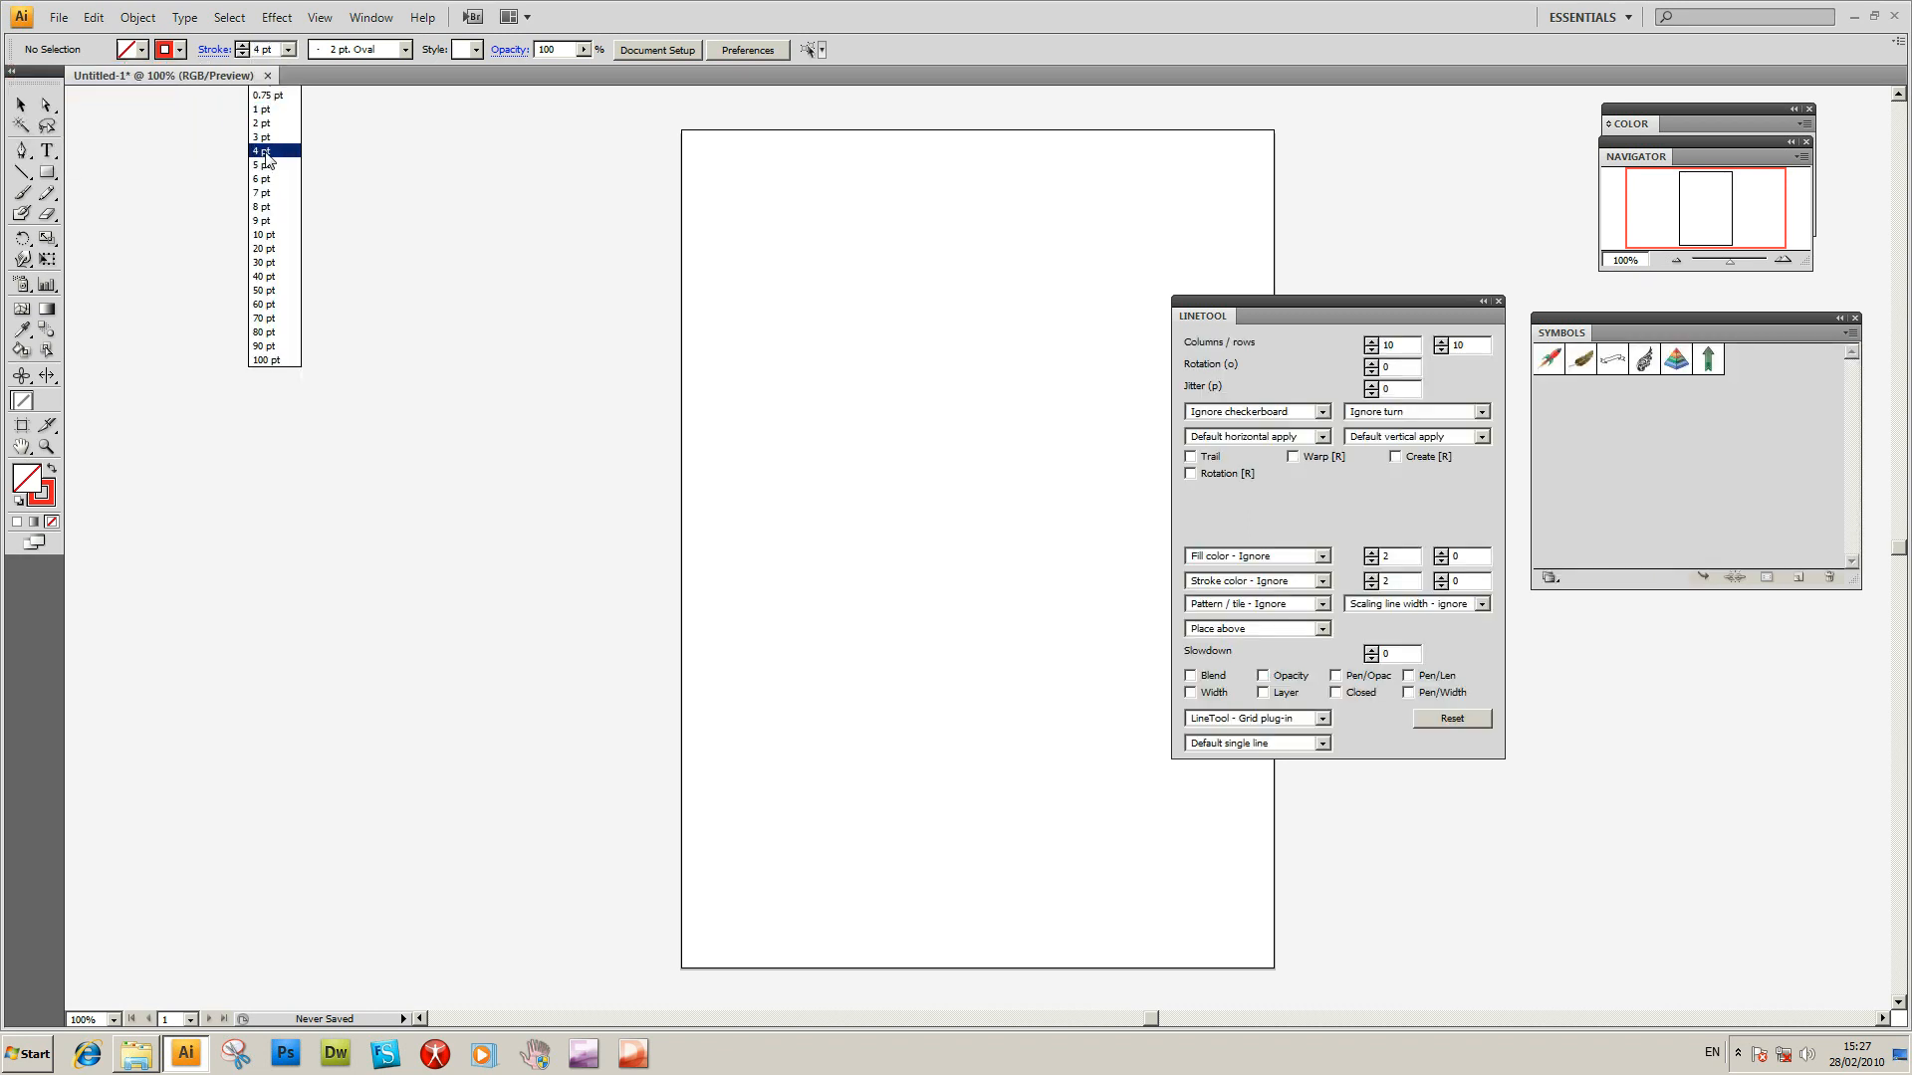
{"action": "left_click", "coordinate": [263, 151]}
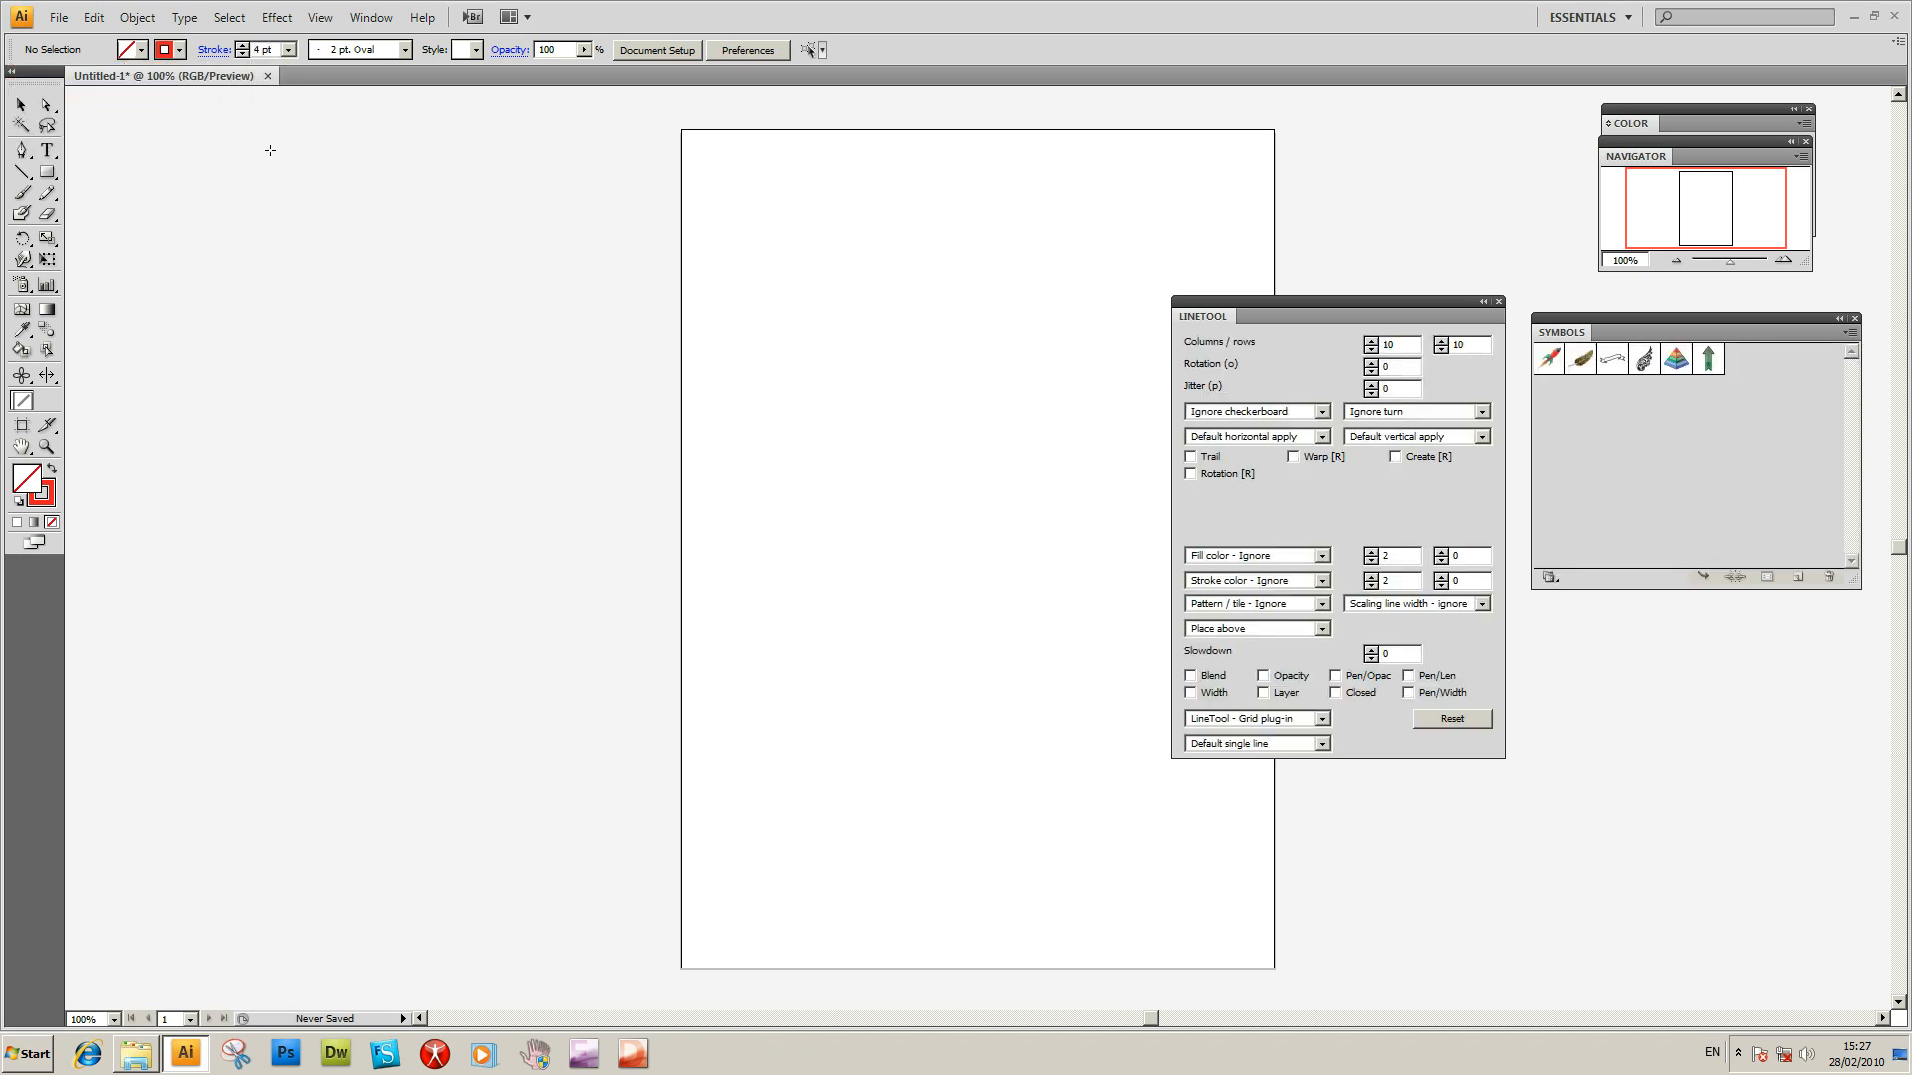
{"action": "mouse_move", "coordinate": [1122, 606]}
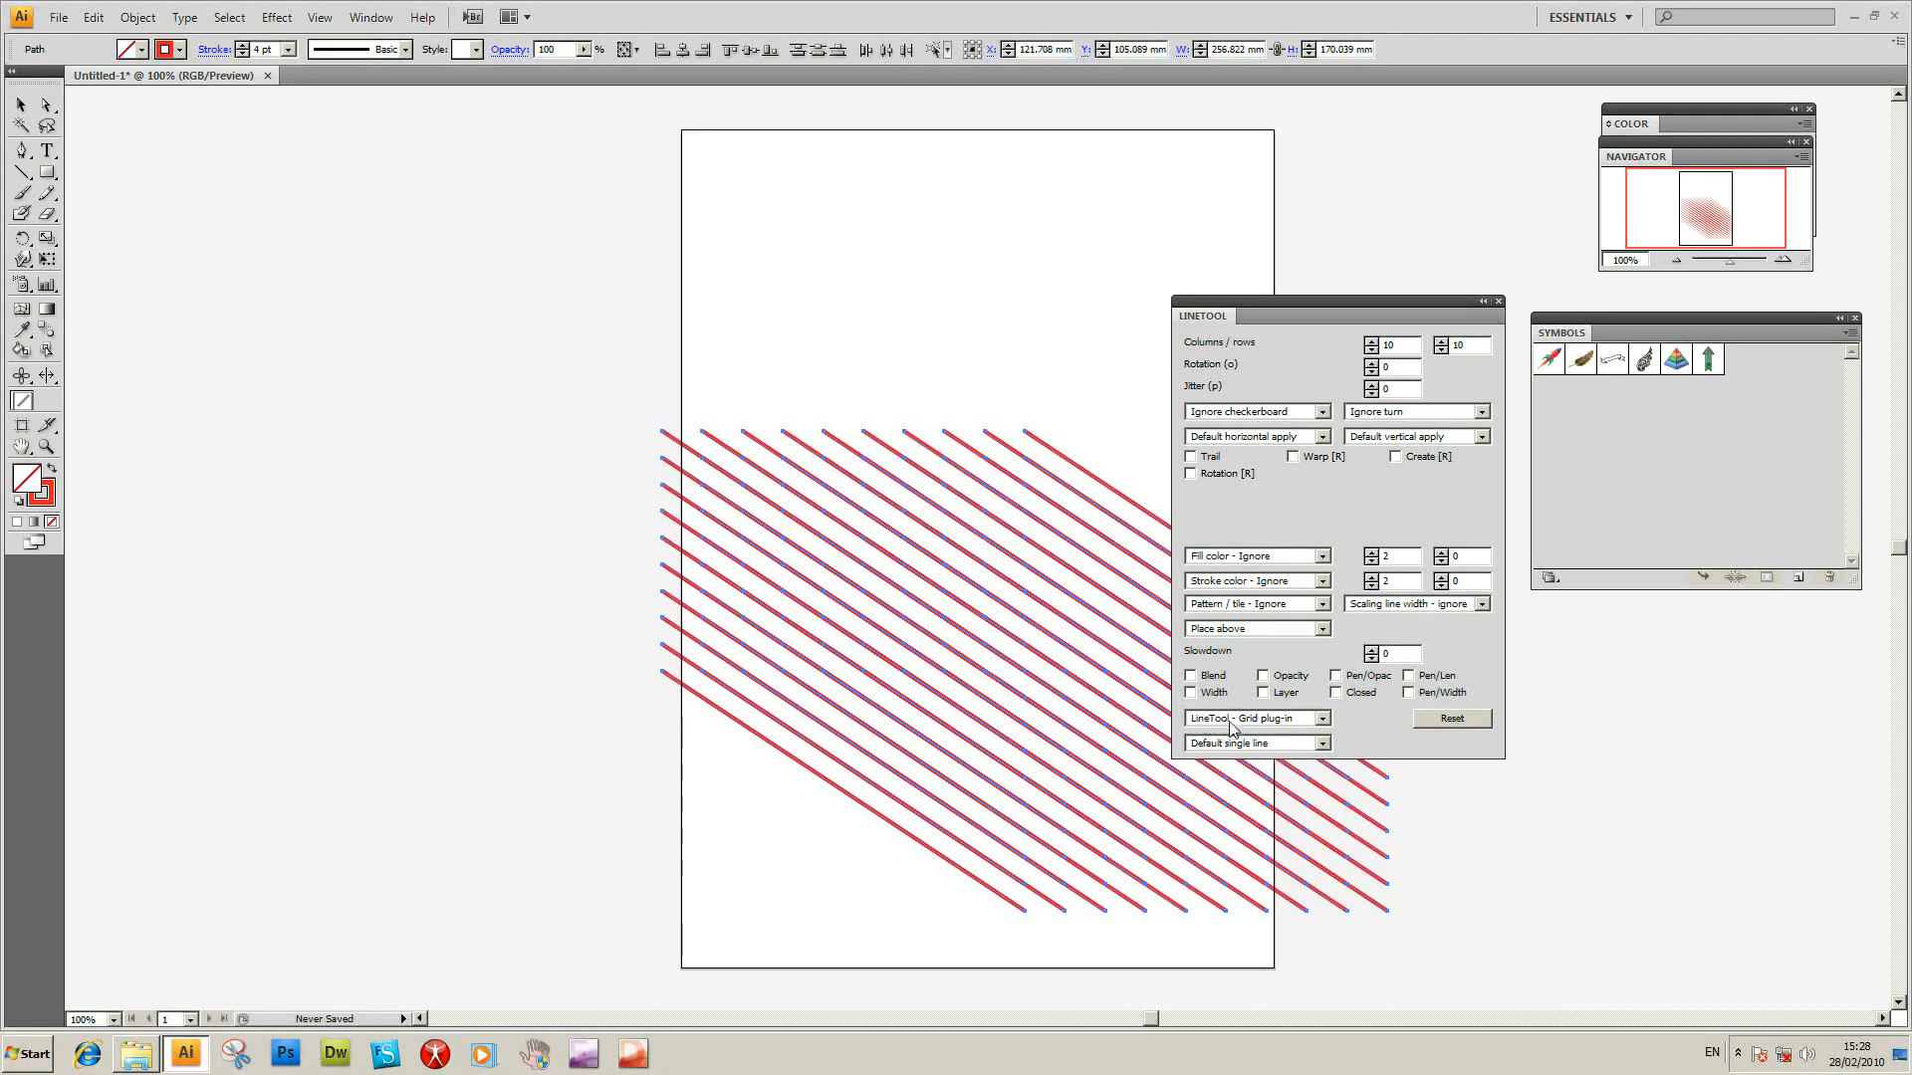
{"action": "mouse_move", "coordinate": [890, 830]}
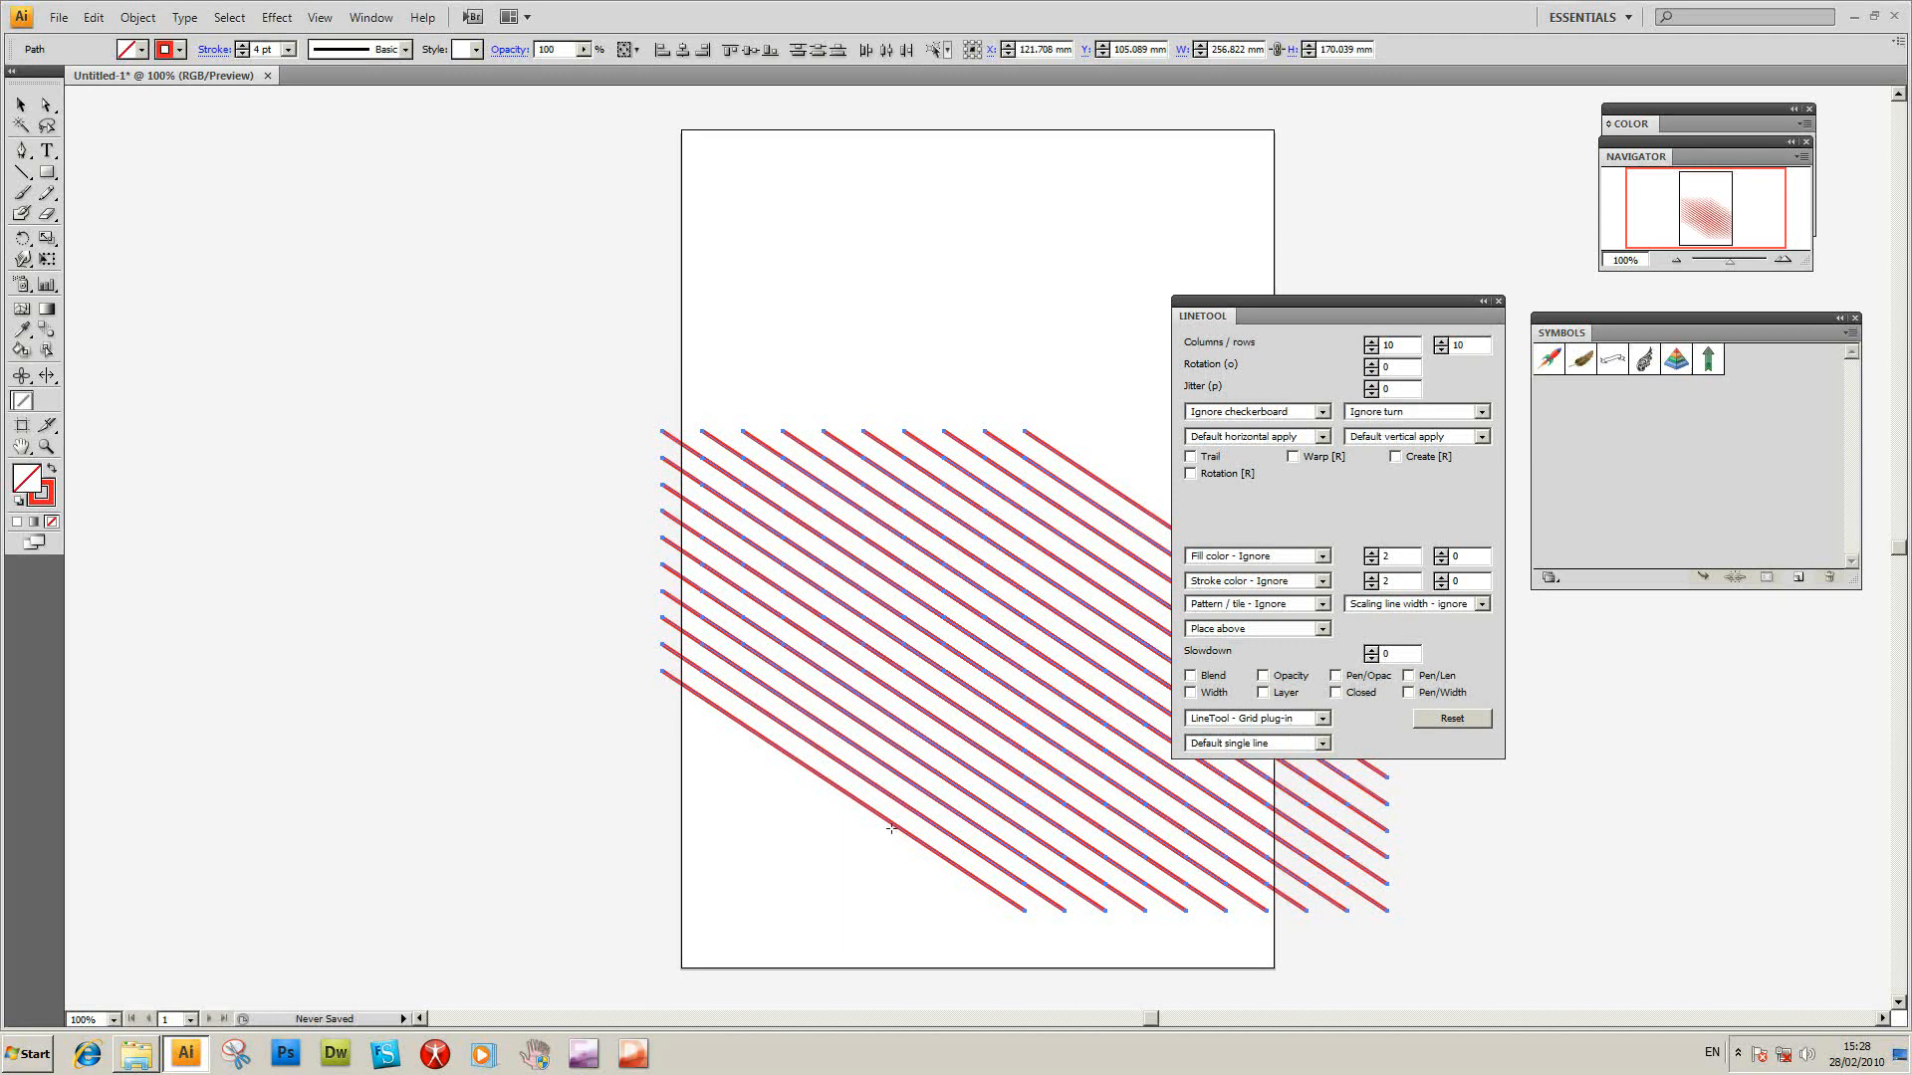
Clear the red diagonal LineTool grid, leaving the artboard empty.
{"action": "left_click", "coordinate": [1135, 585]}
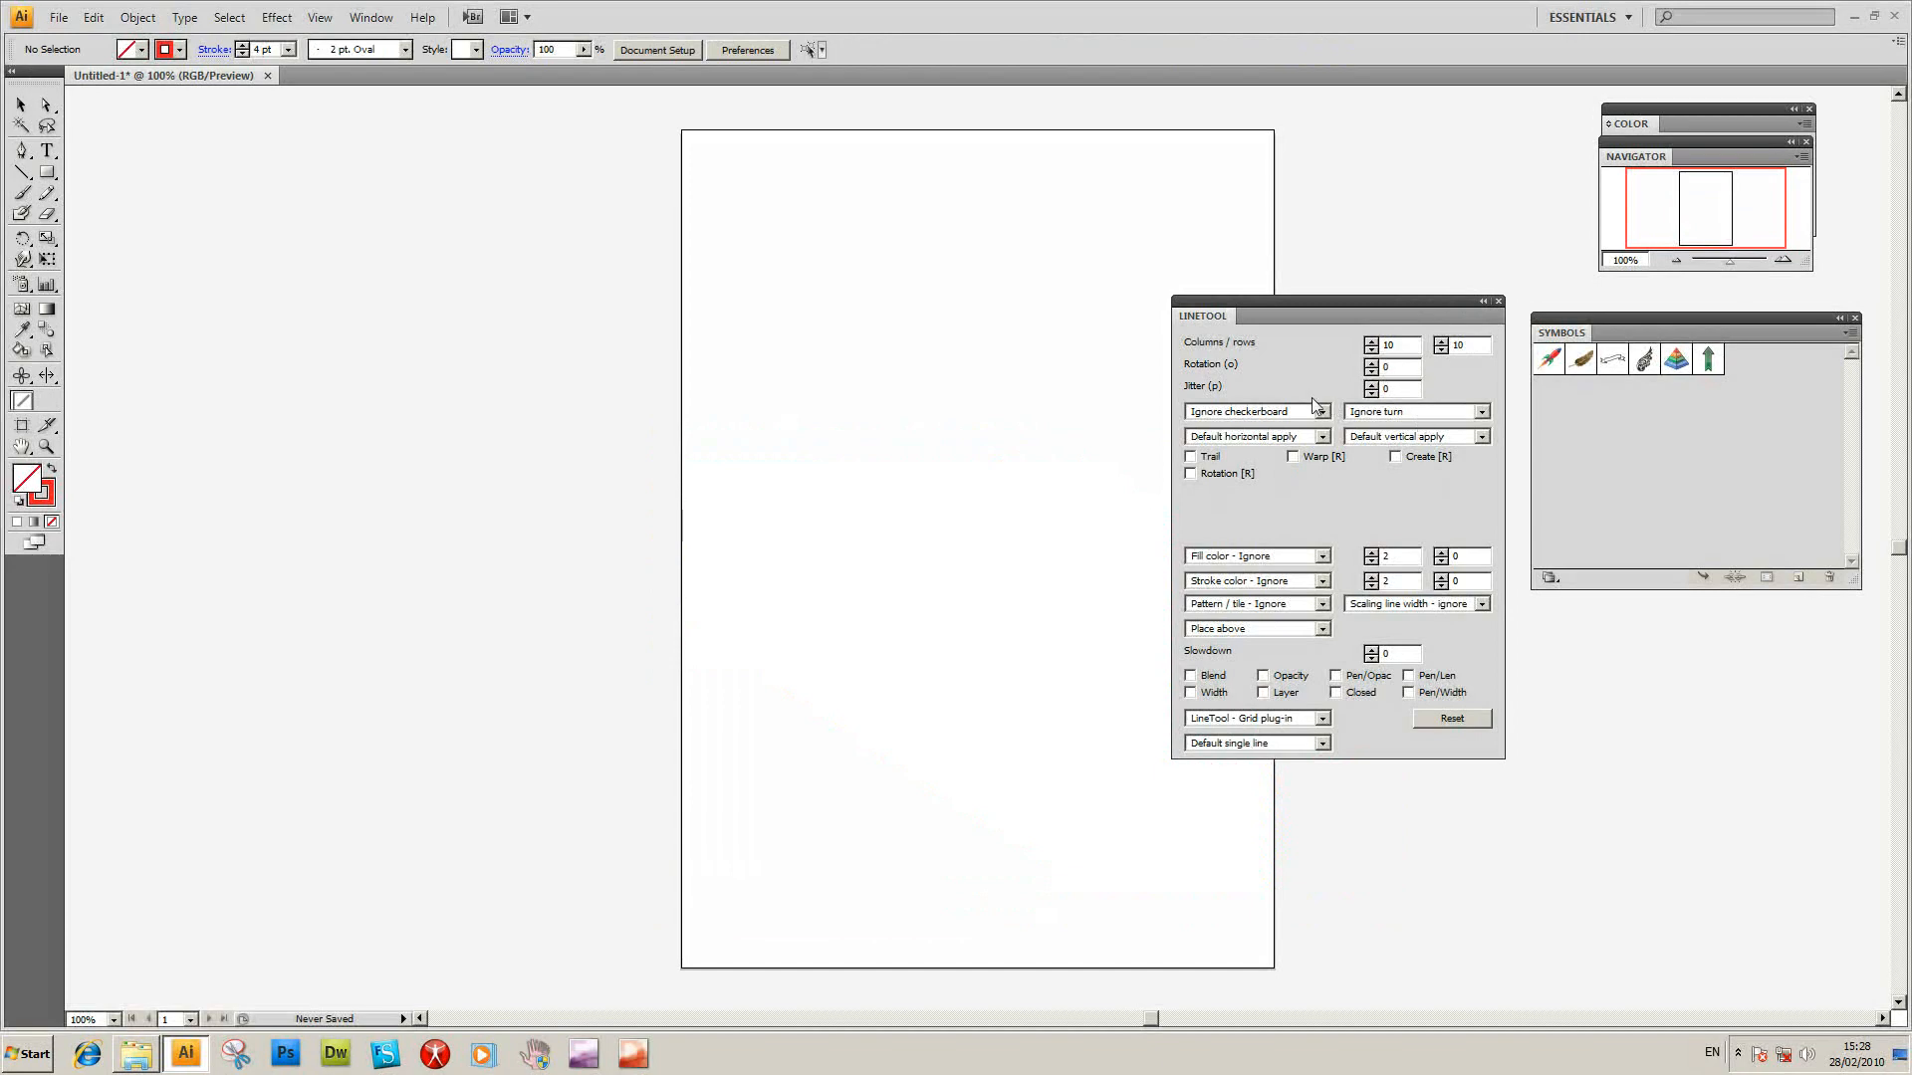
{"action": "mouse_move", "coordinate": [1265, 722]}
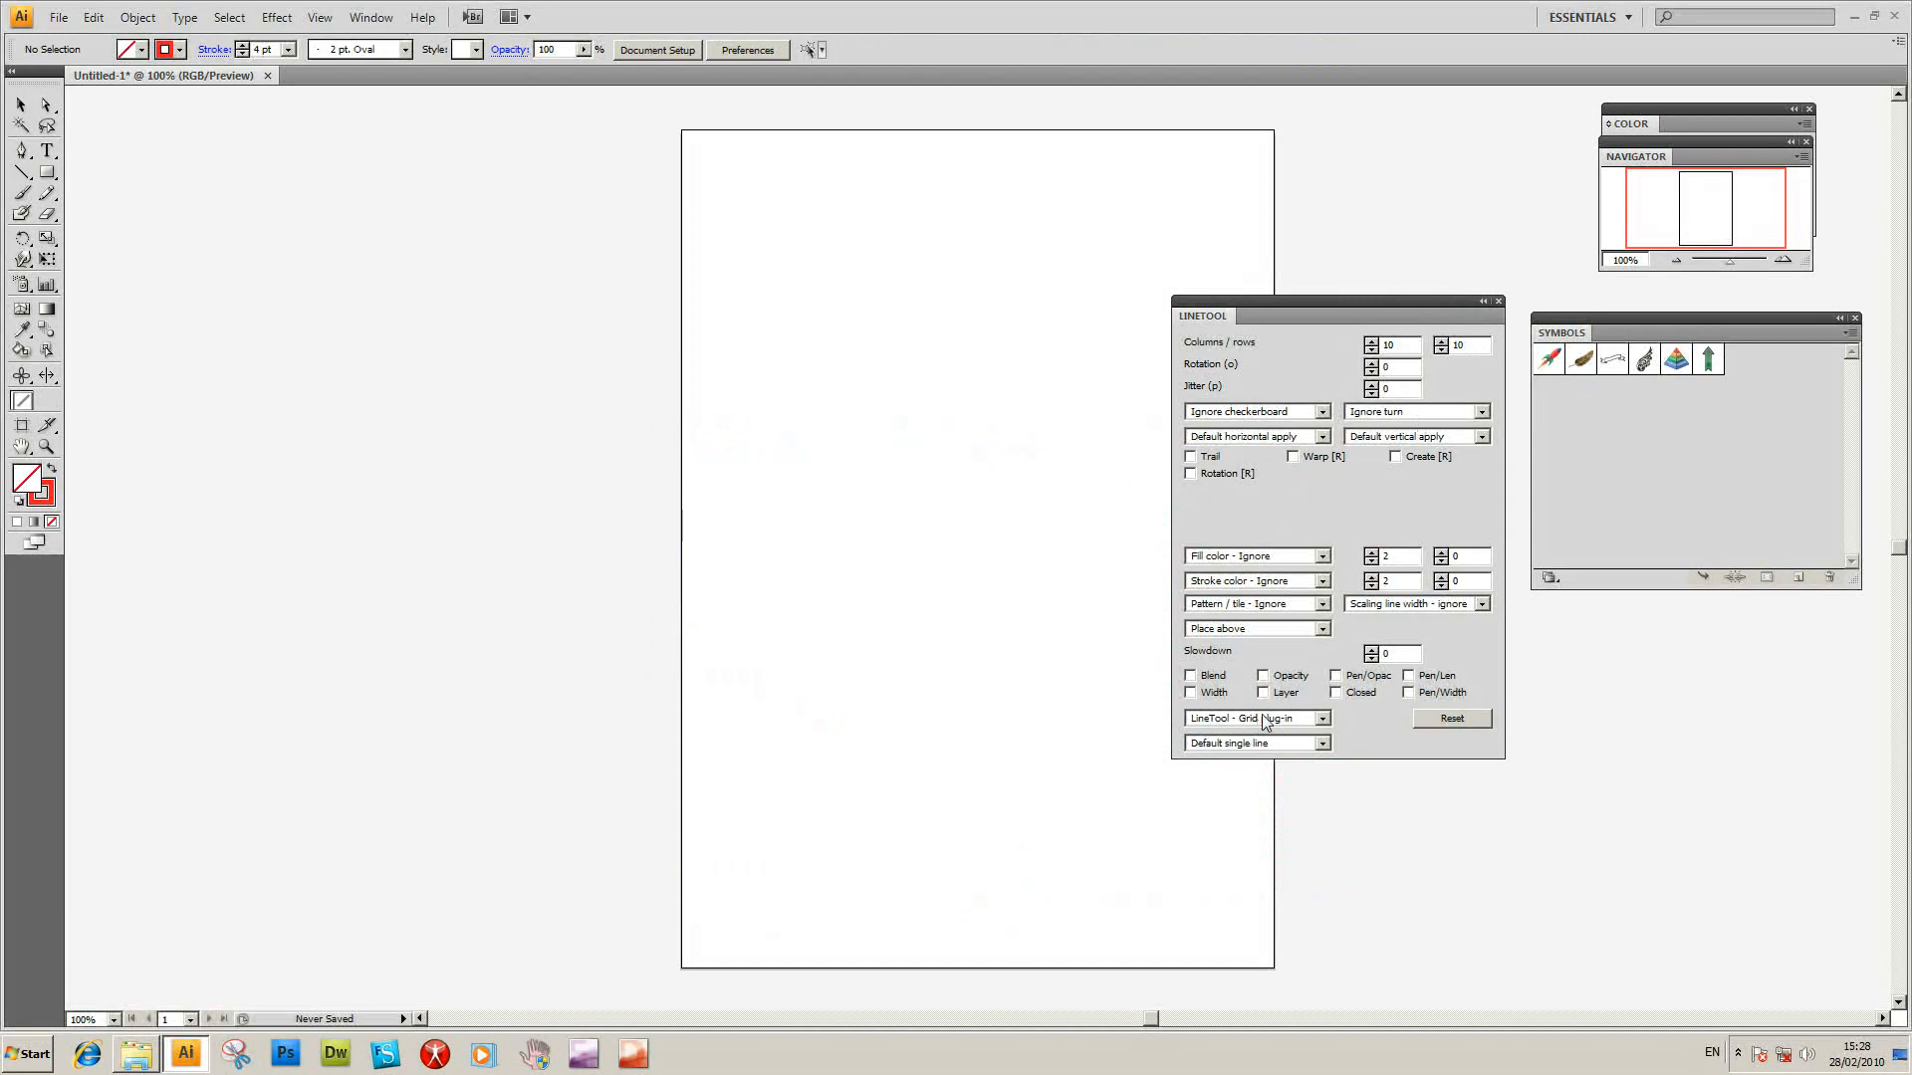
Switch LineTool to the Windmill plug-in and select its Copies value.
{"action": "left_click", "coordinate": [1321, 717]}
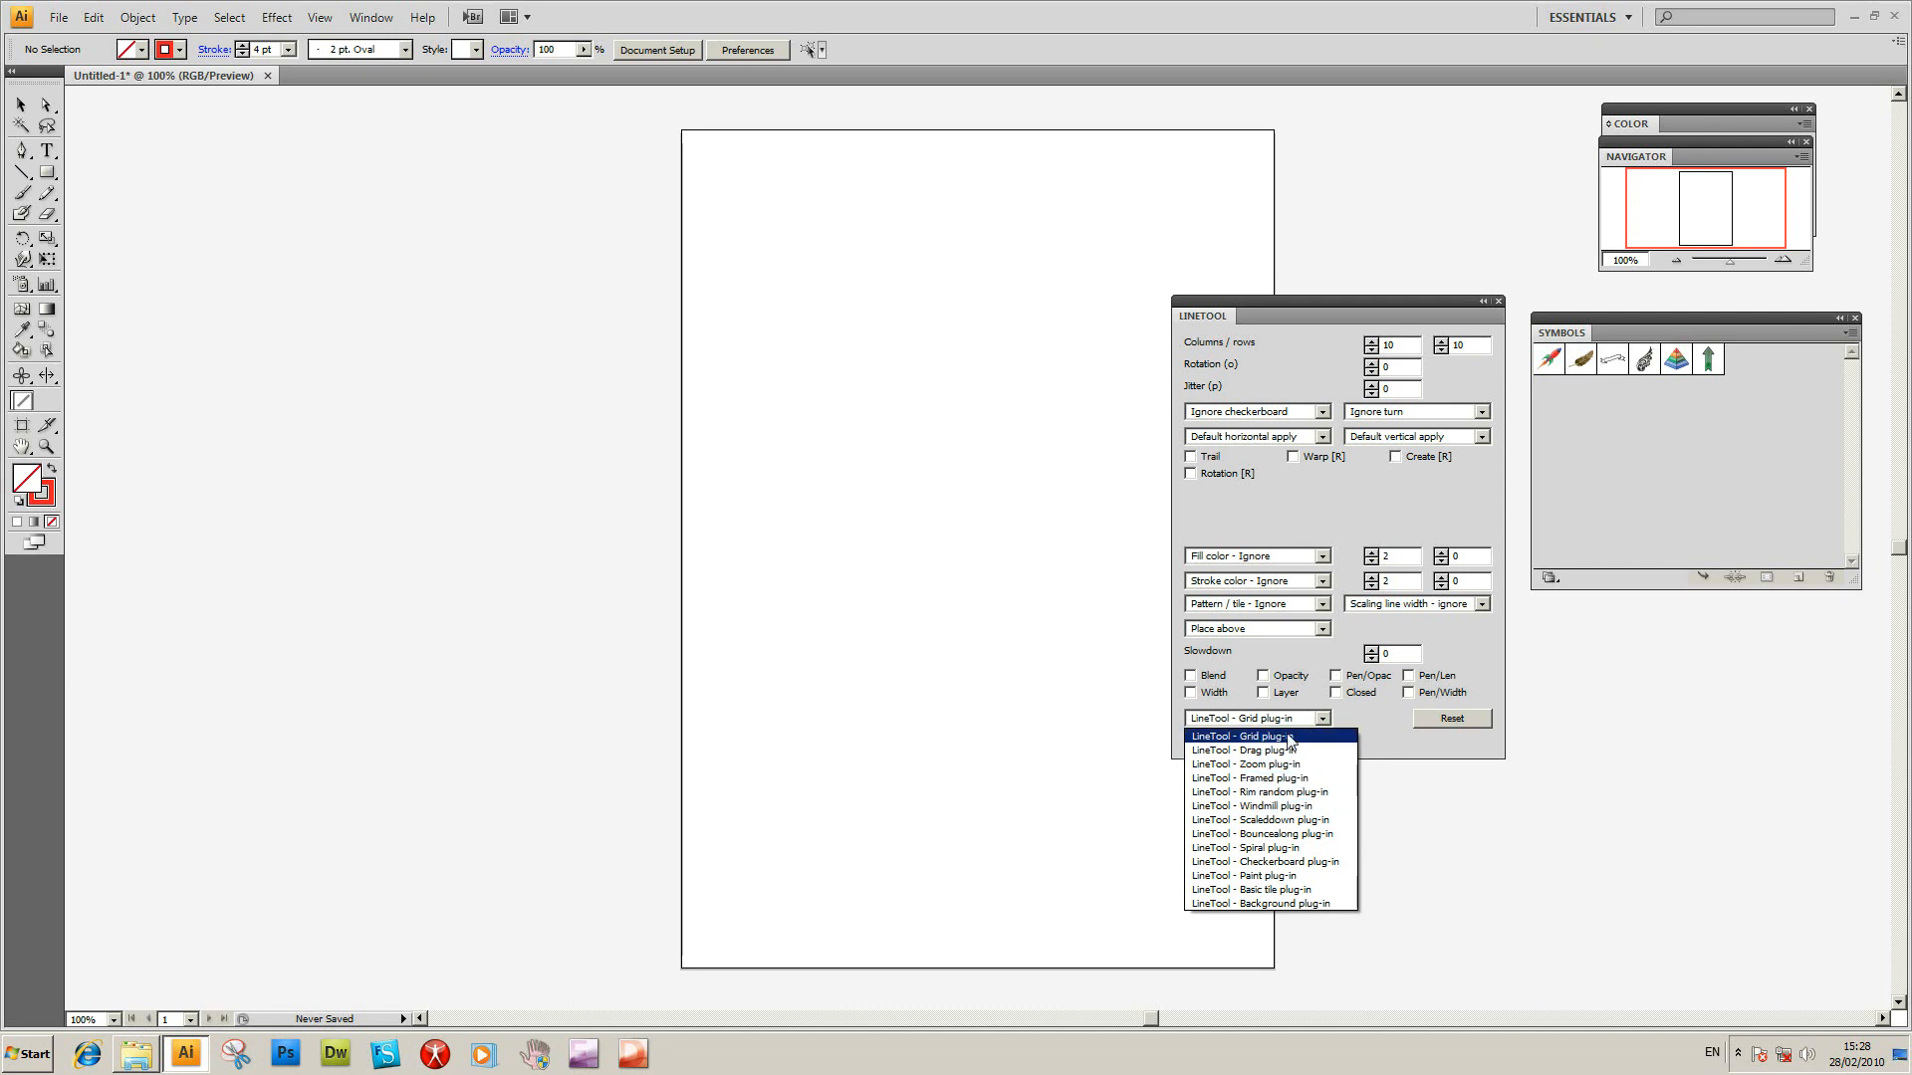
{"action": "mouse_move", "coordinate": [1250, 805]}
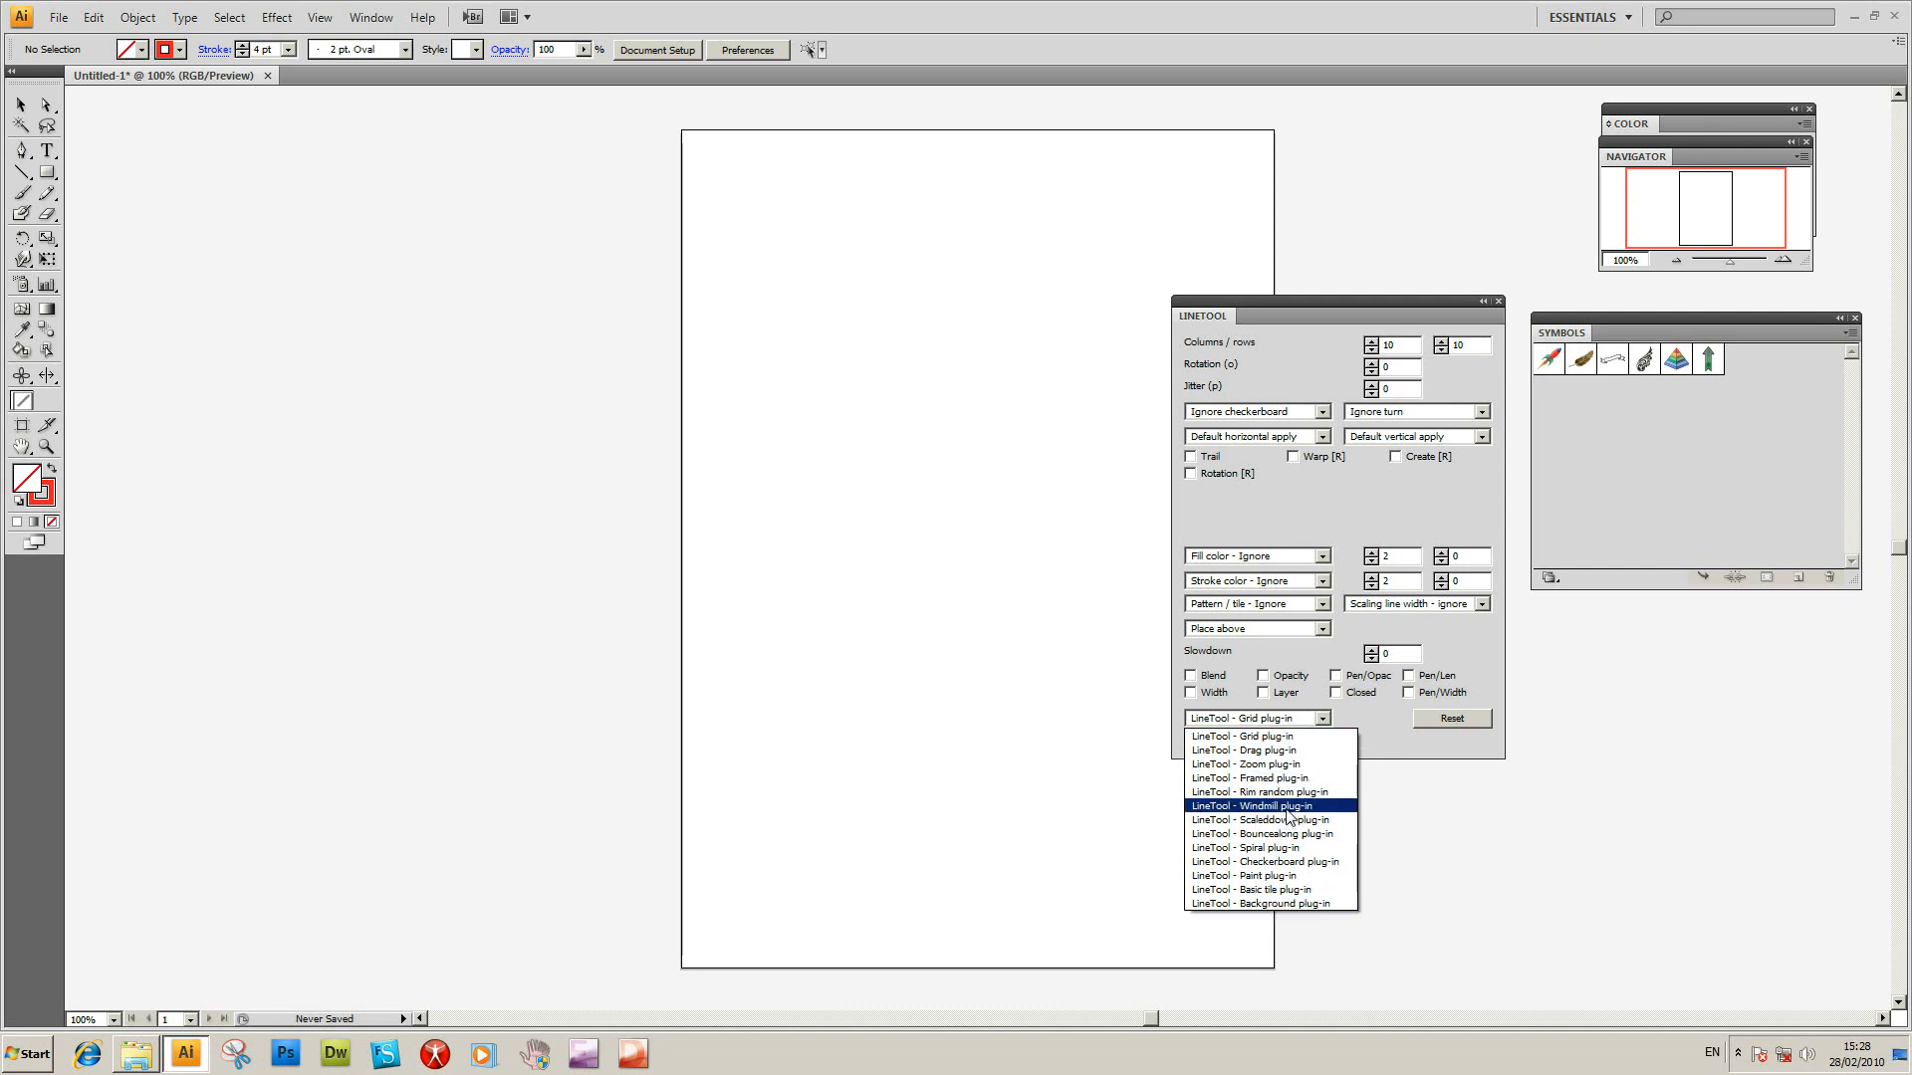
{"action": "left_click", "coordinate": [1248, 805]}
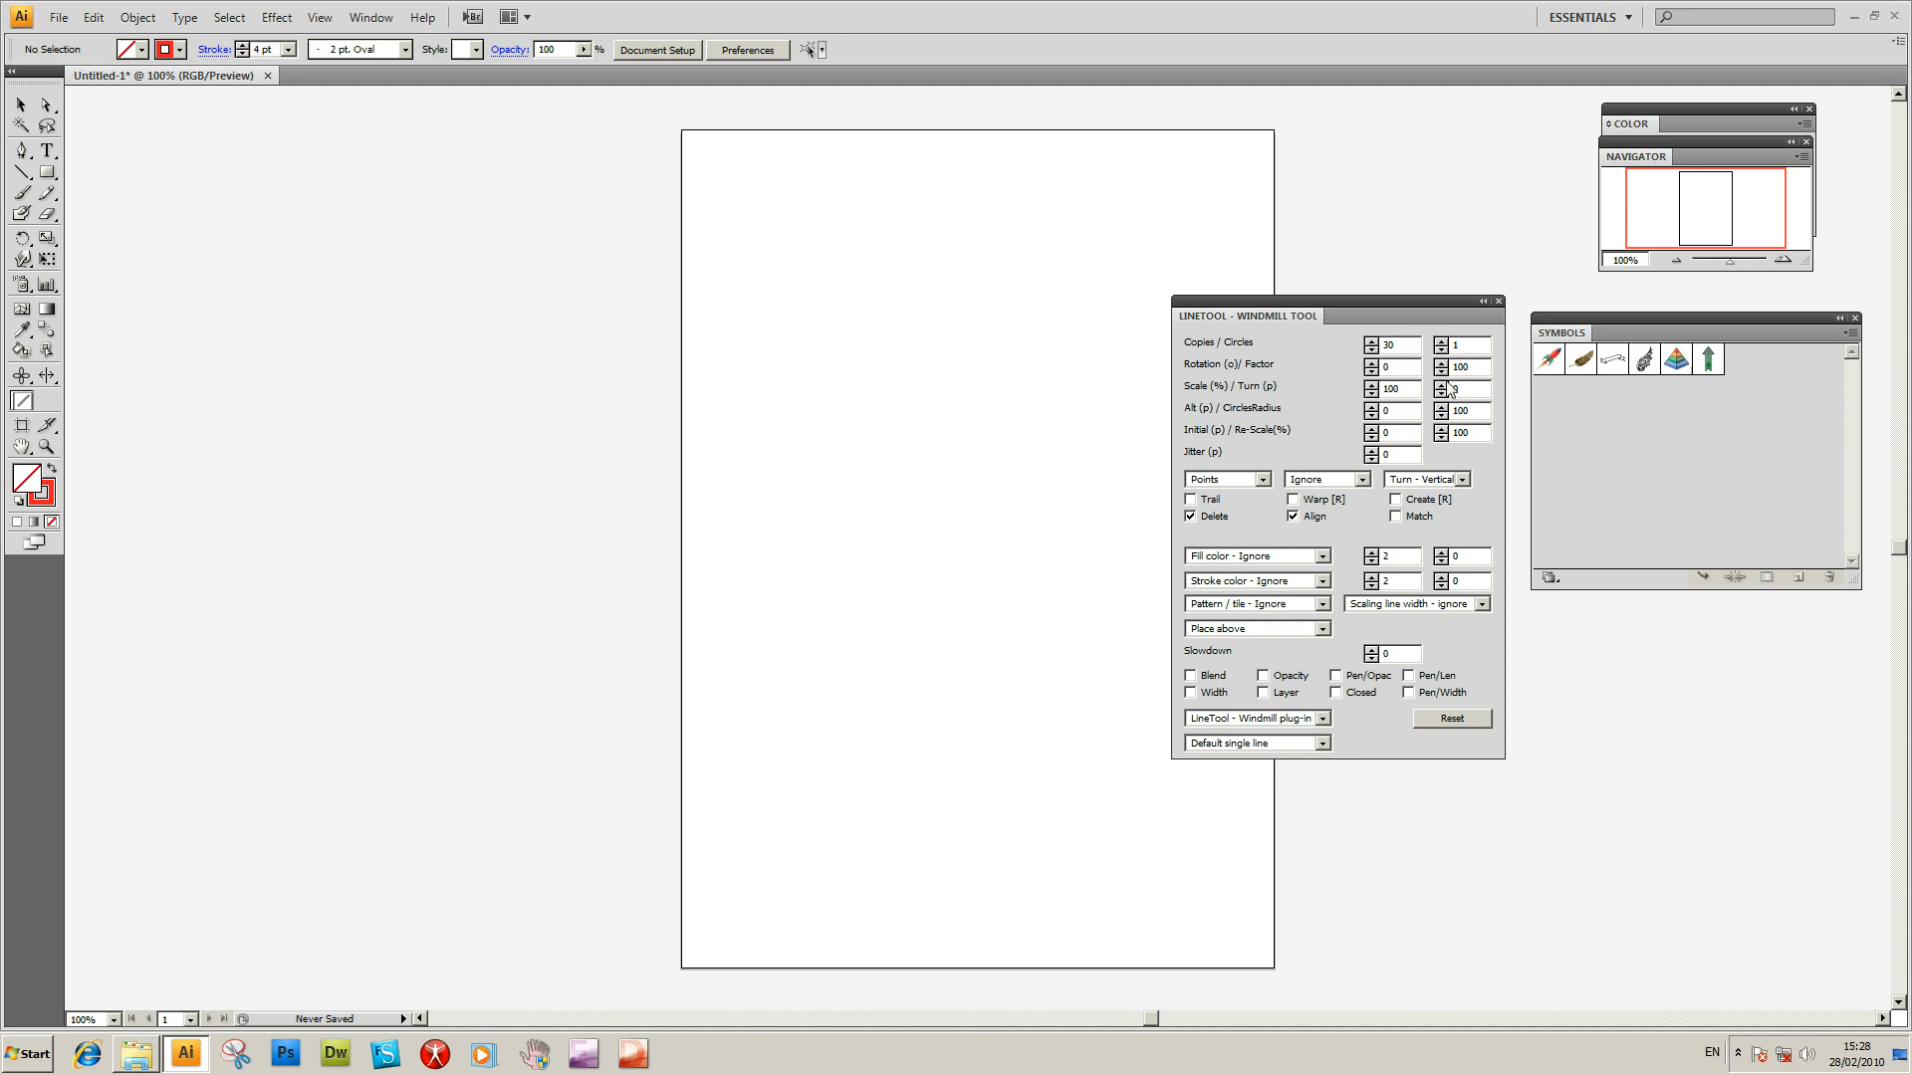
{"action": "triple_click", "coordinate": [1460, 388]}
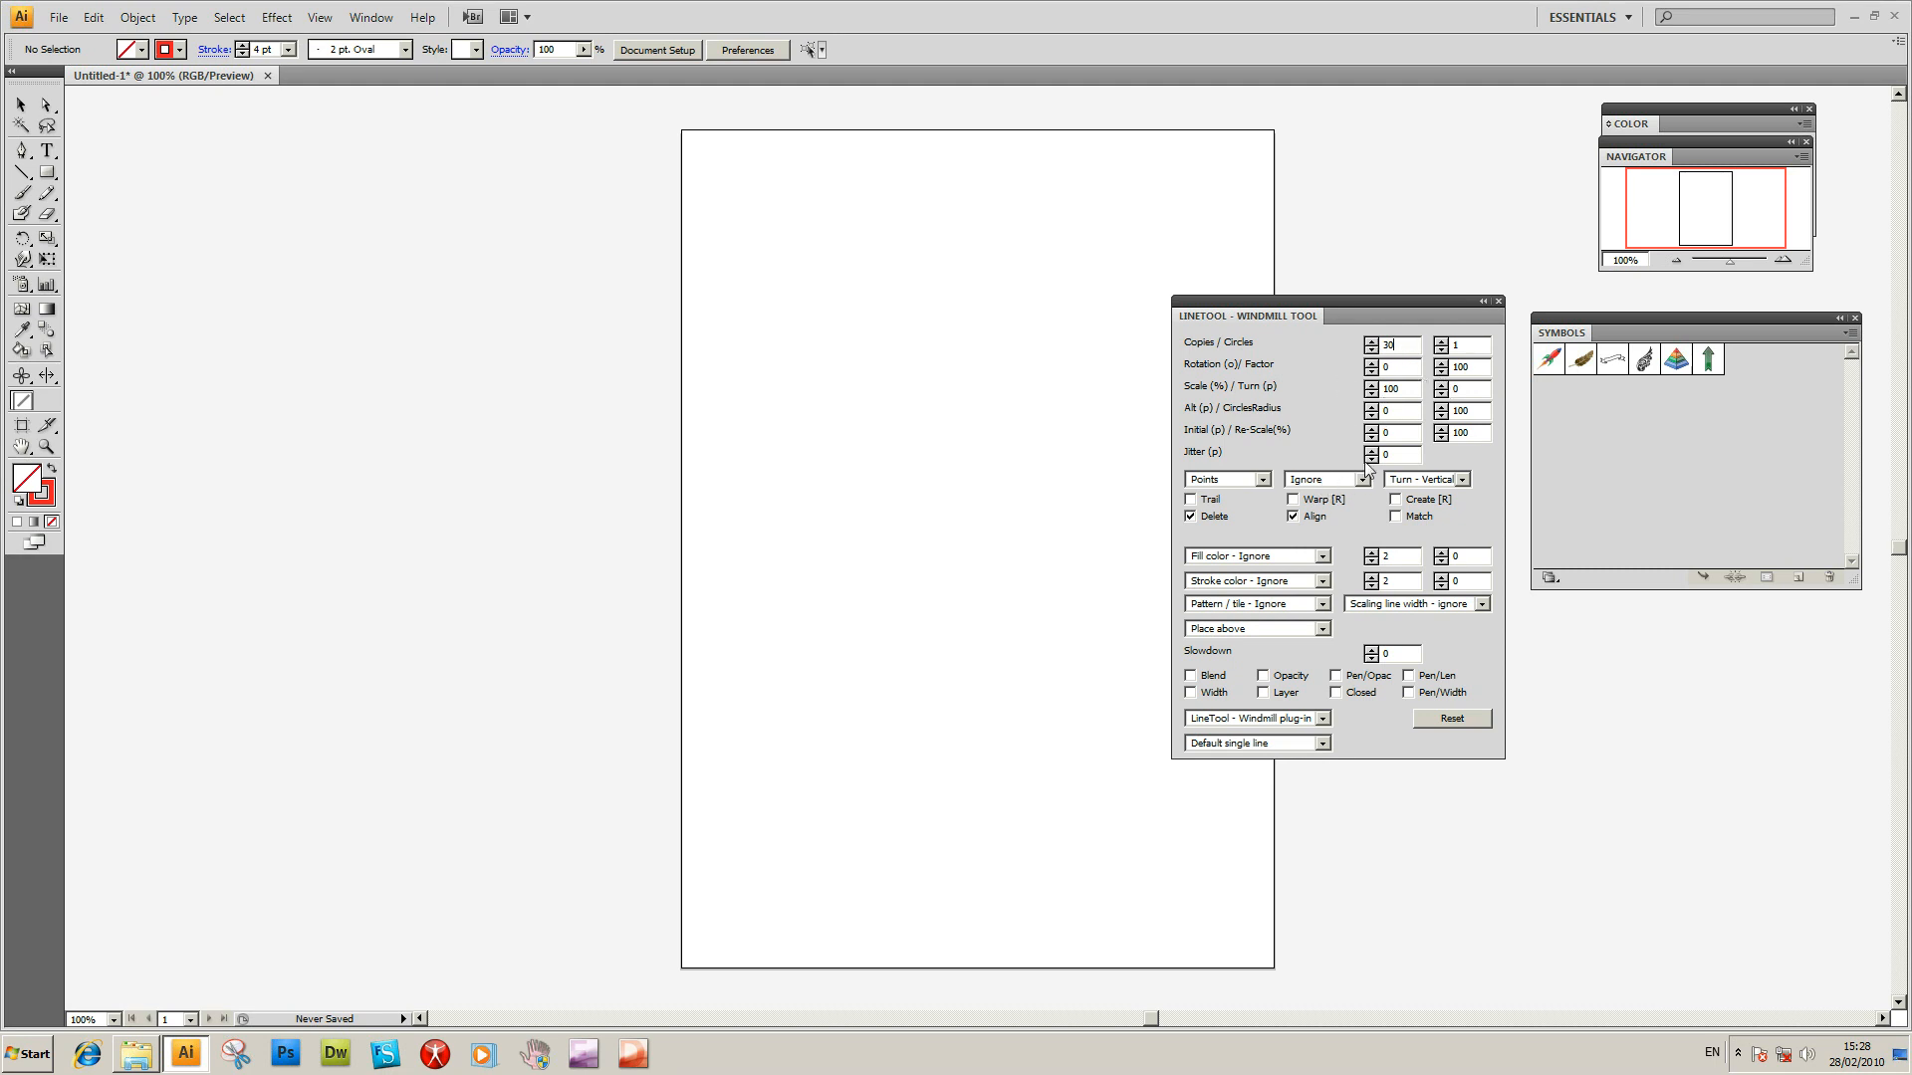
{"action": "mouse_move", "coordinate": [1279, 446]}
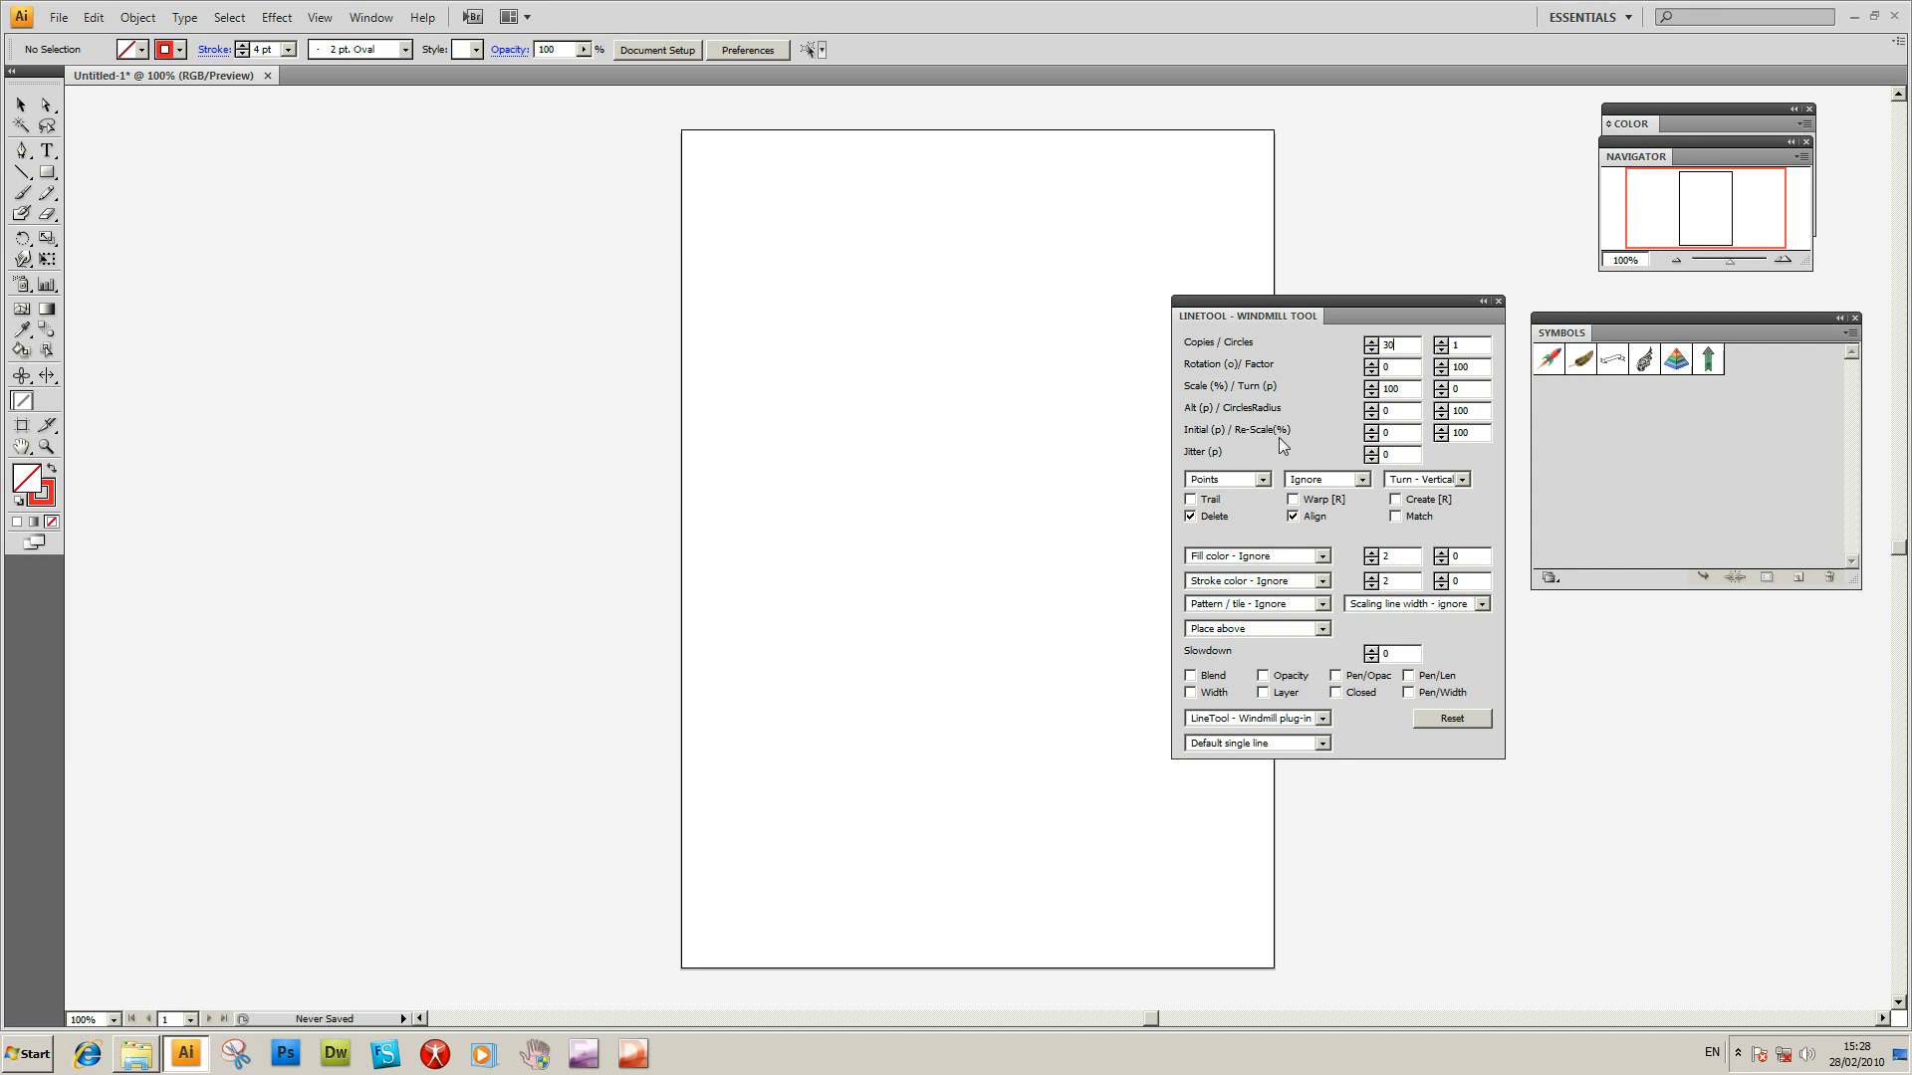
{"action": "mouse_move", "coordinate": [1212, 491]}
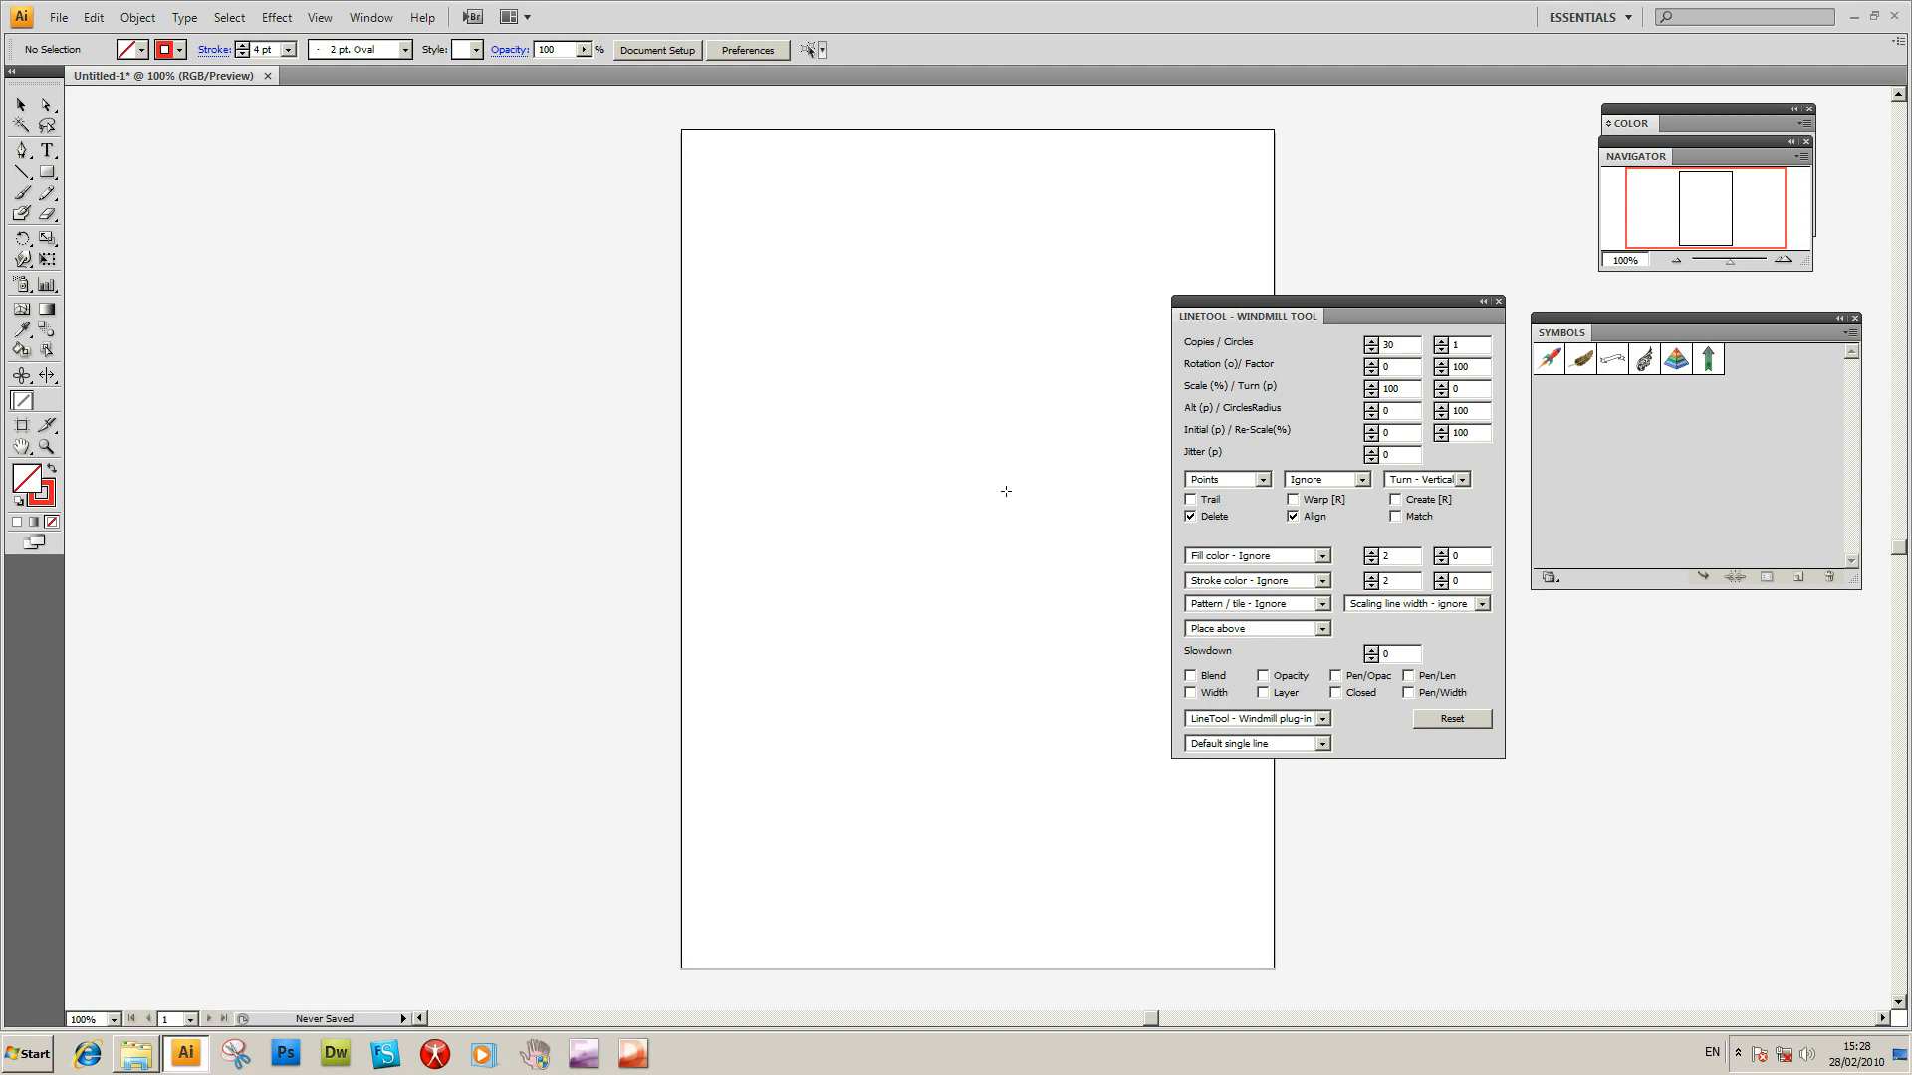
Set the Windmill line type to Curved line 1 and delete the test spirals.
{"action": "left_click", "coordinate": [1191, 499]}
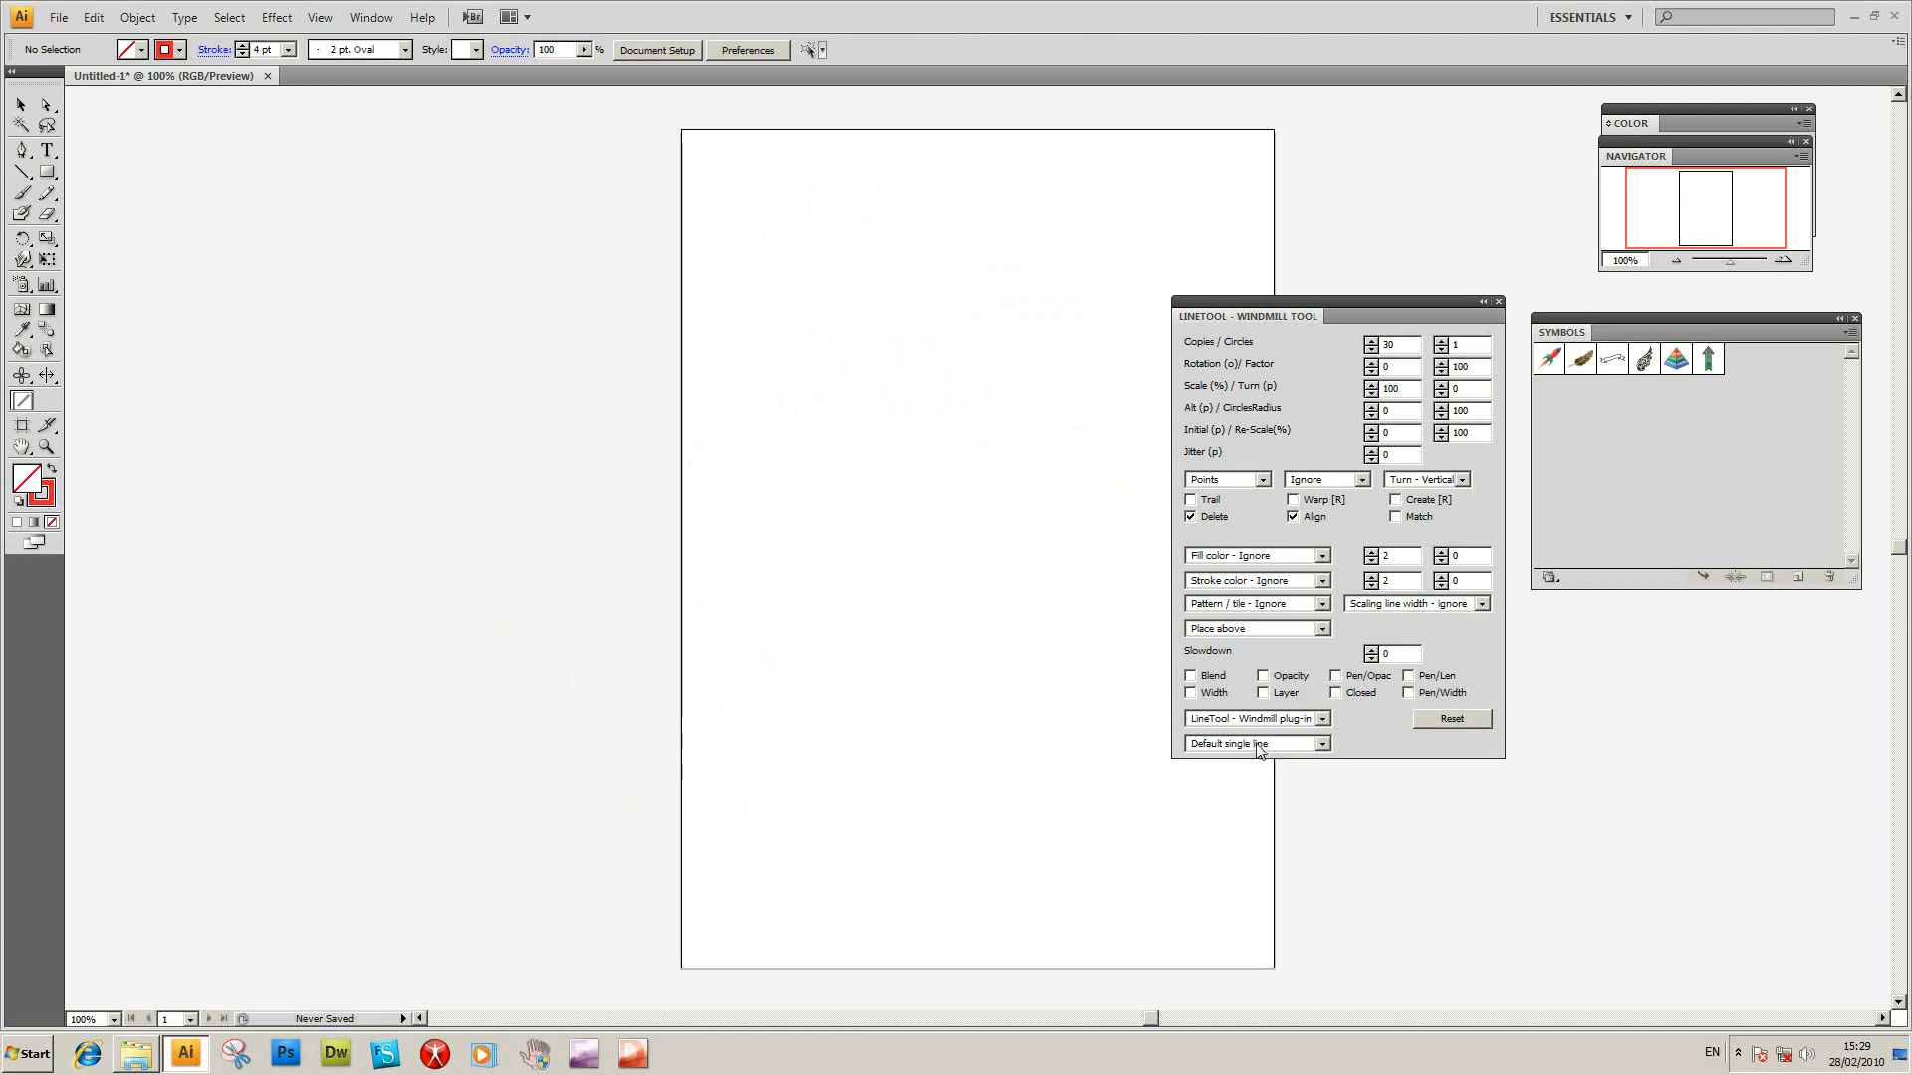
{"action": "left_click", "coordinate": [1253, 744]}
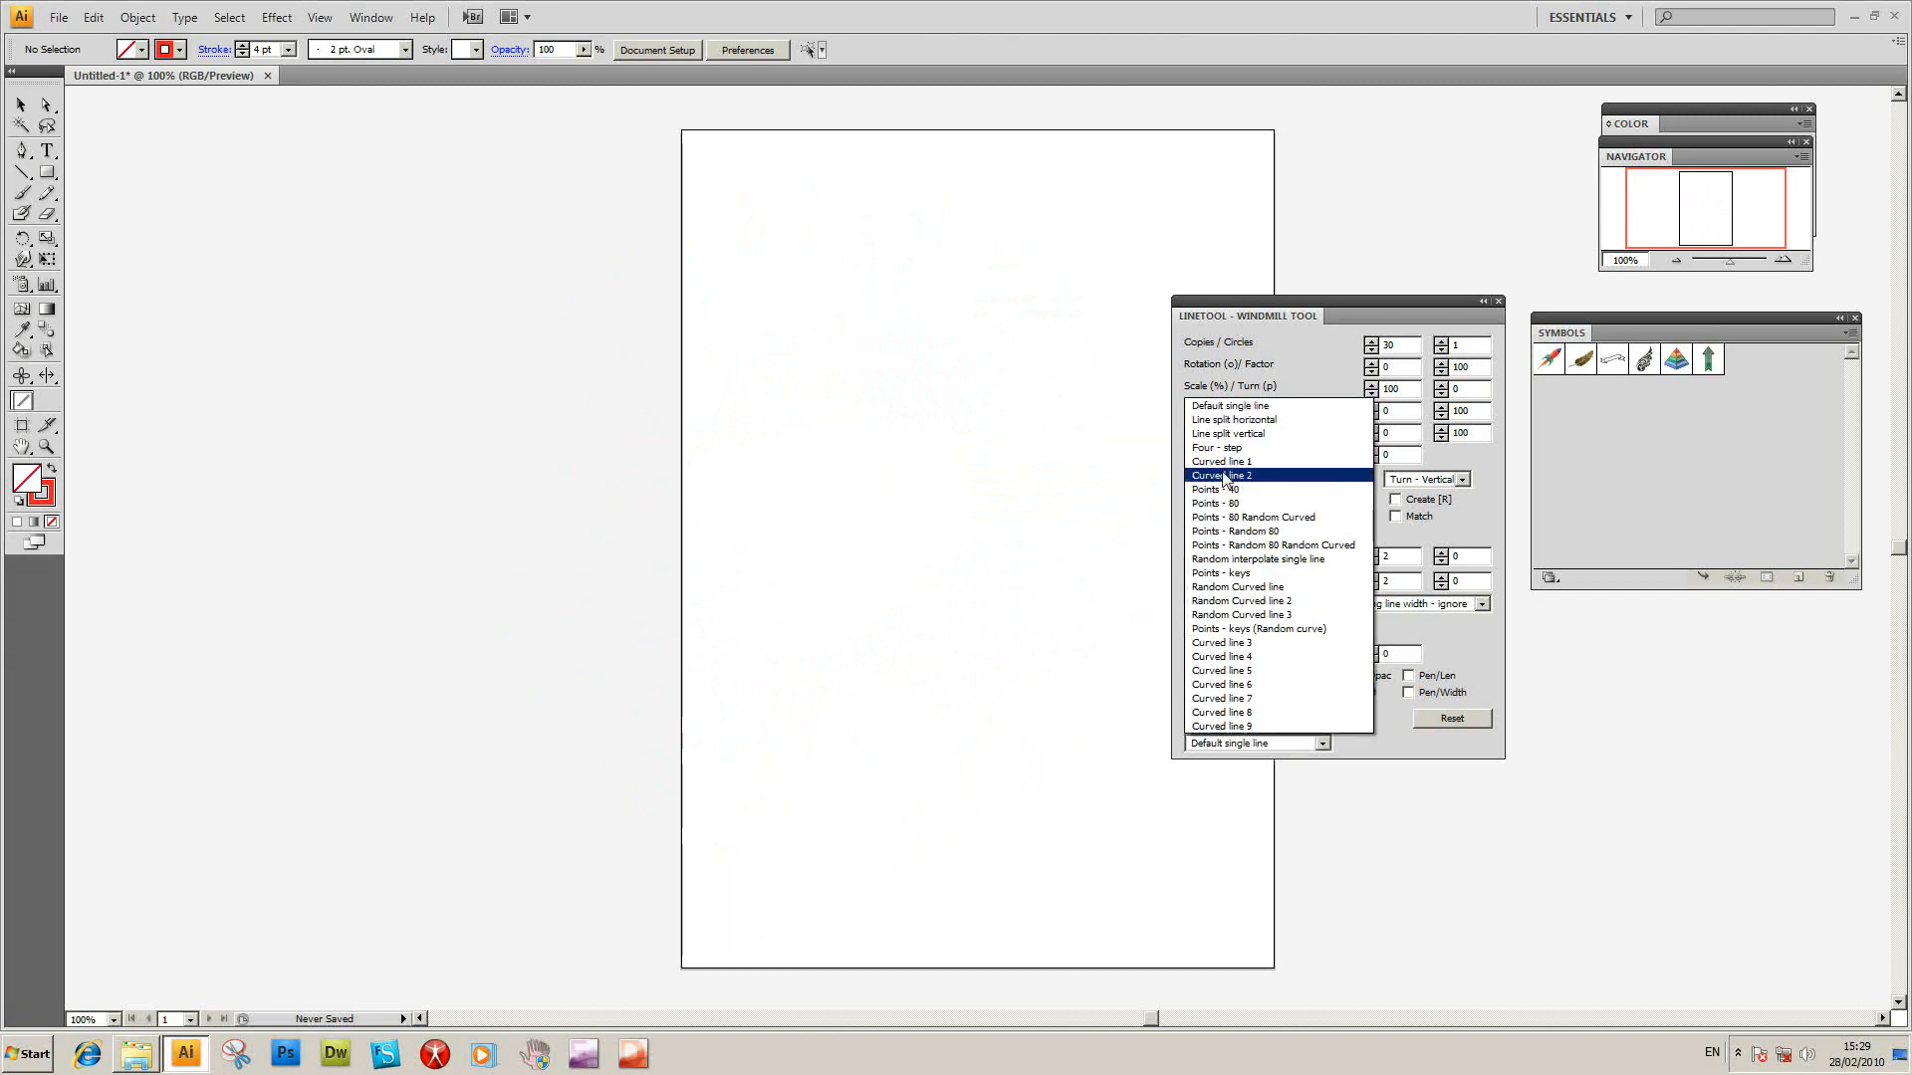
{"action": "left_click", "coordinate": [1221, 474]}
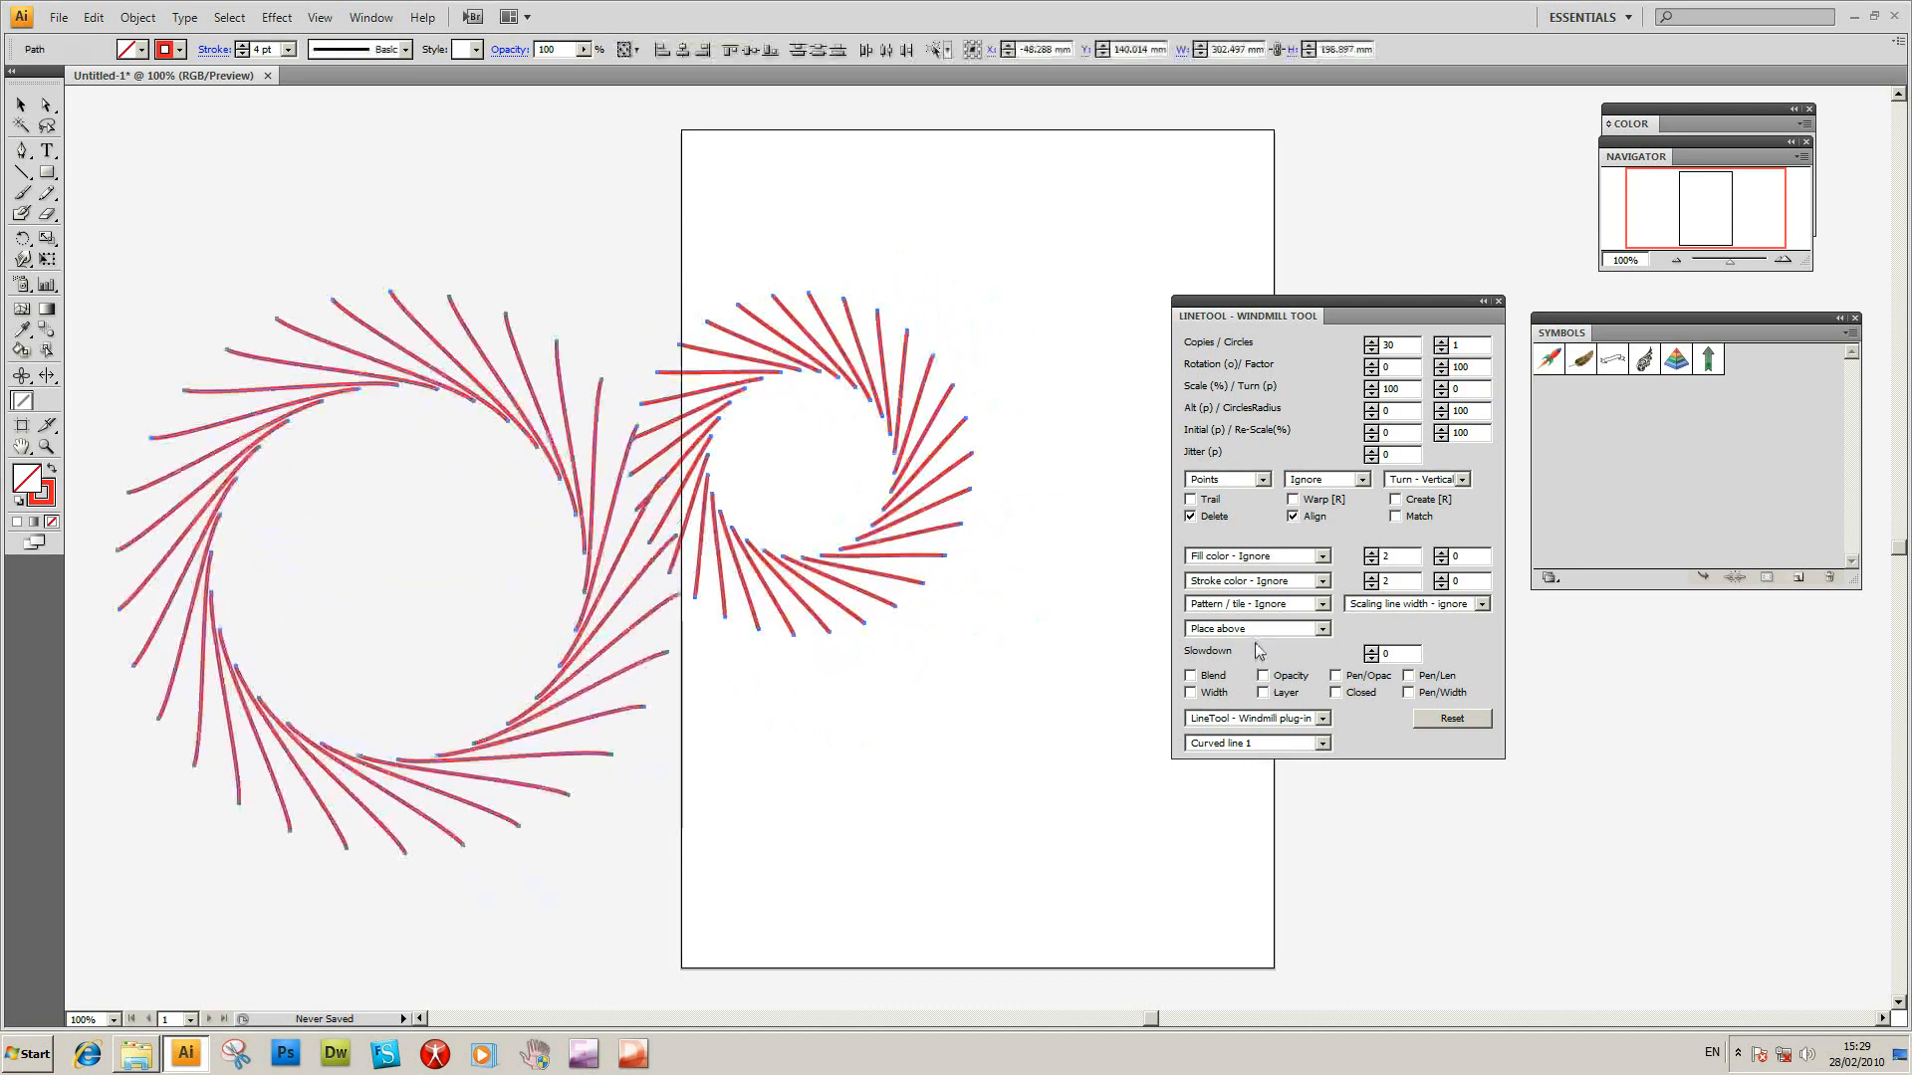
{"action": "key", "text": "Delete"}
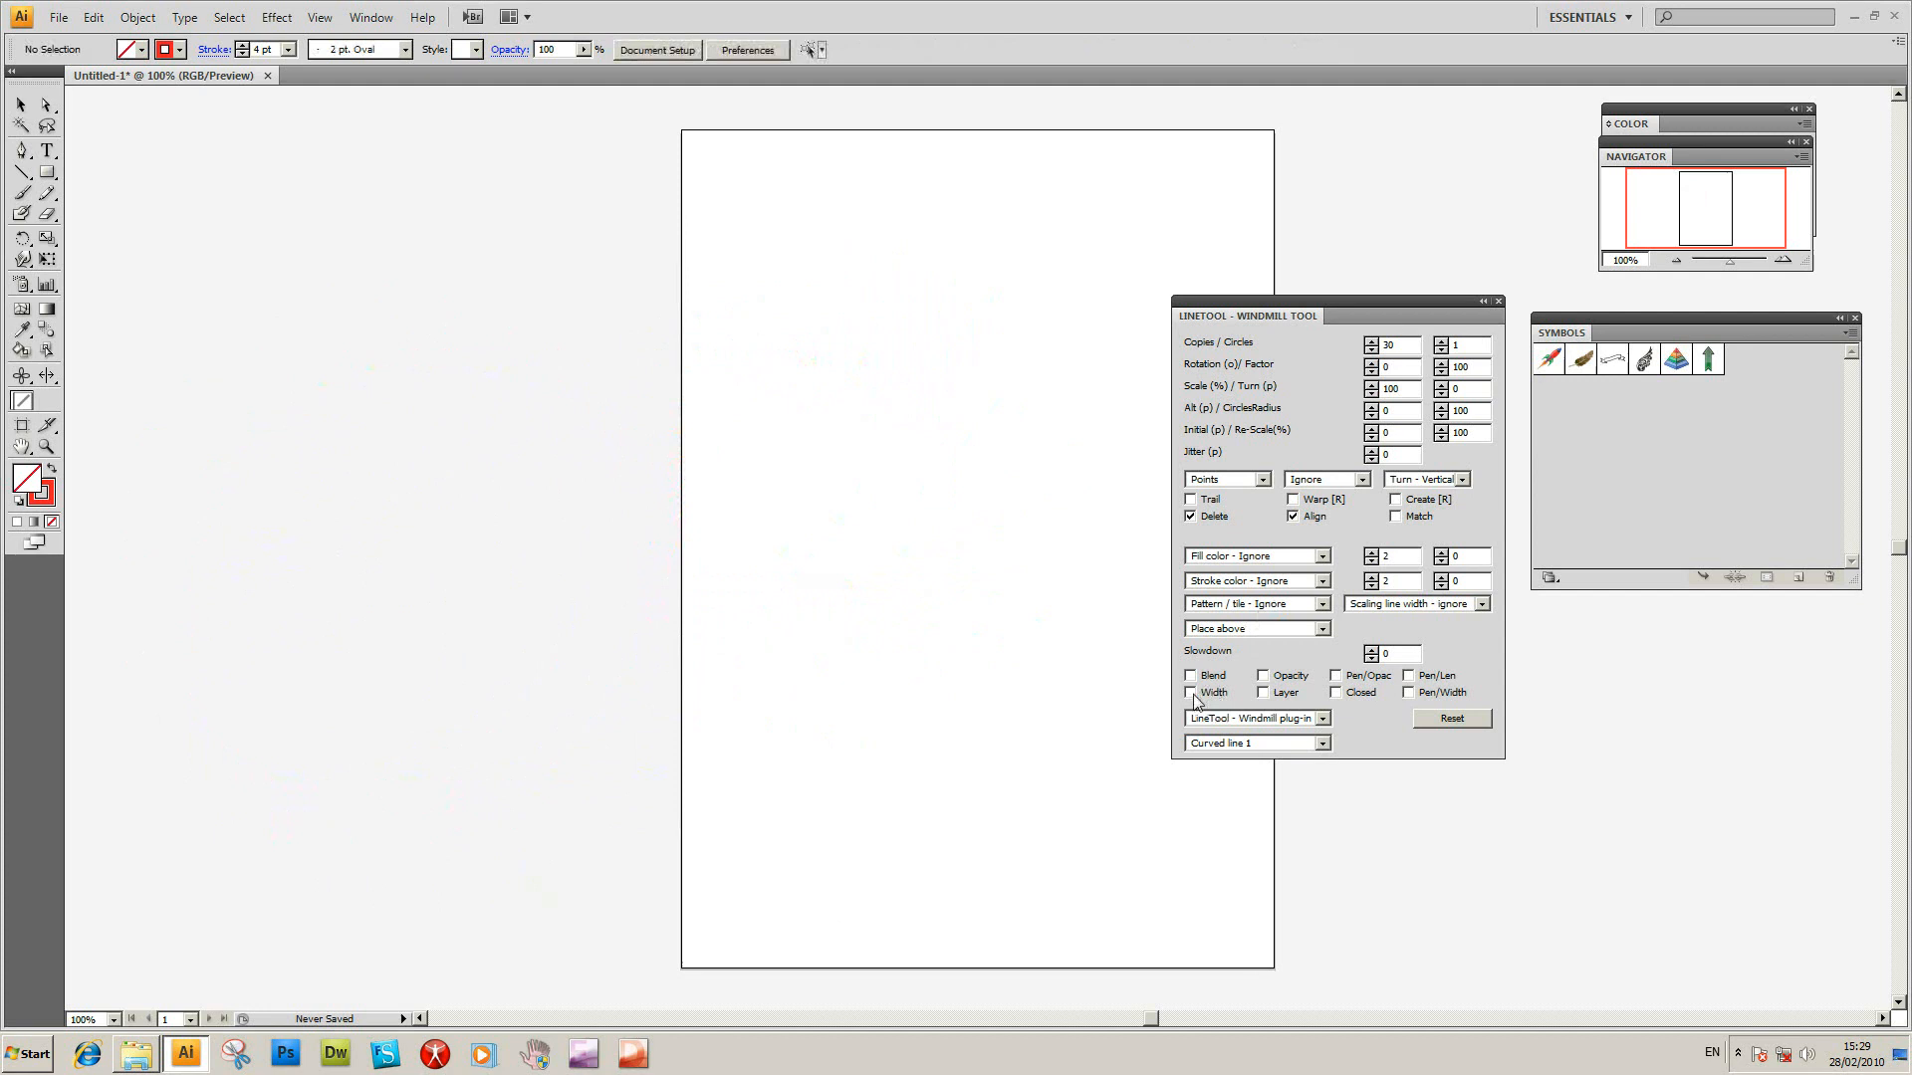
{"action": "mouse_move", "coordinate": [1290, 705]}
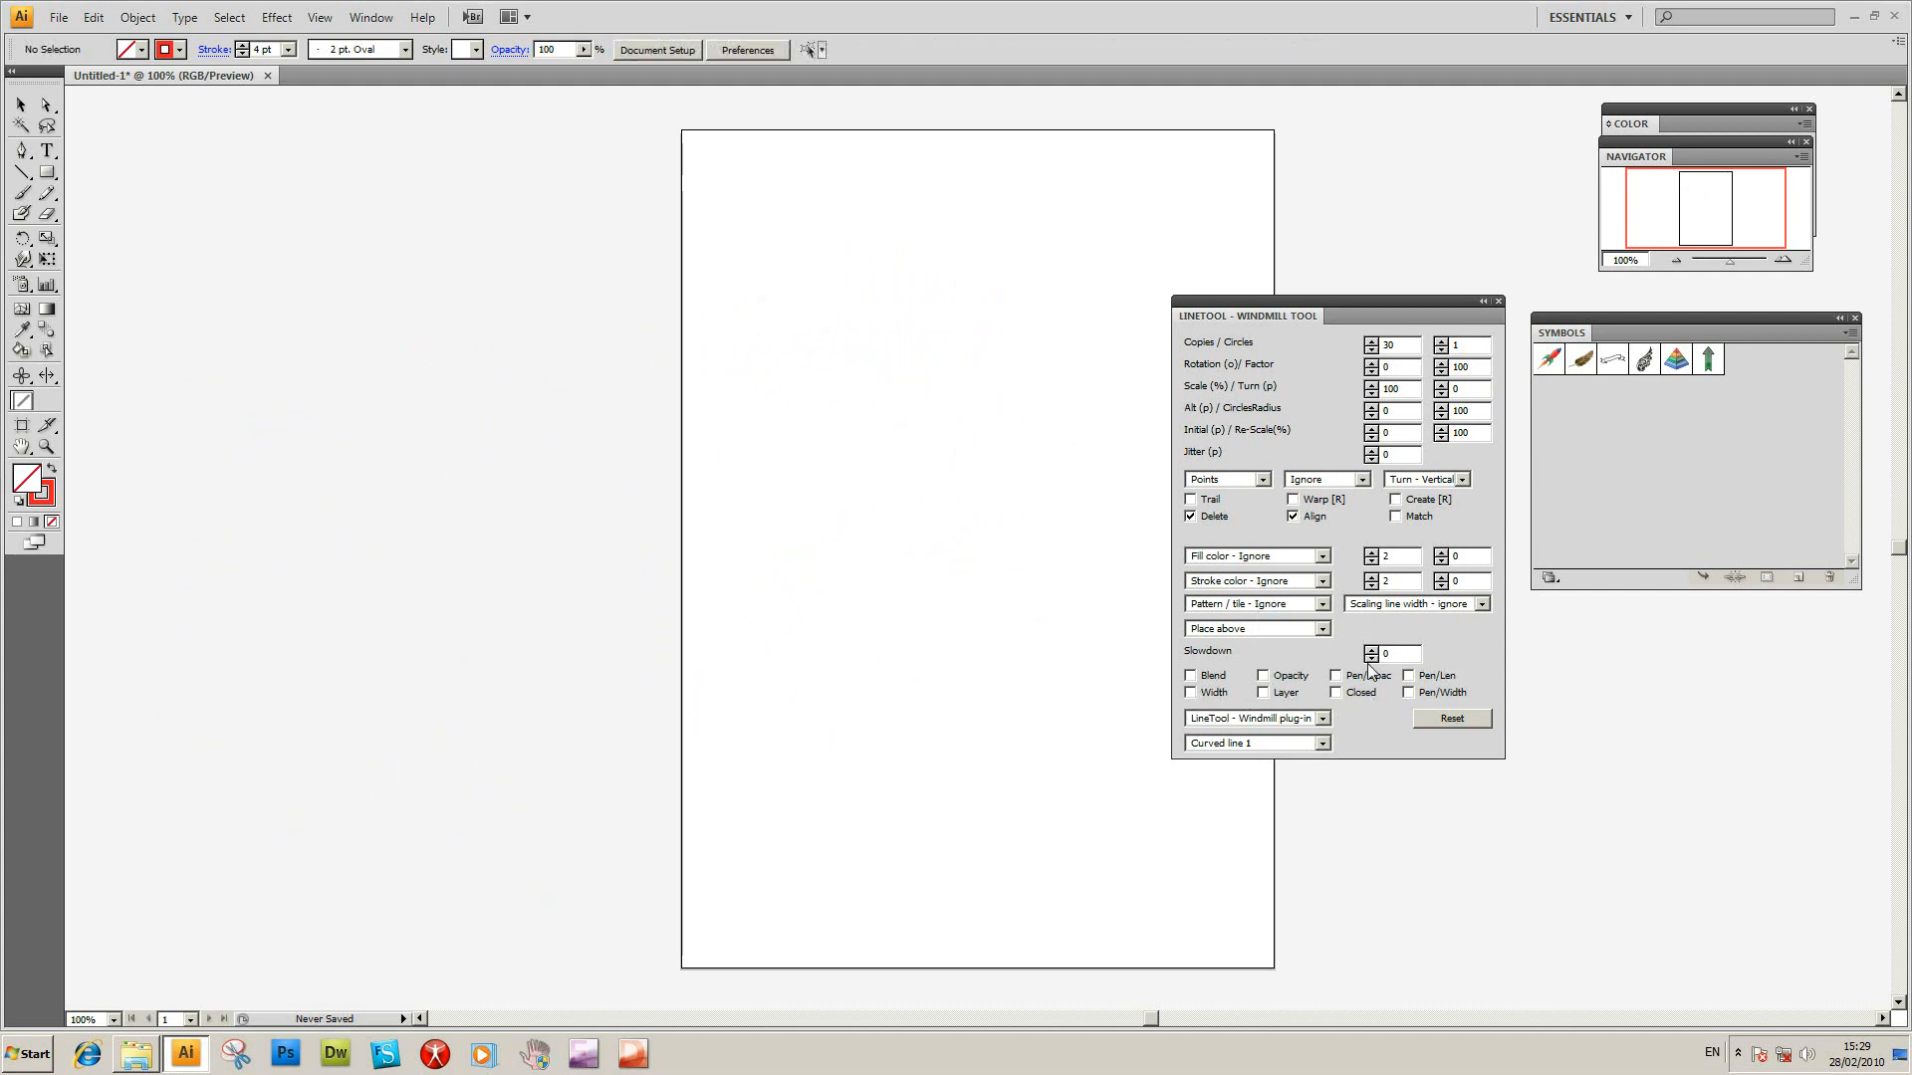
{"action": "mouse_move", "coordinate": [1466, 696]}
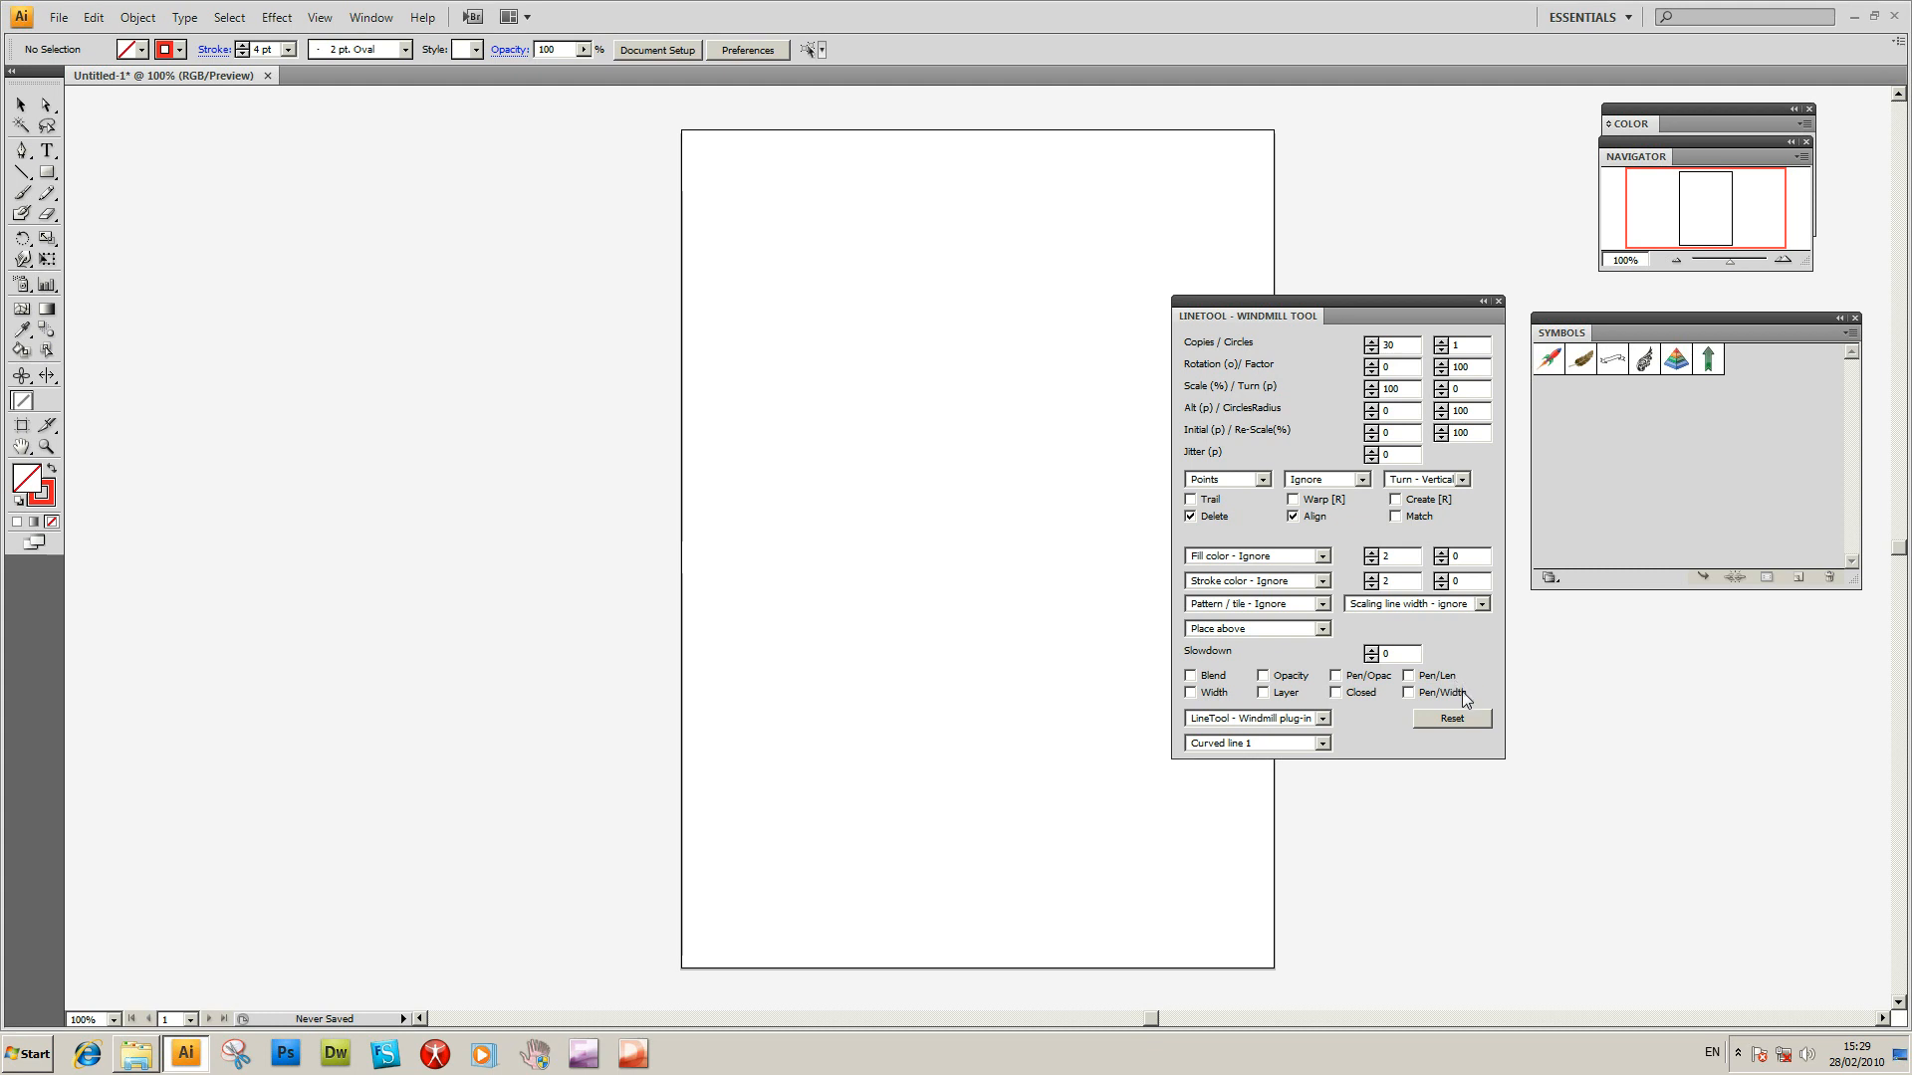
{"action": "mouse_move", "coordinate": [1012, 541]}
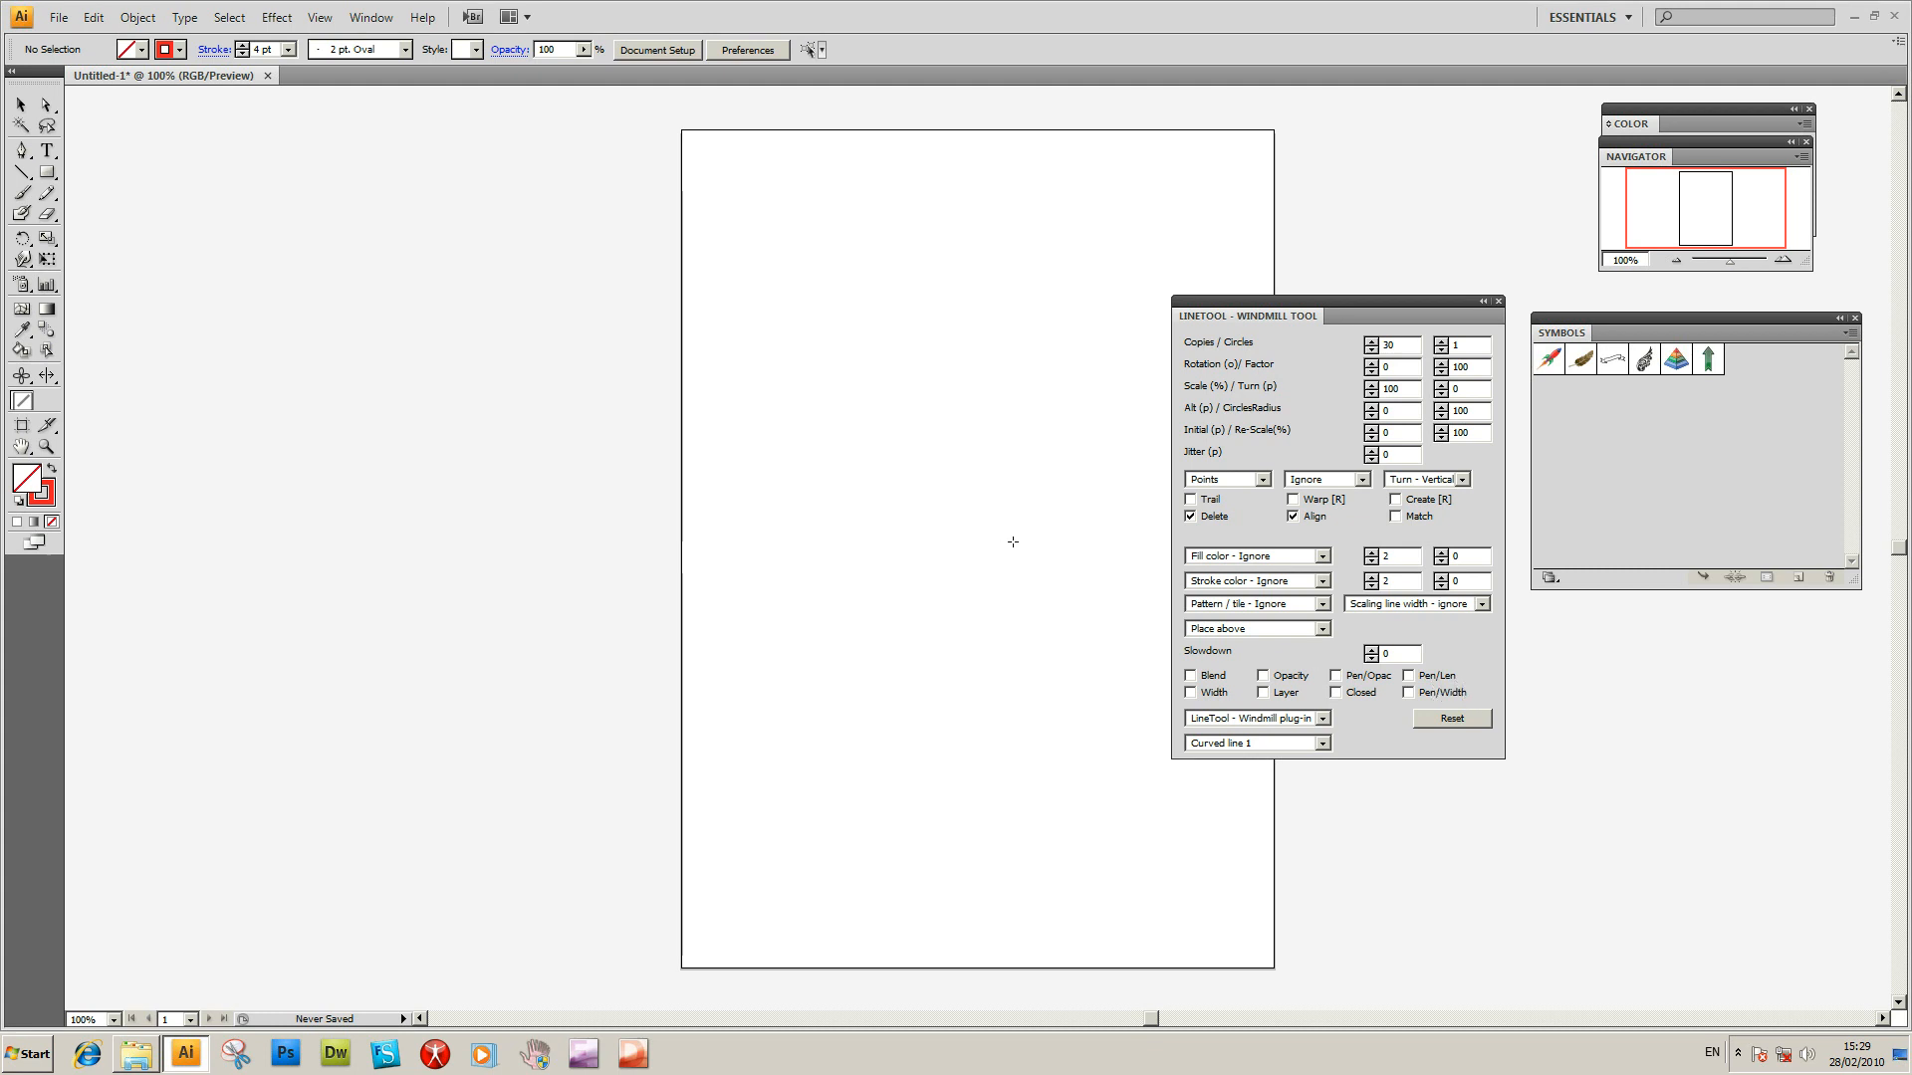
{"action": "mouse_move", "coordinate": [1208, 606]}
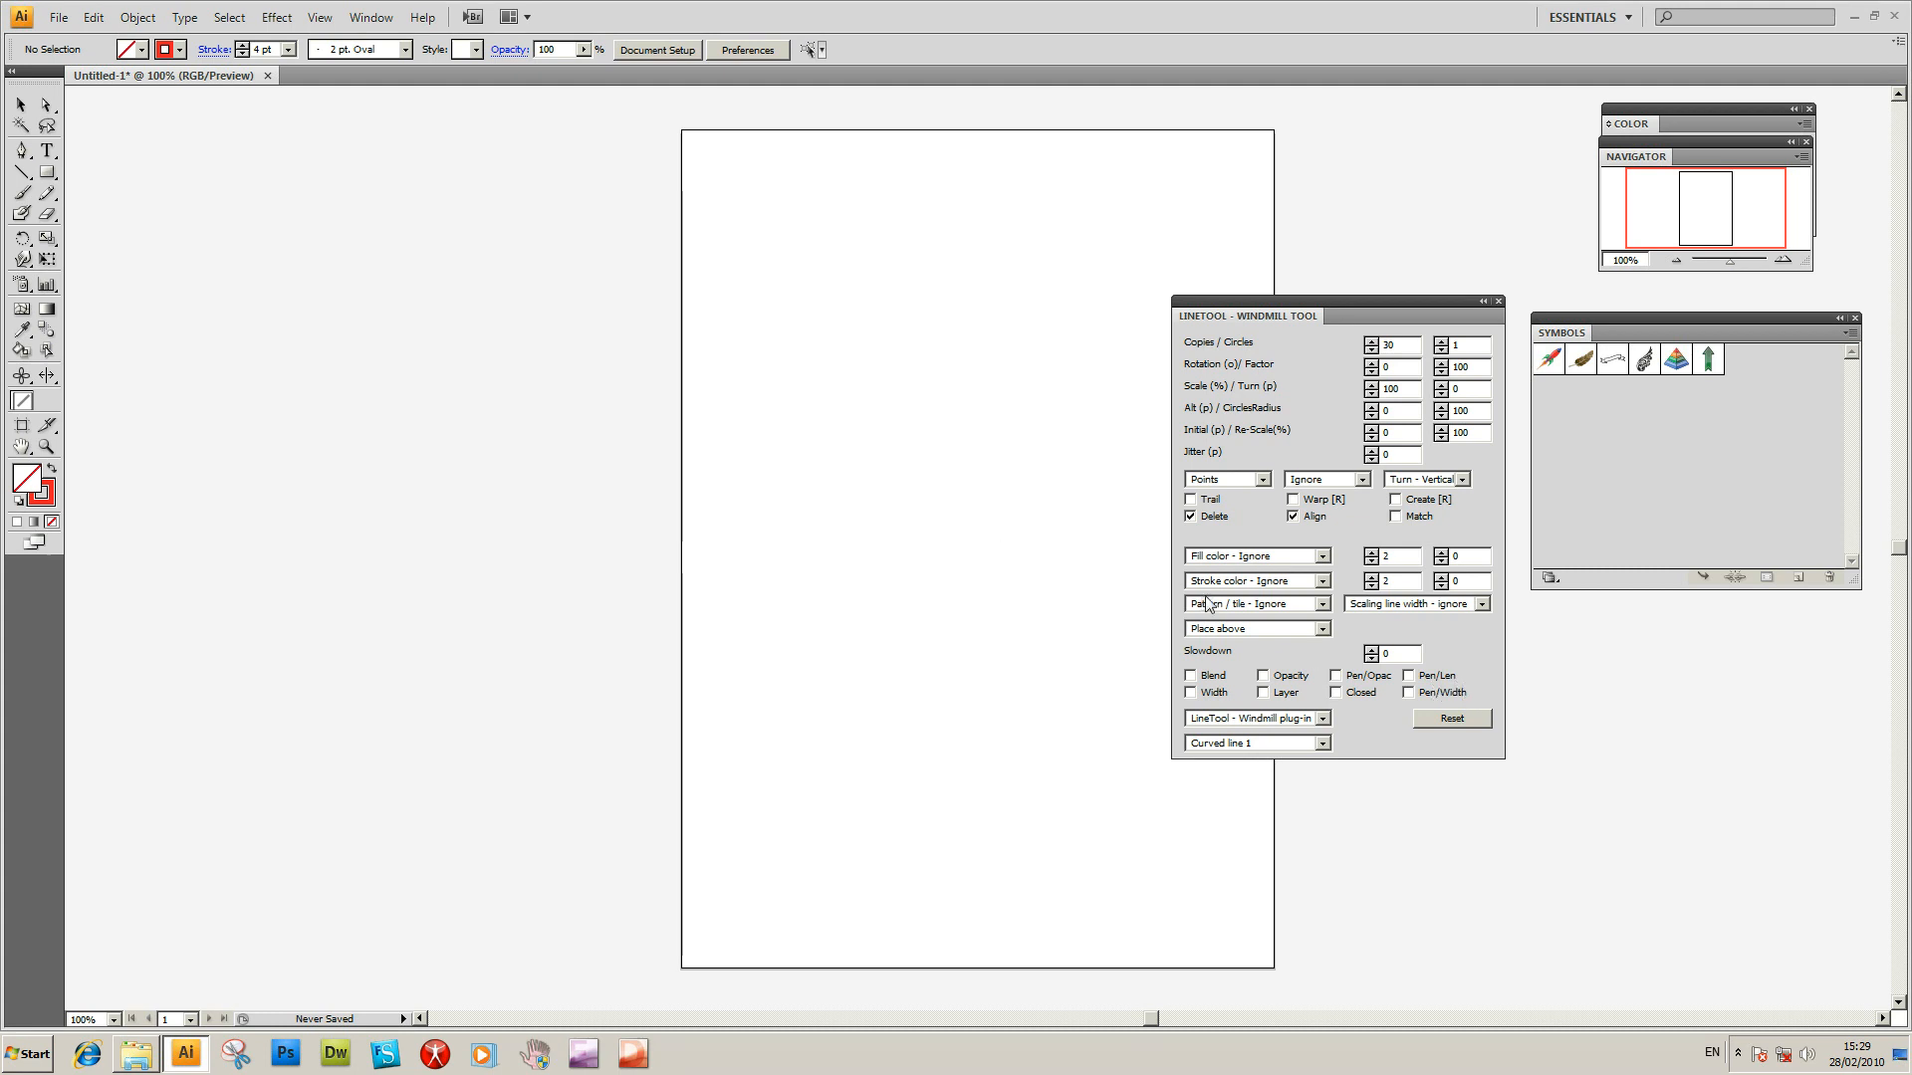
Try the pattern, line-shape and stroke options, then choose Points - 80 Random Curved.
{"action": "left_click", "coordinate": [1250, 603]}
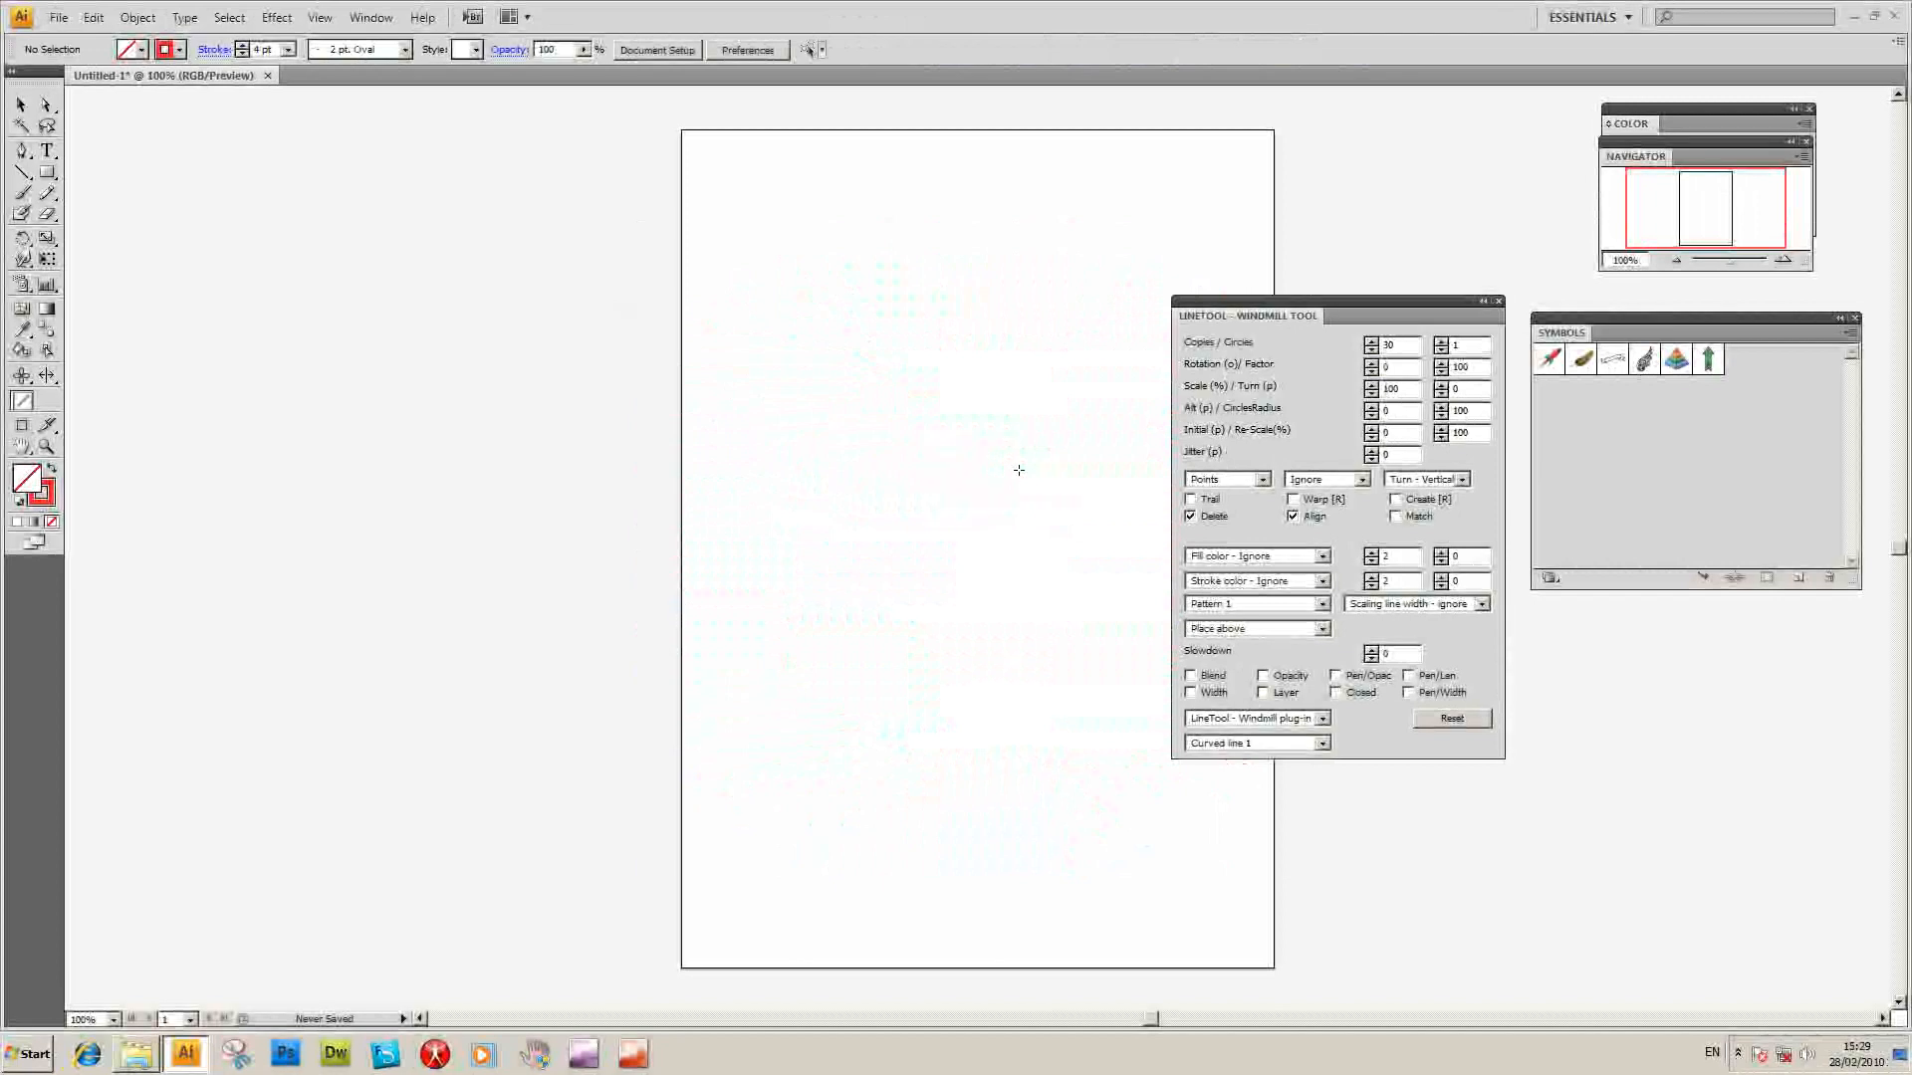
{"action": "mouse_move", "coordinate": [1244, 753]}
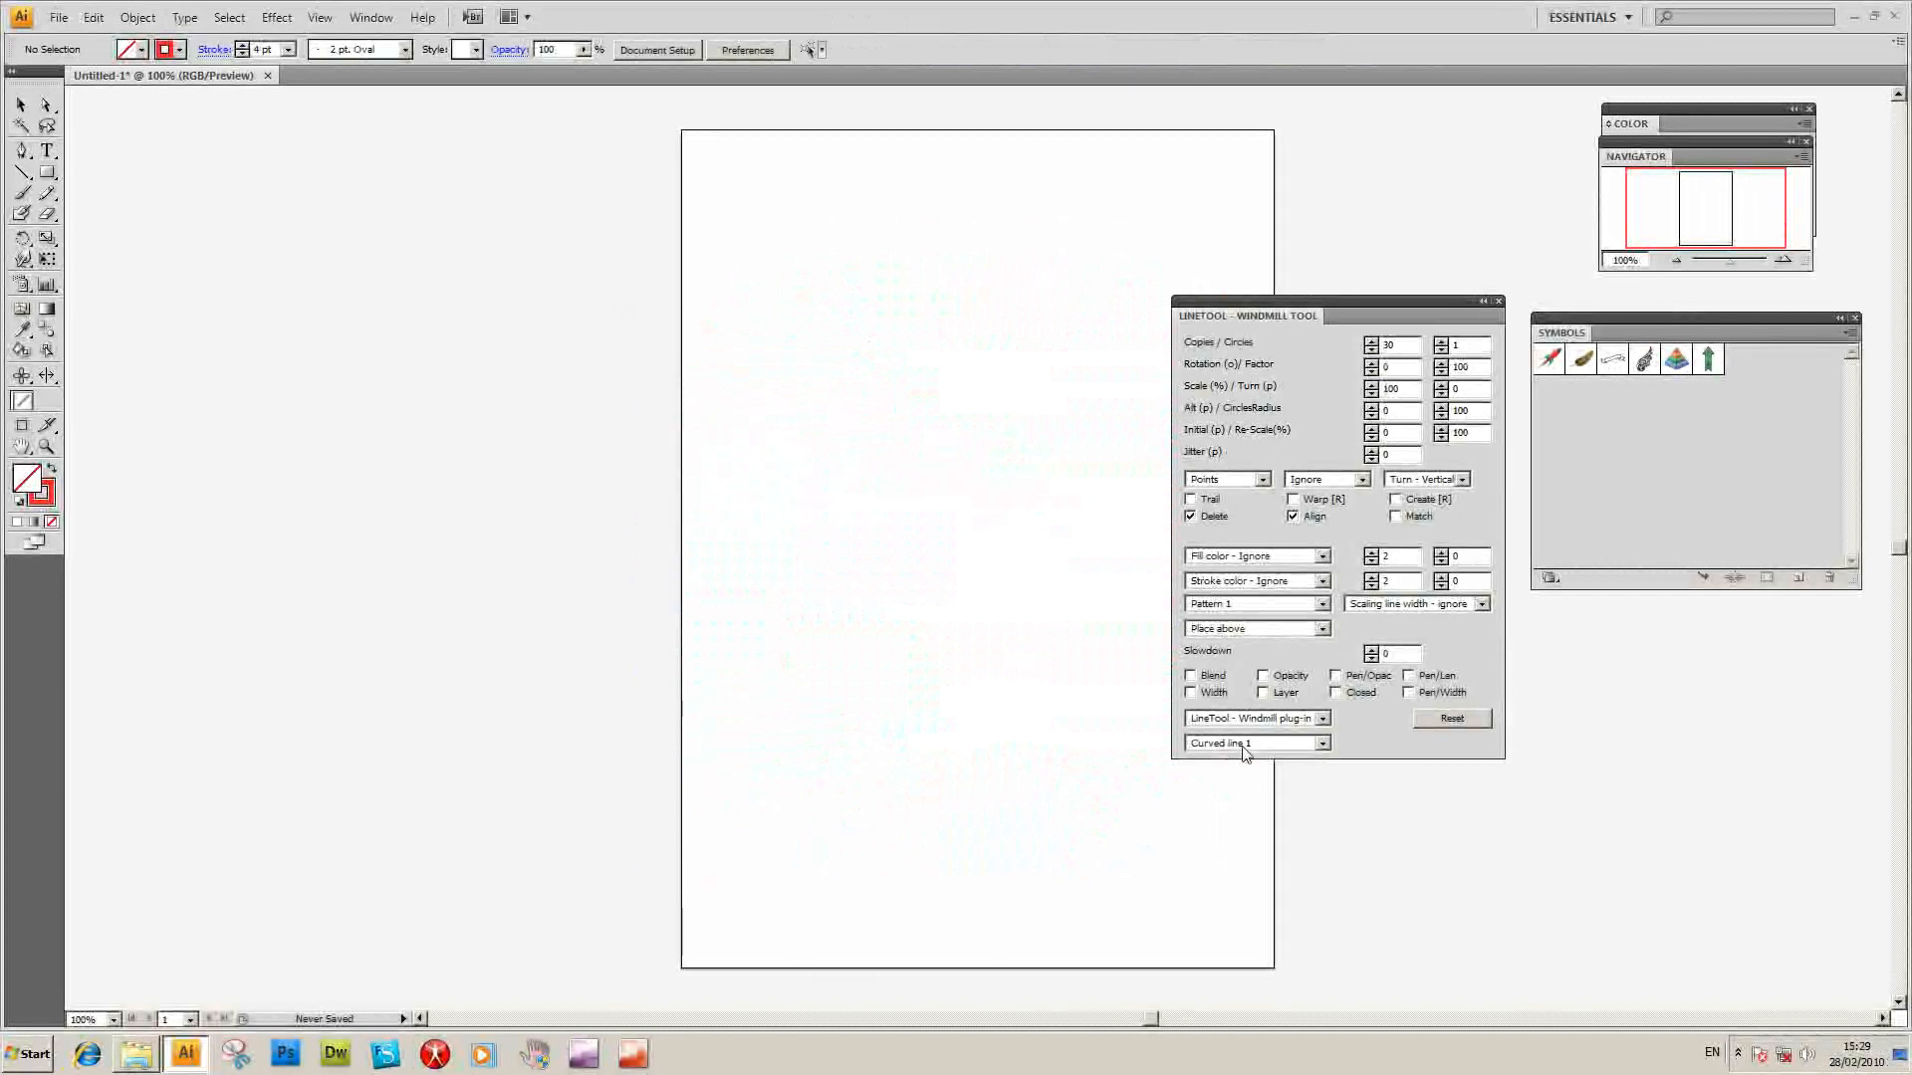
{"action": "left_click", "coordinate": [1321, 743]}
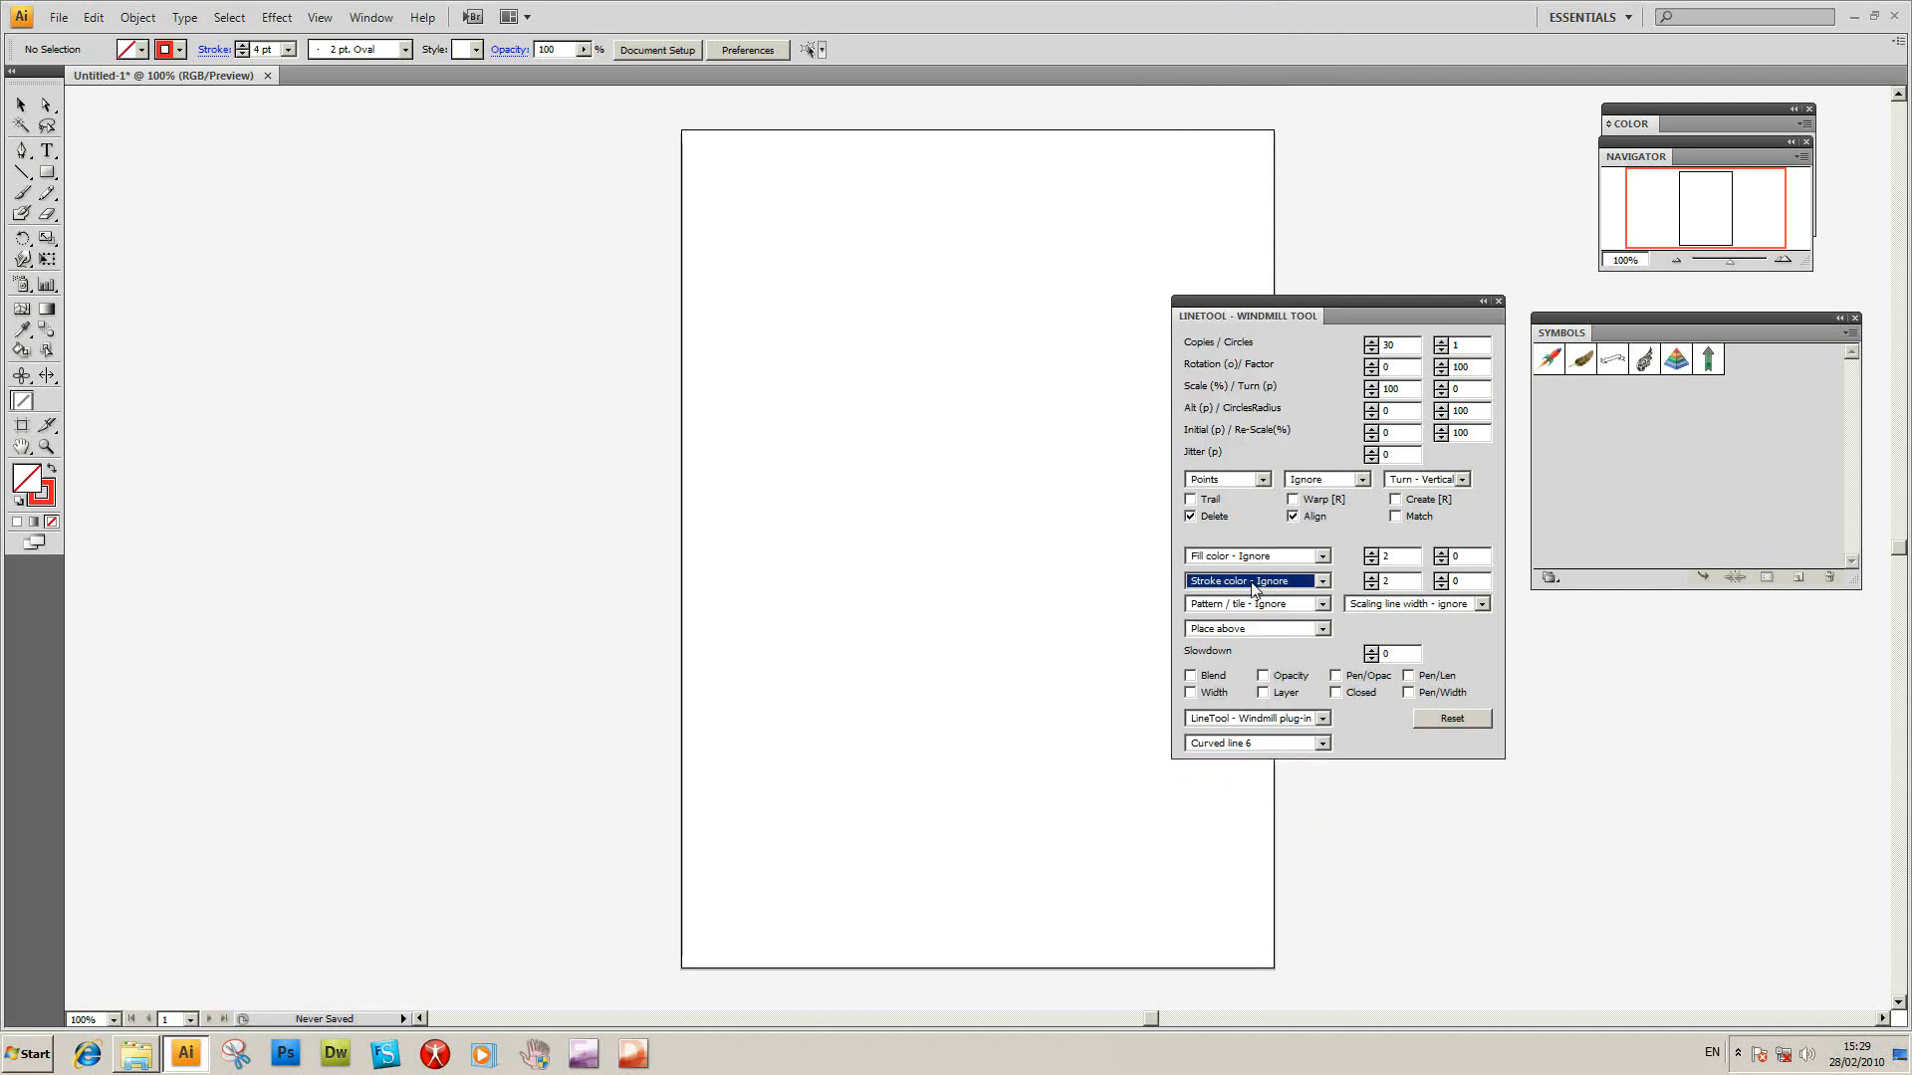
{"action": "left_click", "coordinate": [1316, 580]}
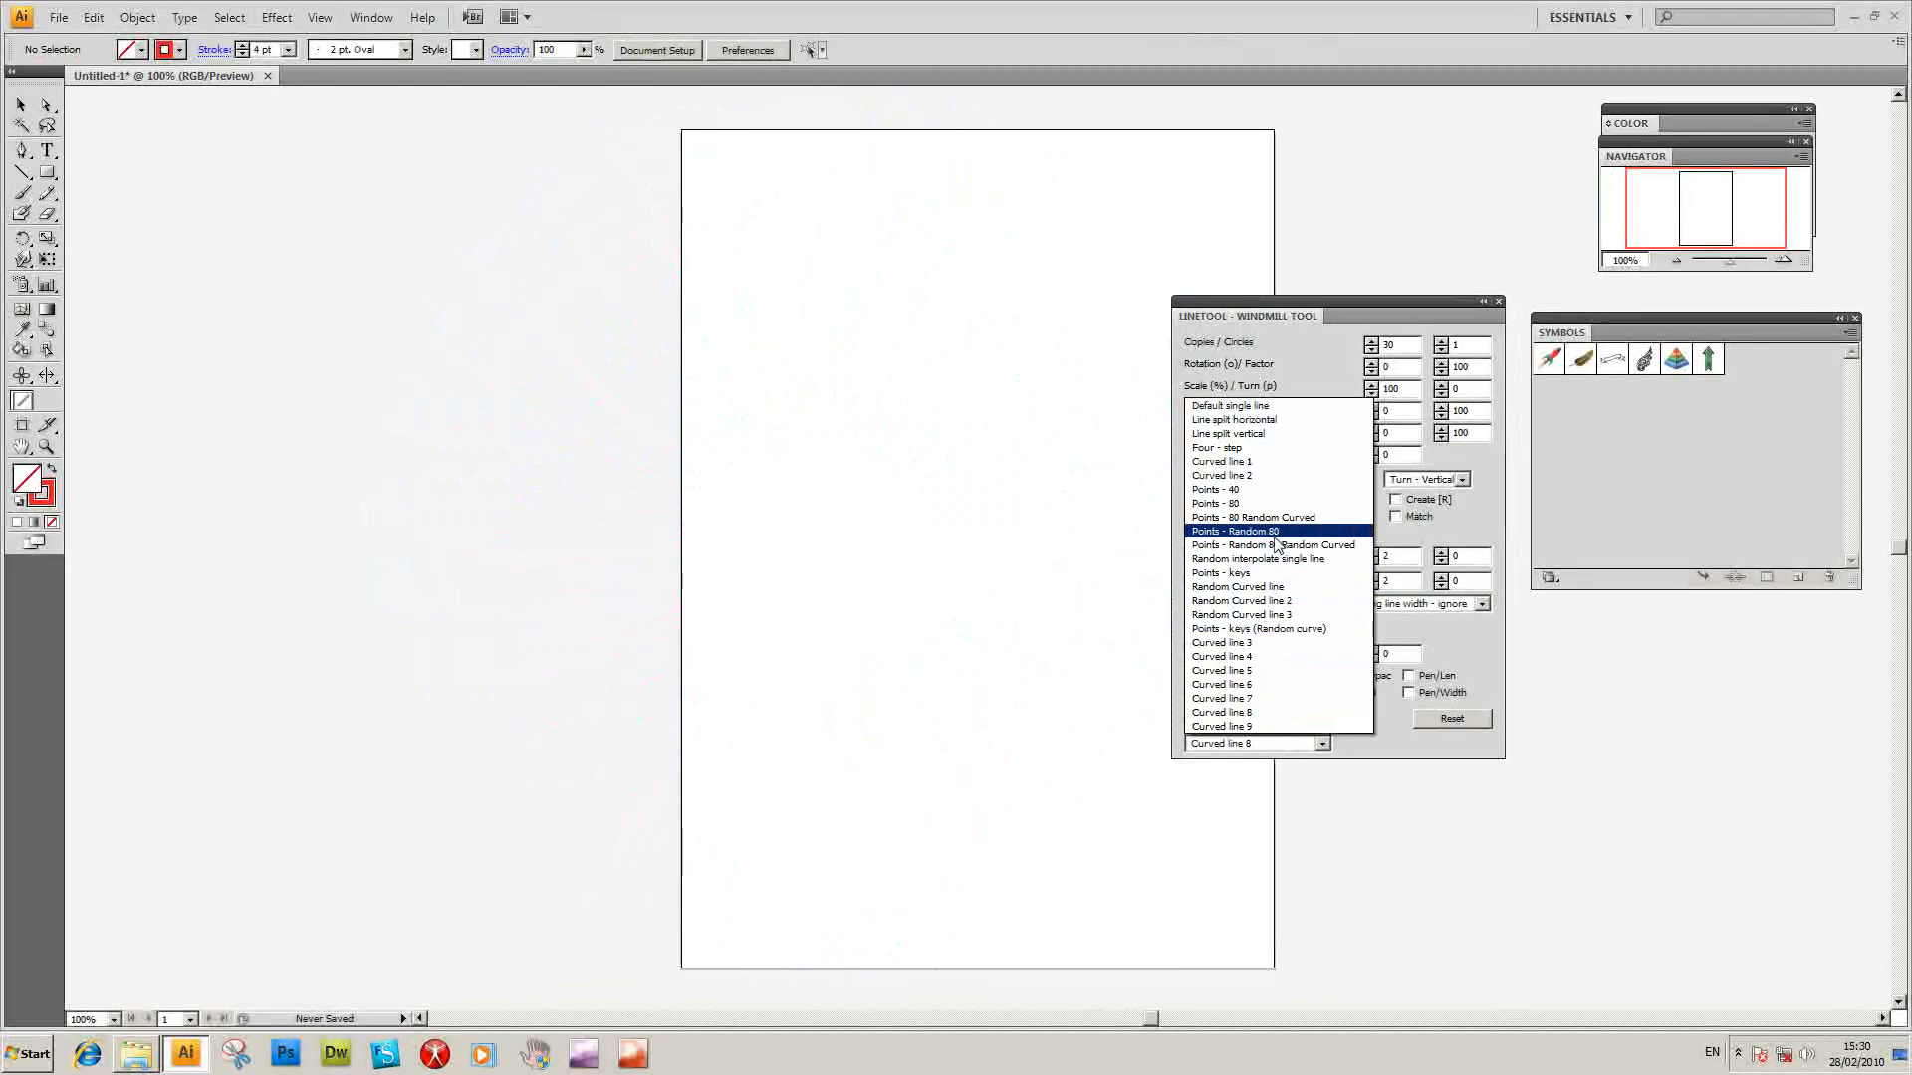
{"action": "left_click", "coordinate": [1236, 531]}
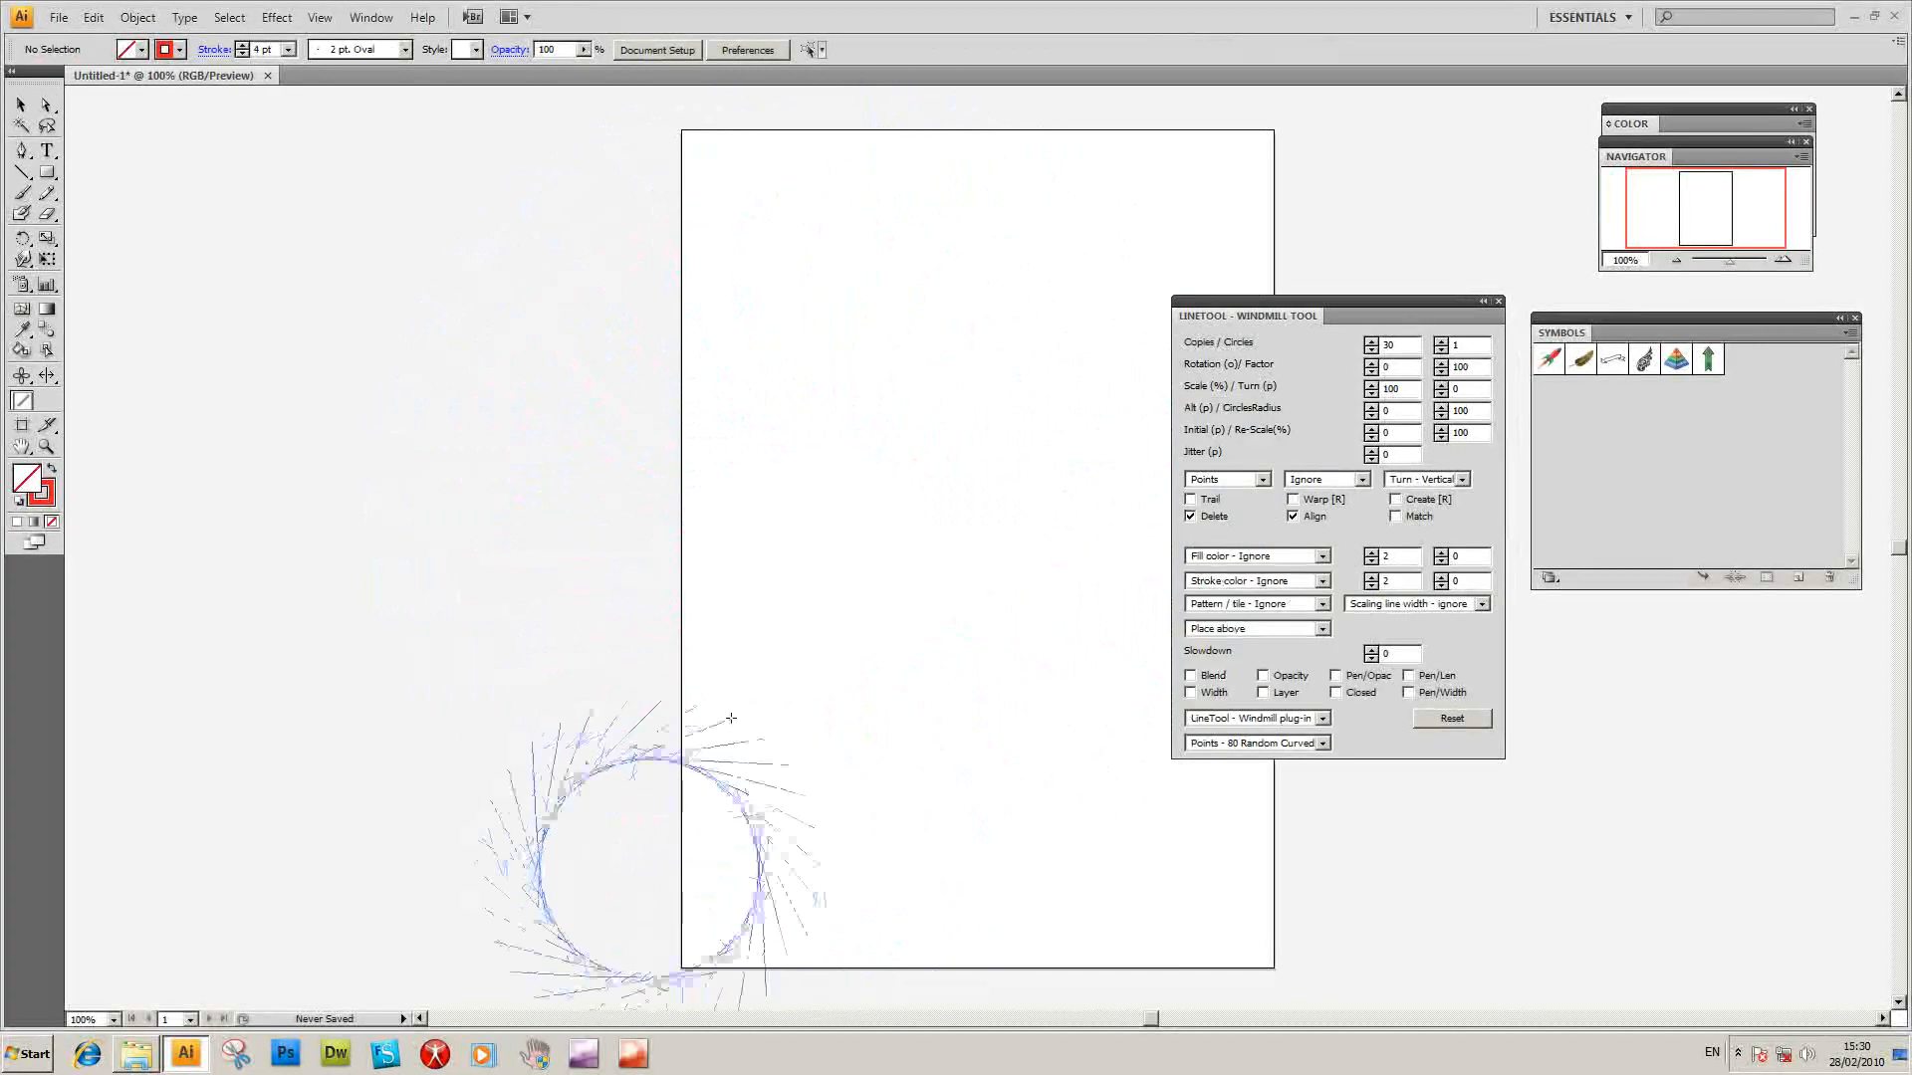